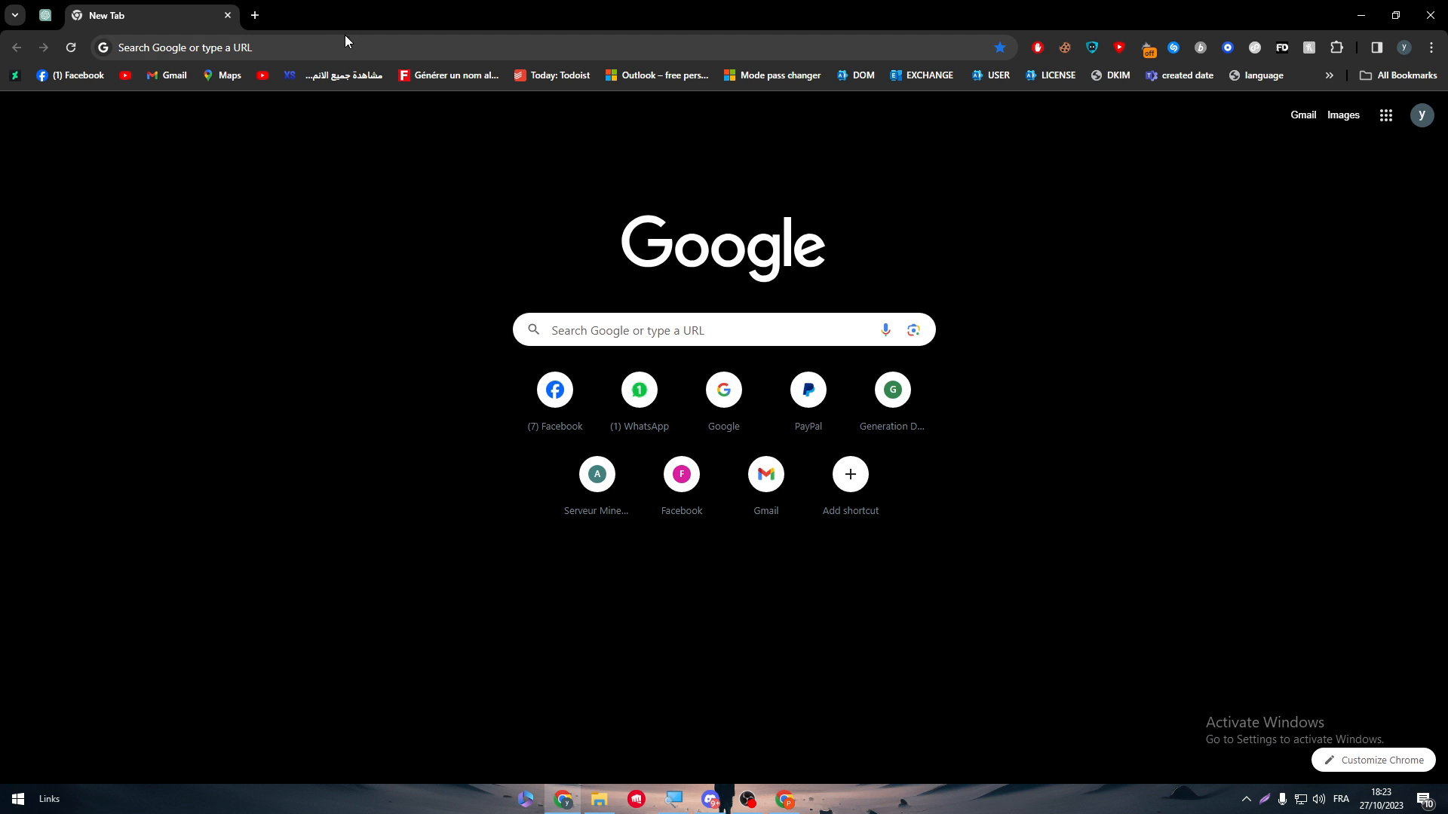
pyautogui.moveTo(269, 232)
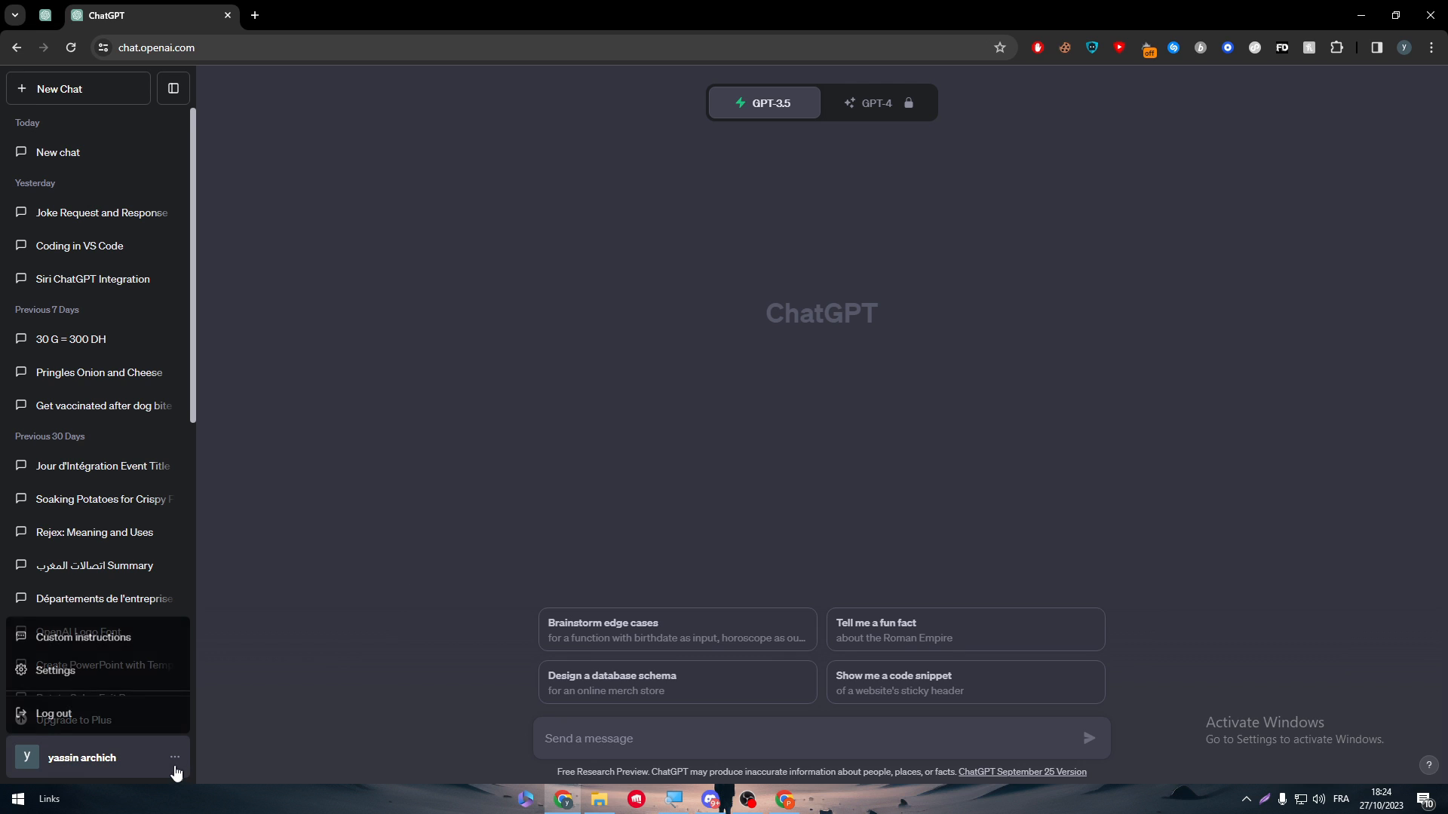
# View the ChatGPT account settings from the profile menu and close the dialog again
pyautogui.click(54, 670)
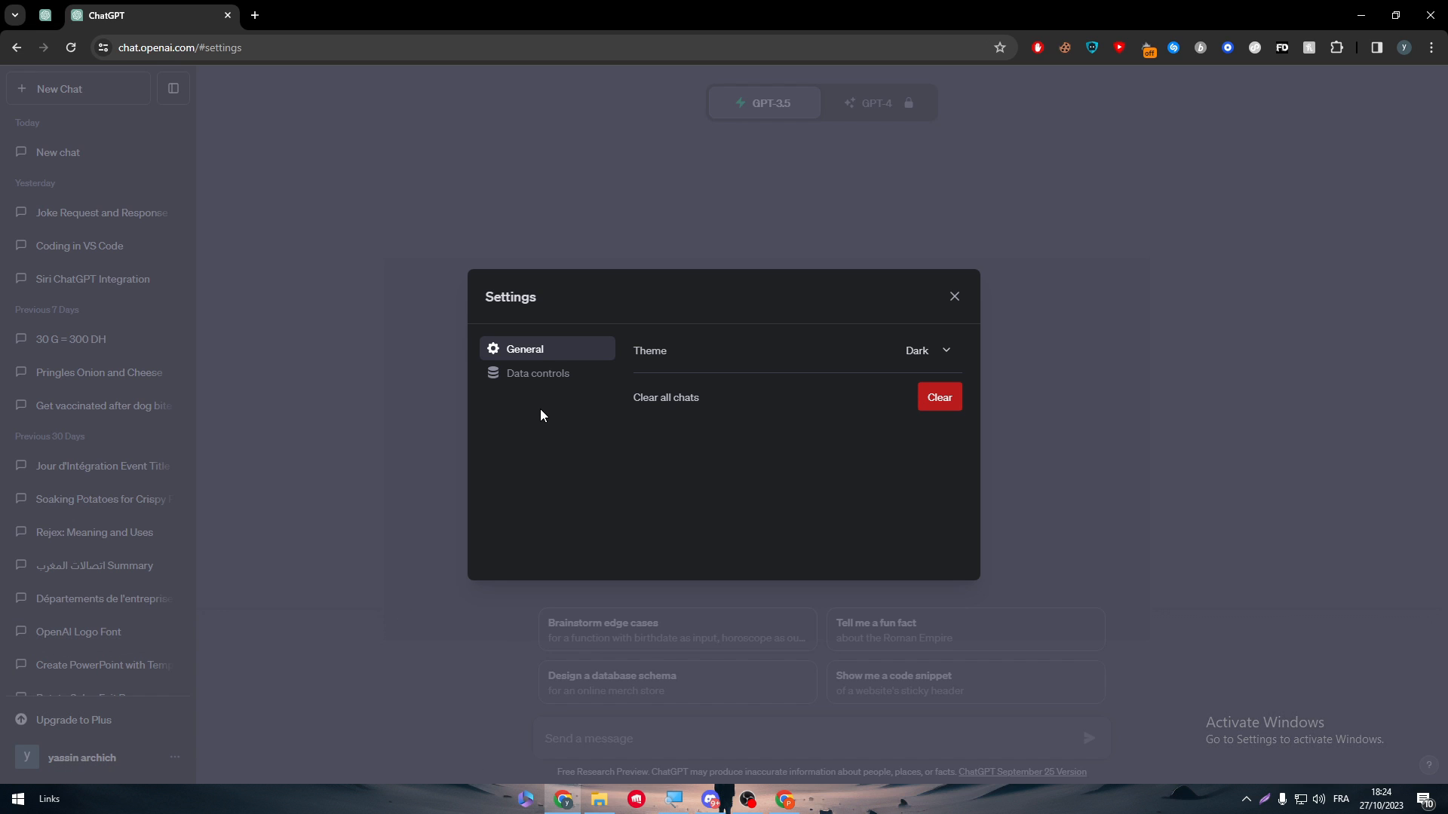
pyautogui.click(953, 297)
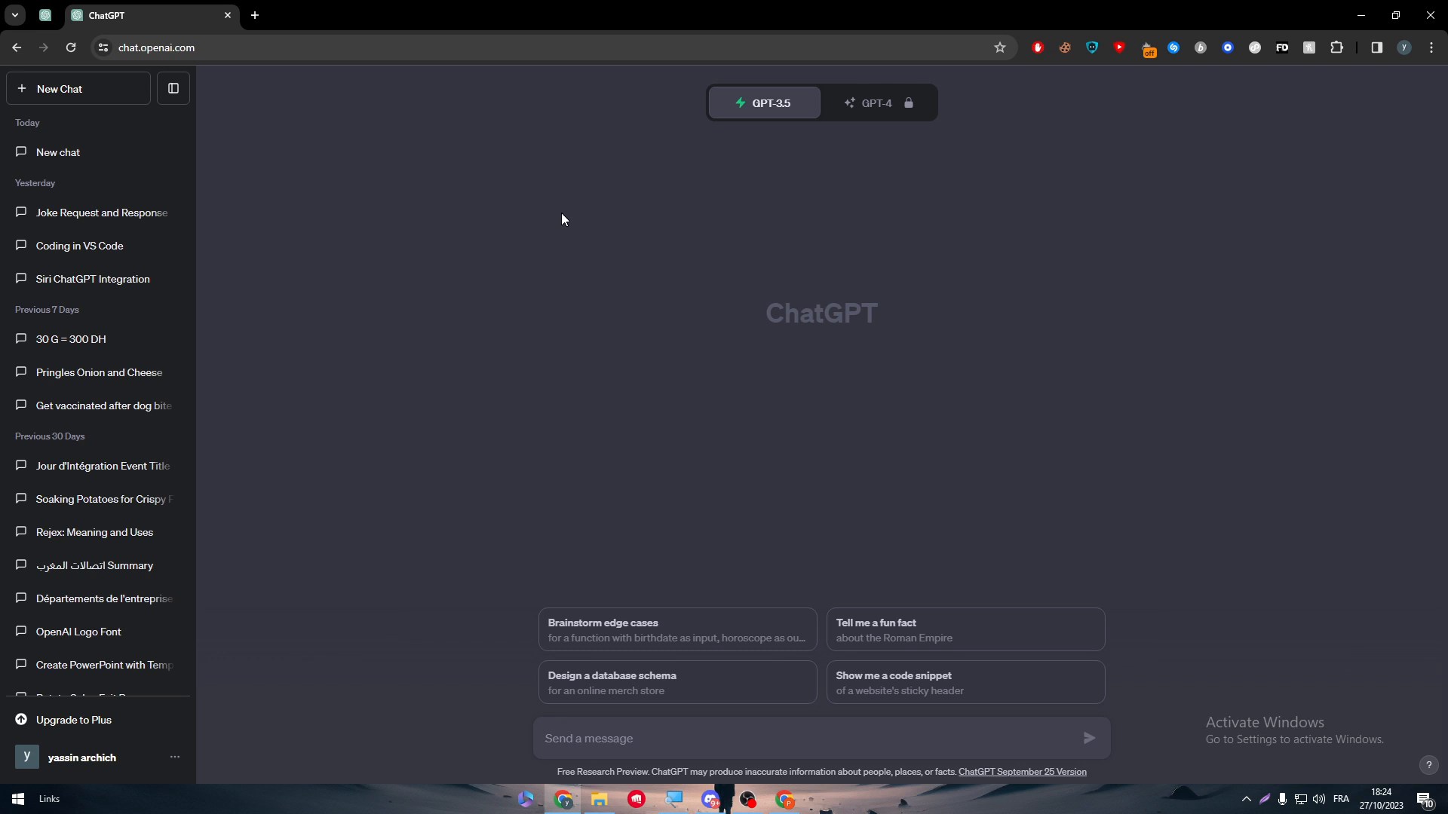
pyautogui.moveTo(256, 28)
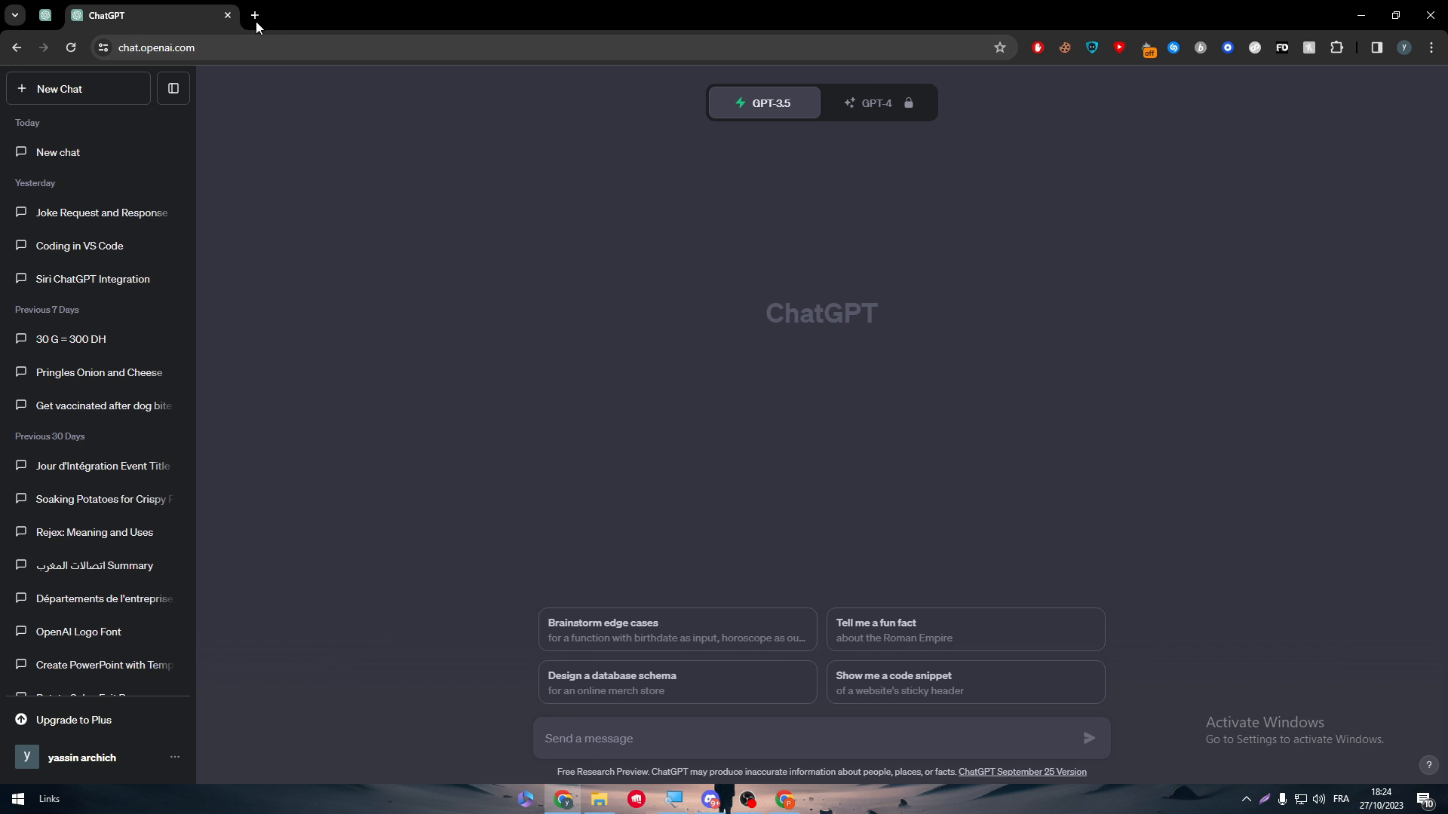
# In a new tab, search Google for 'google assistant' and open the official assistant.google.com result
pyautogui.click(254, 15)
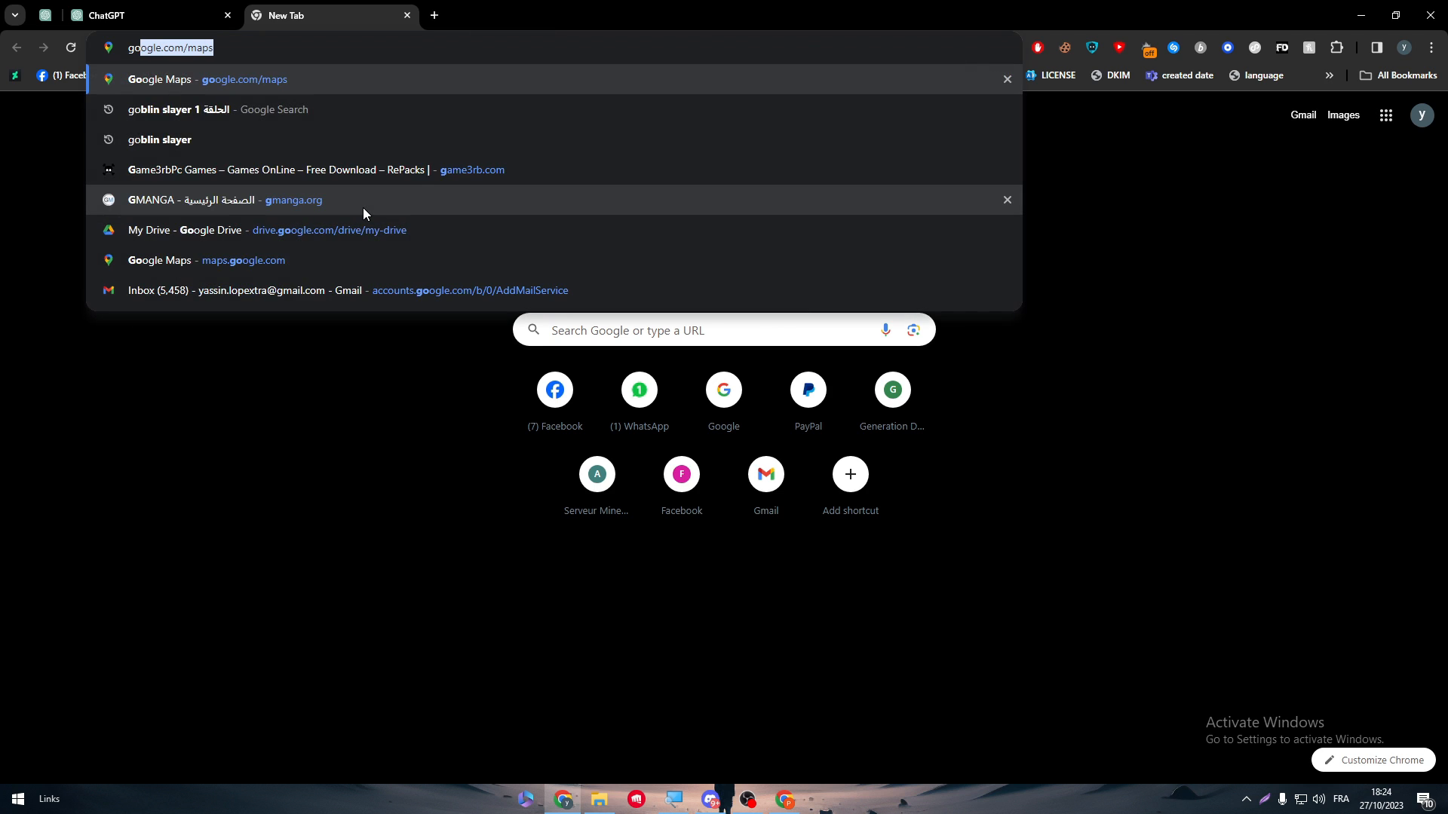
pyautogui.write('google assistant')
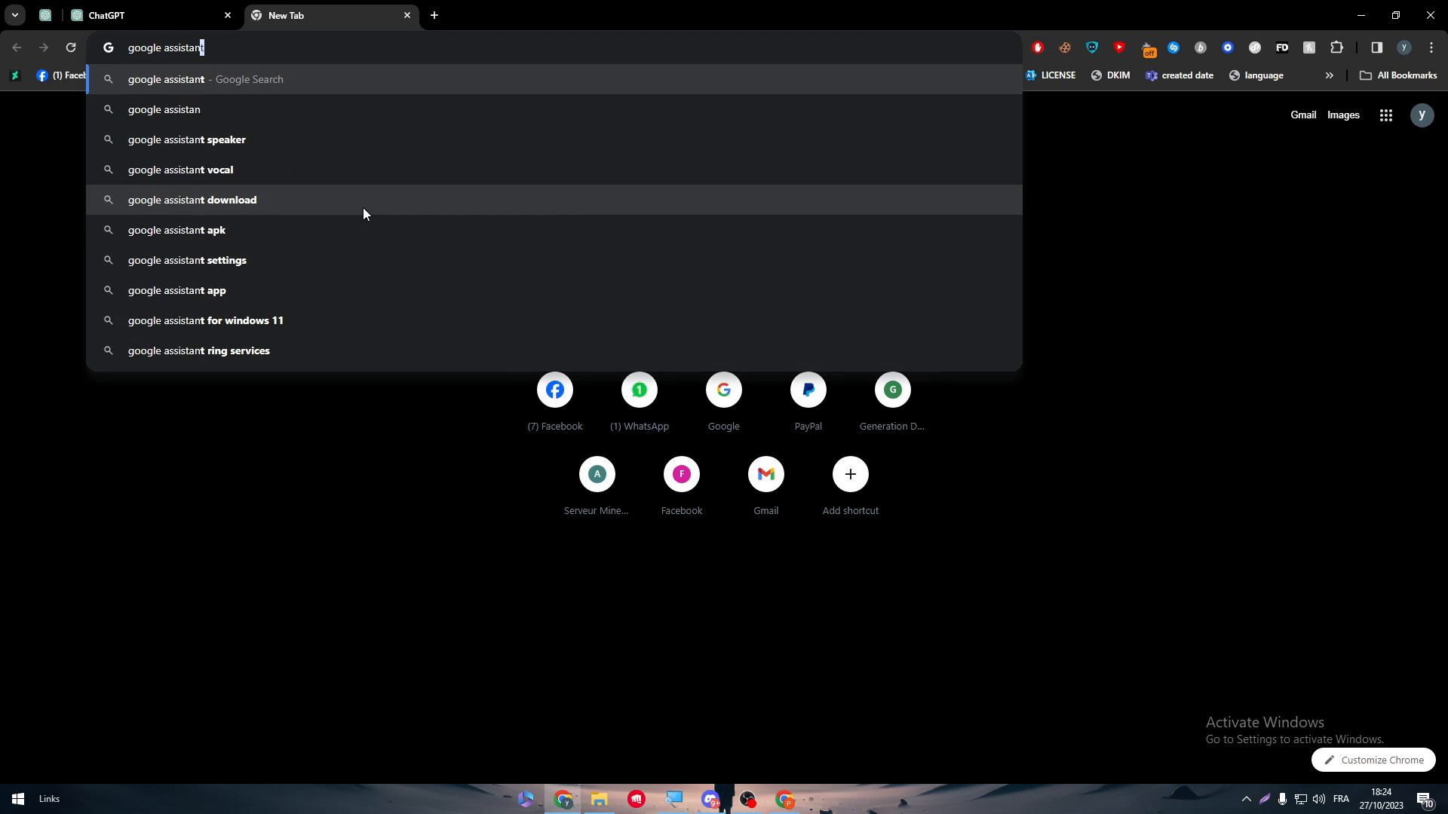
pyautogui.press('Return')
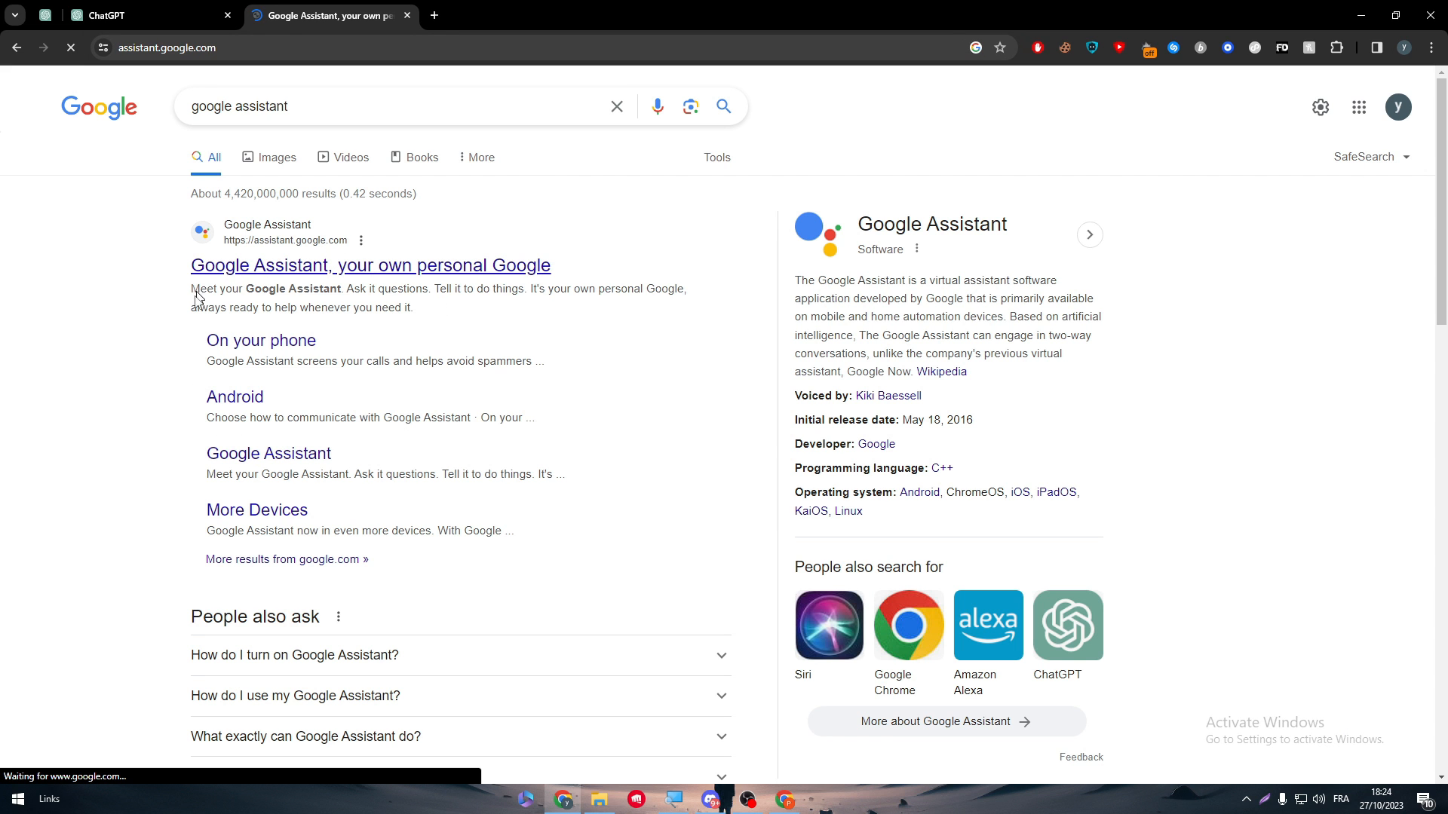
pyautogui.click(371, 265)
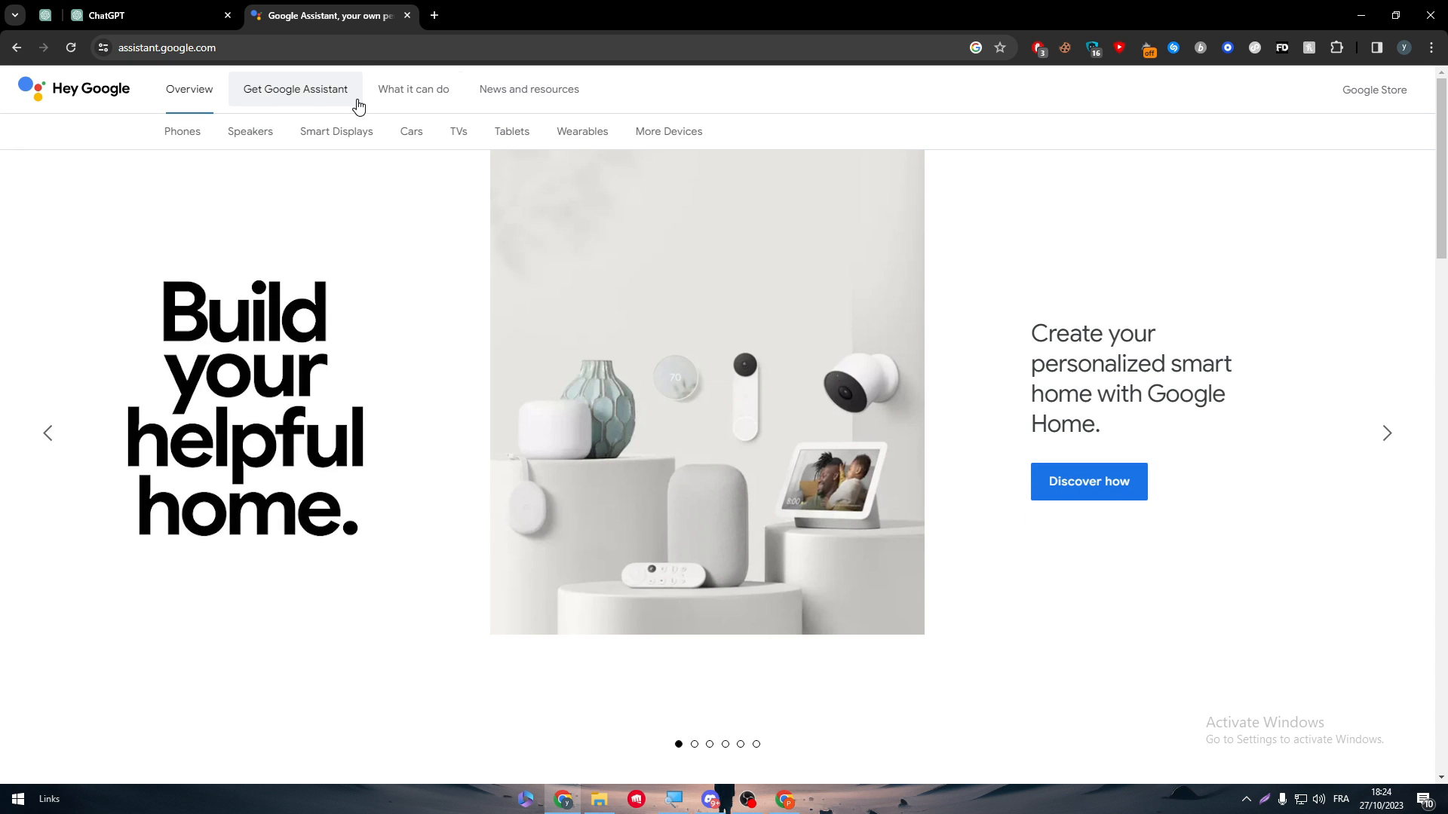
# Click through the Hey Google overview page, then switch over to the Zapier tab
pyautogui.click(1386, 433)
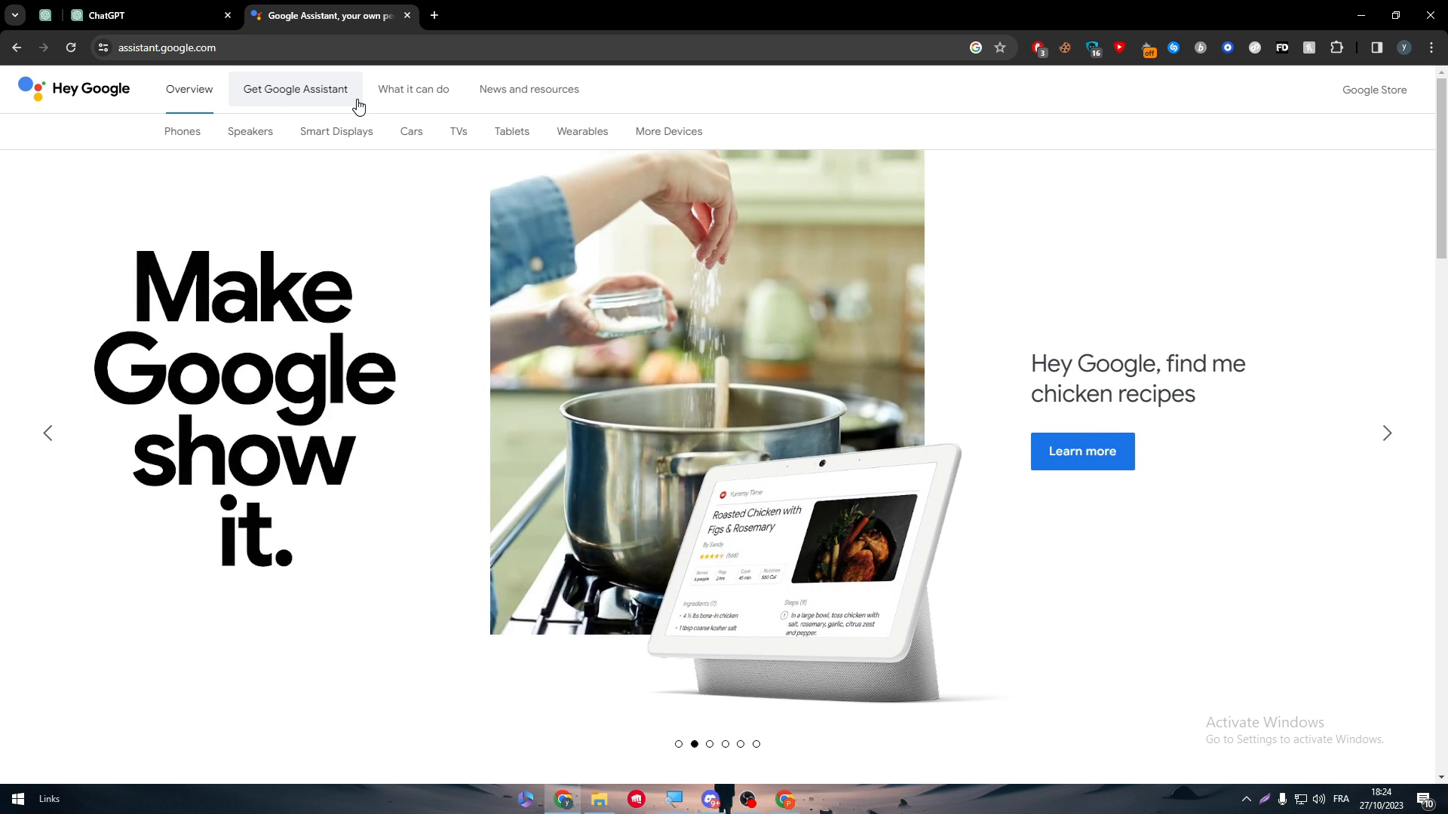
pyautogui.click(1388, 433)
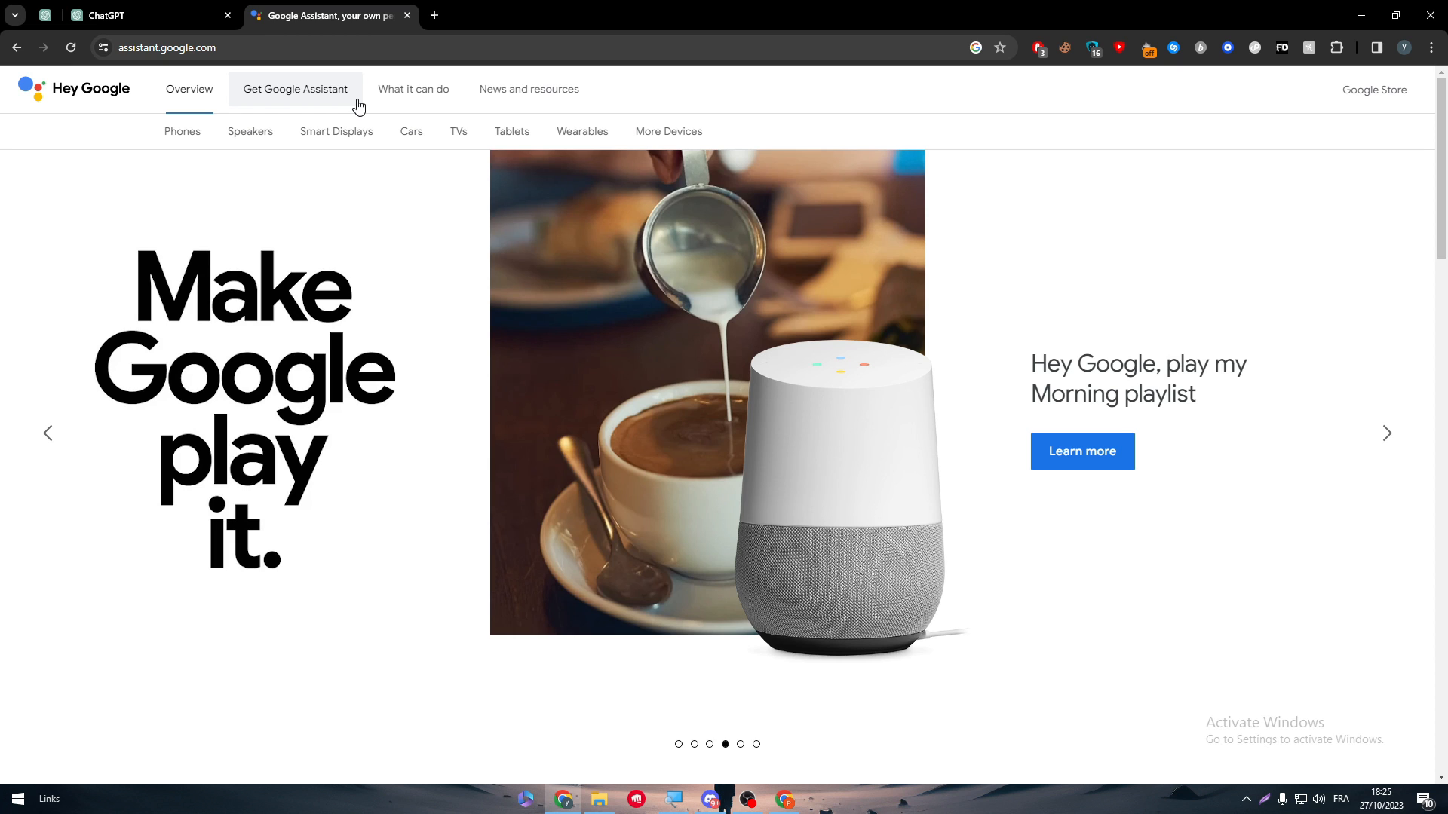
pyautogui.click(1386, 433)
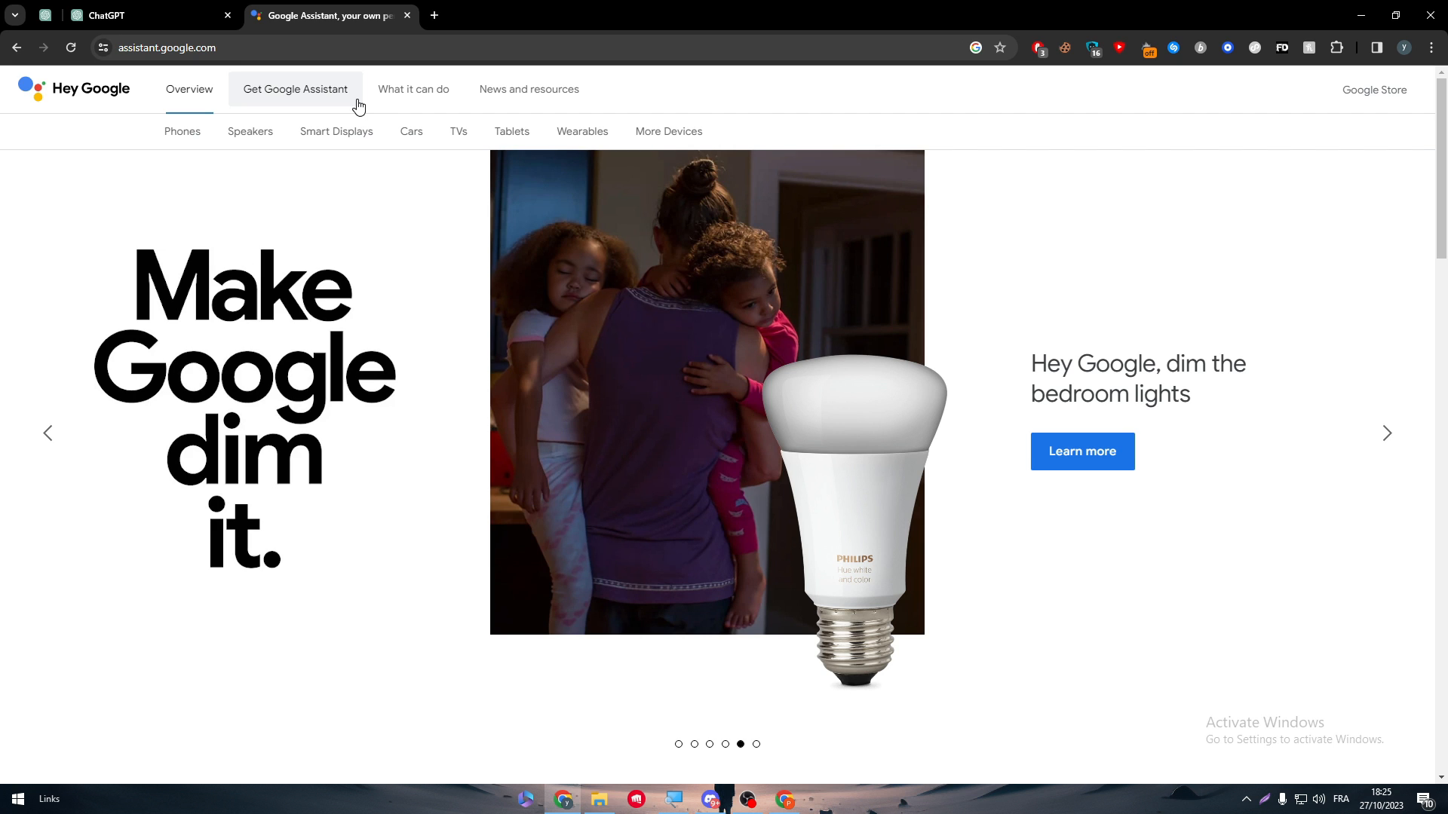
pyautogui.click(1386, 432)
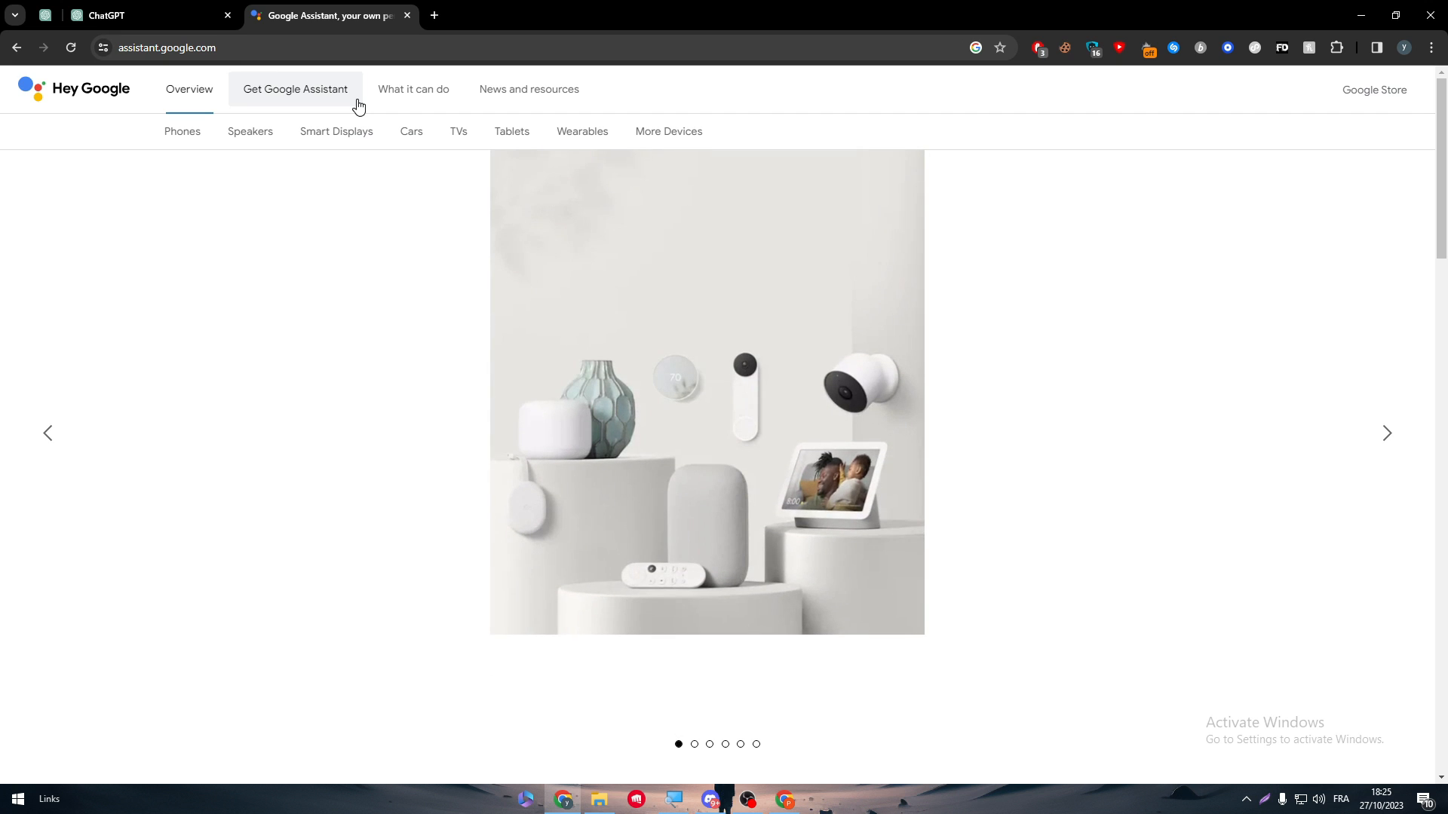
pyautogui.click(612, 15)
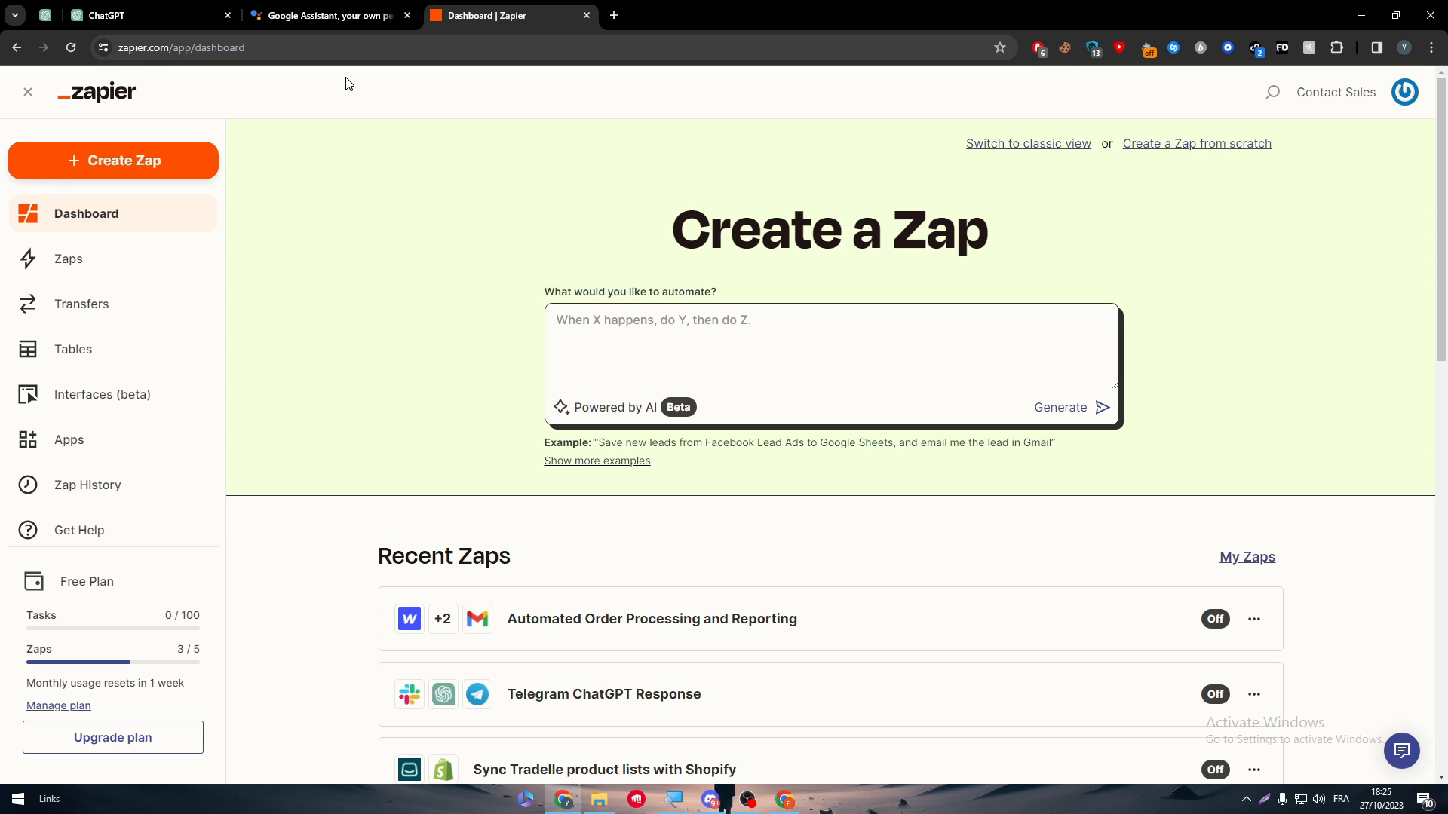
pyautogui.moveTo(368, 280)
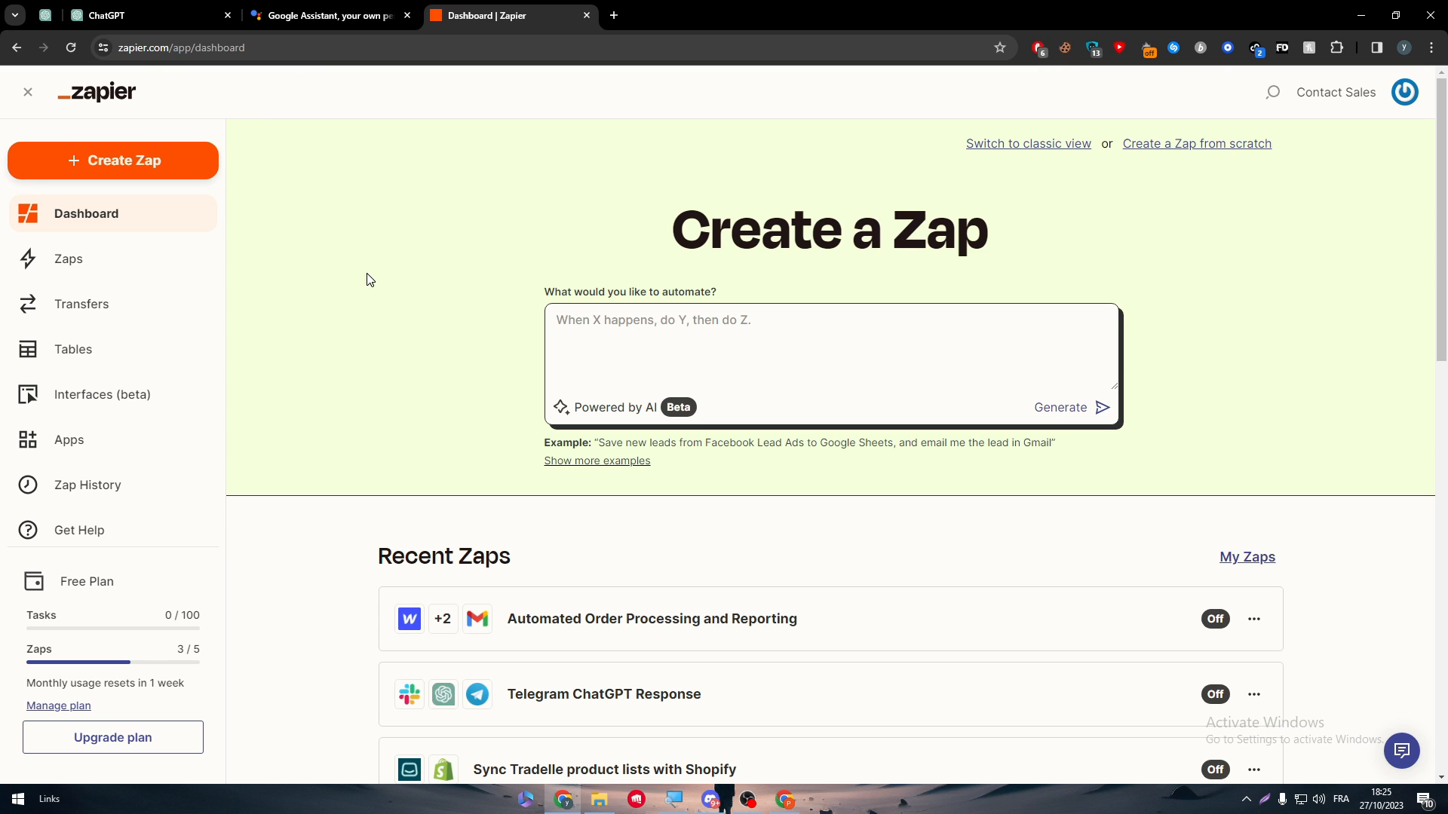
pyautogui.moveTo(454, 450)
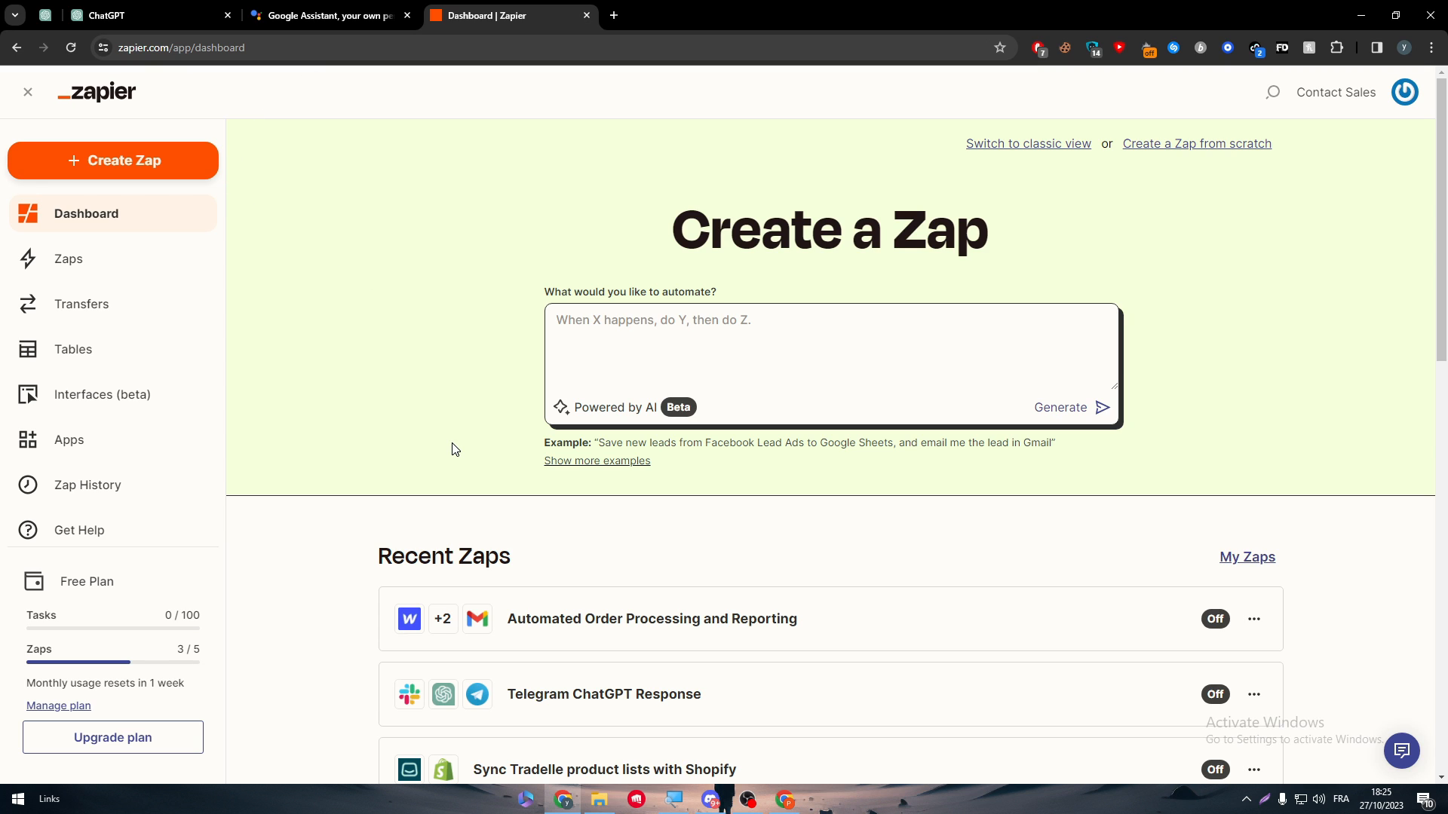
pyautogui.moveTo(3, 435)
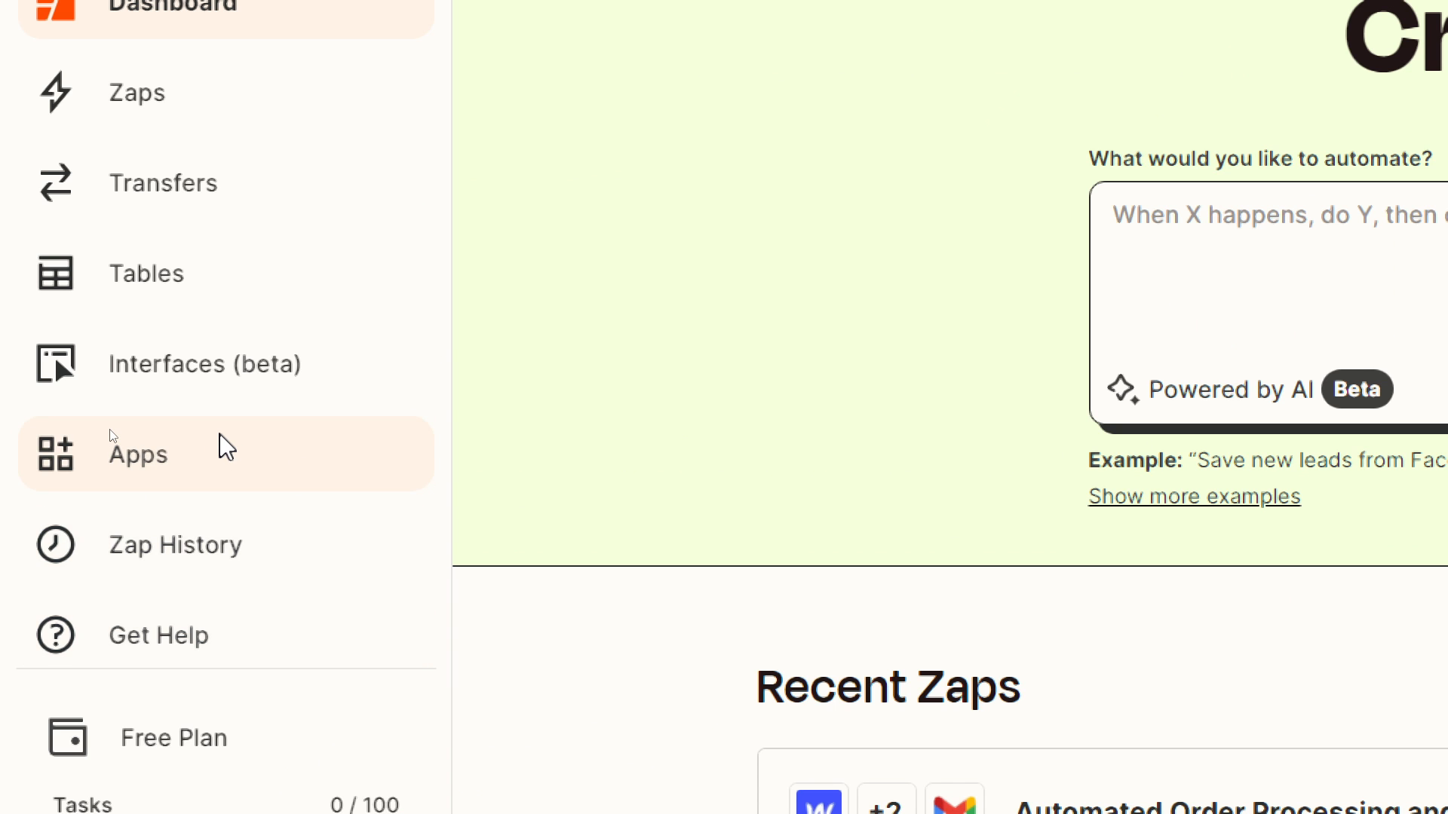
# Filter Zapier's connected Apps list to ChatGPT via the app search
pyautogui.click(137, 454)
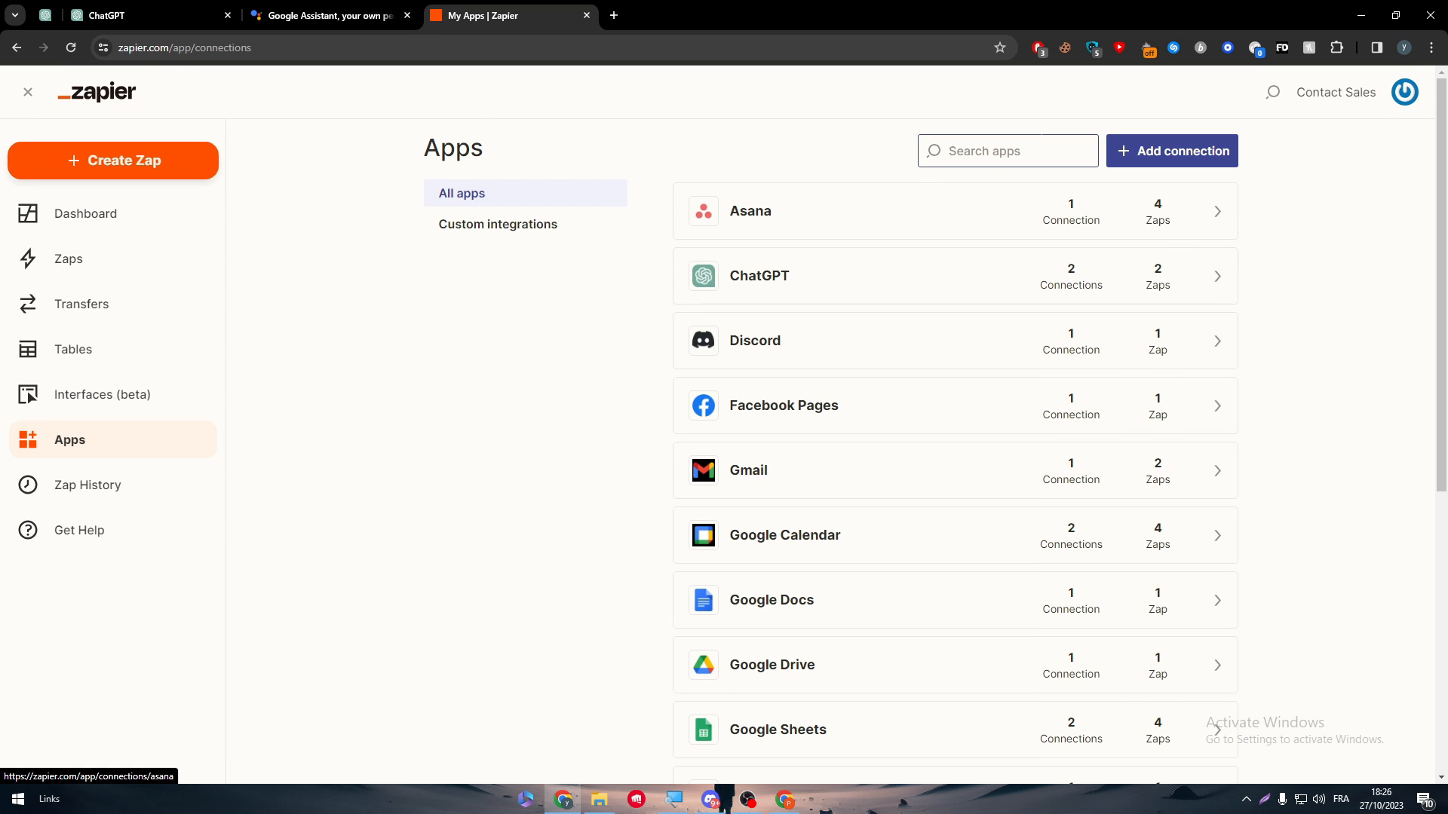
pyautogui.press('ctrl+plus')
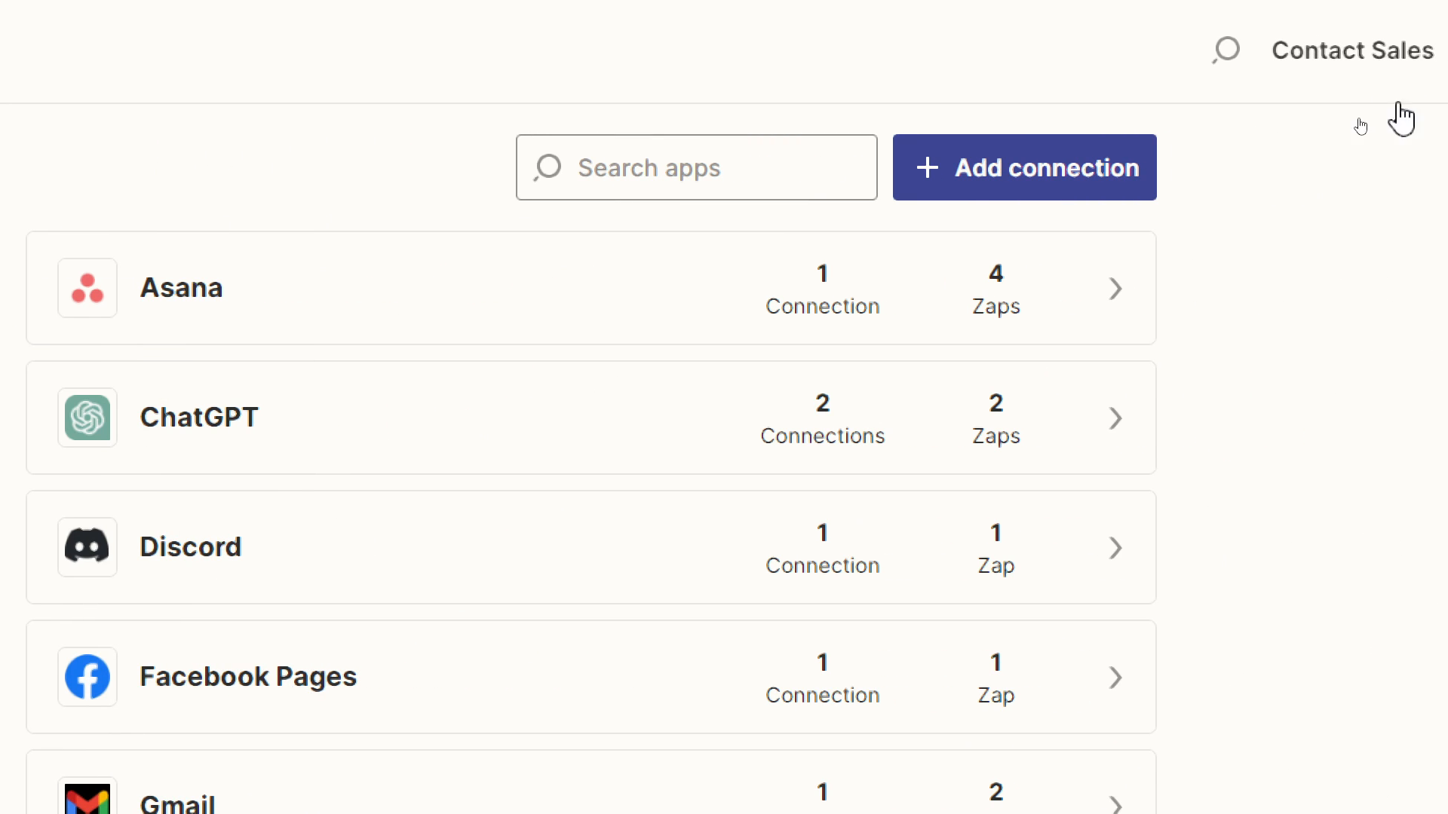
pyautogui.write('chatgpt')
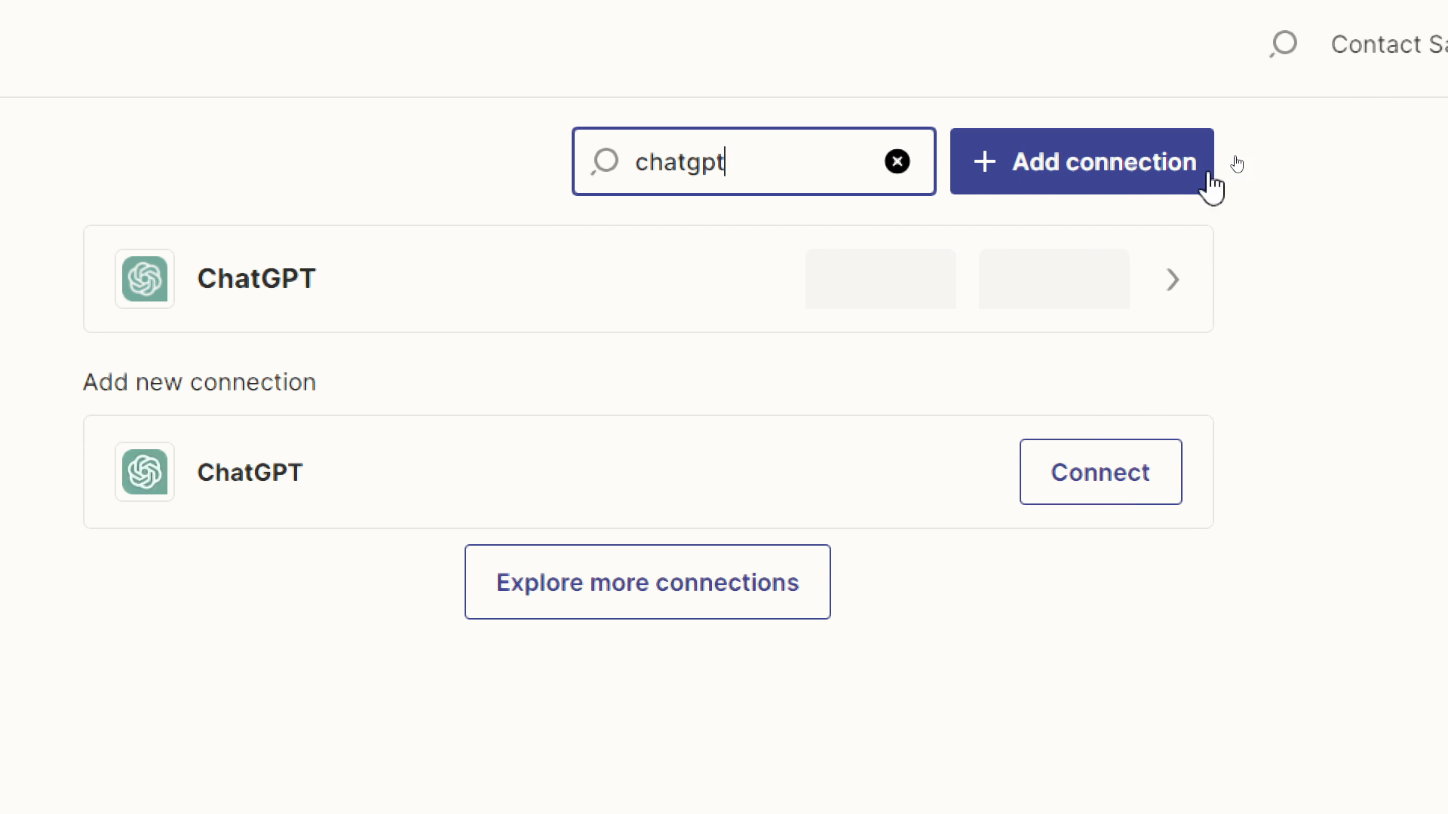
# Start a new ChatGPT connection, dismiss its popup, and return to the OpenAI tab
pyautogui.click(1100, 472)
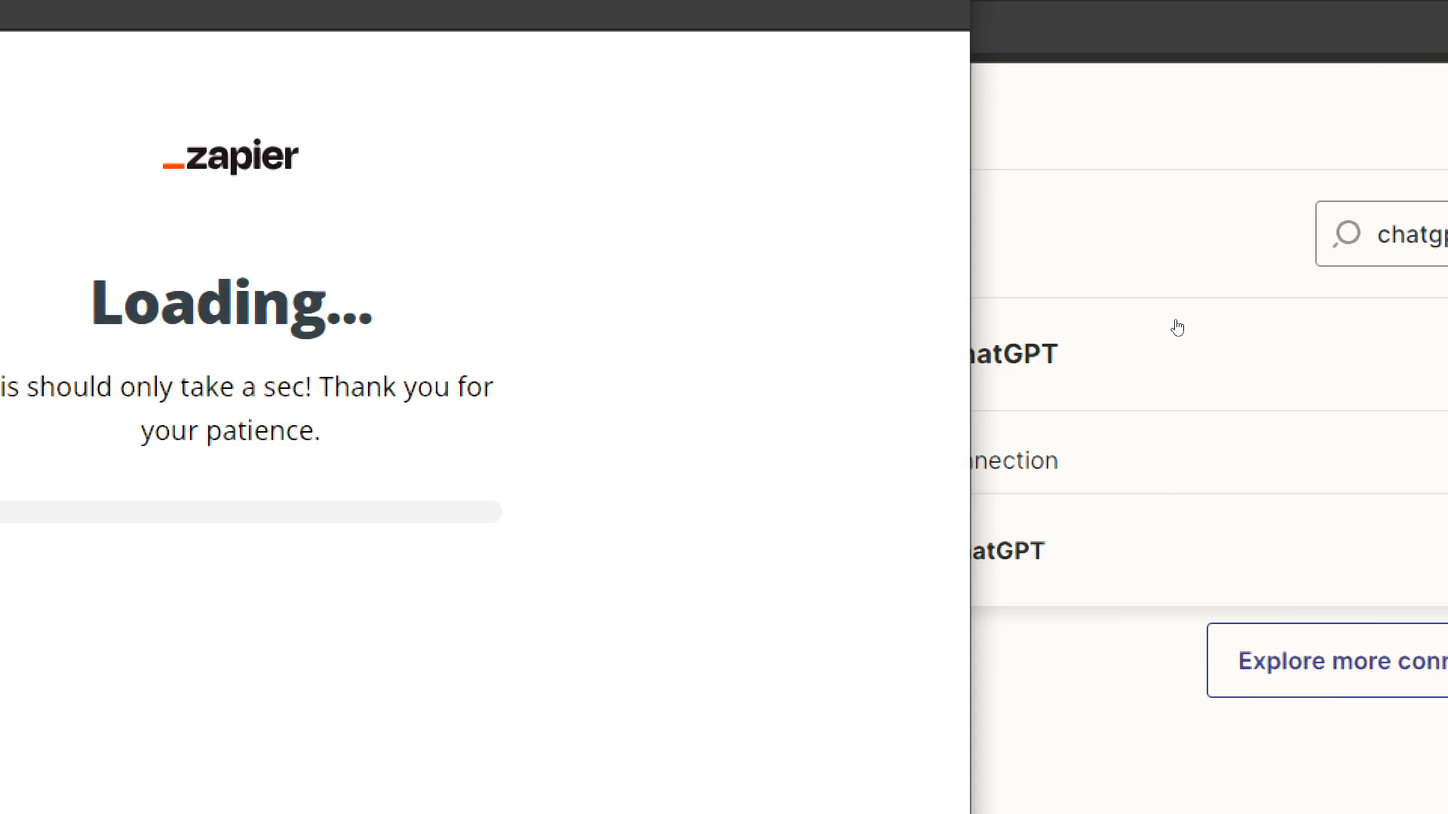
pyautogui.click(1179, 309)
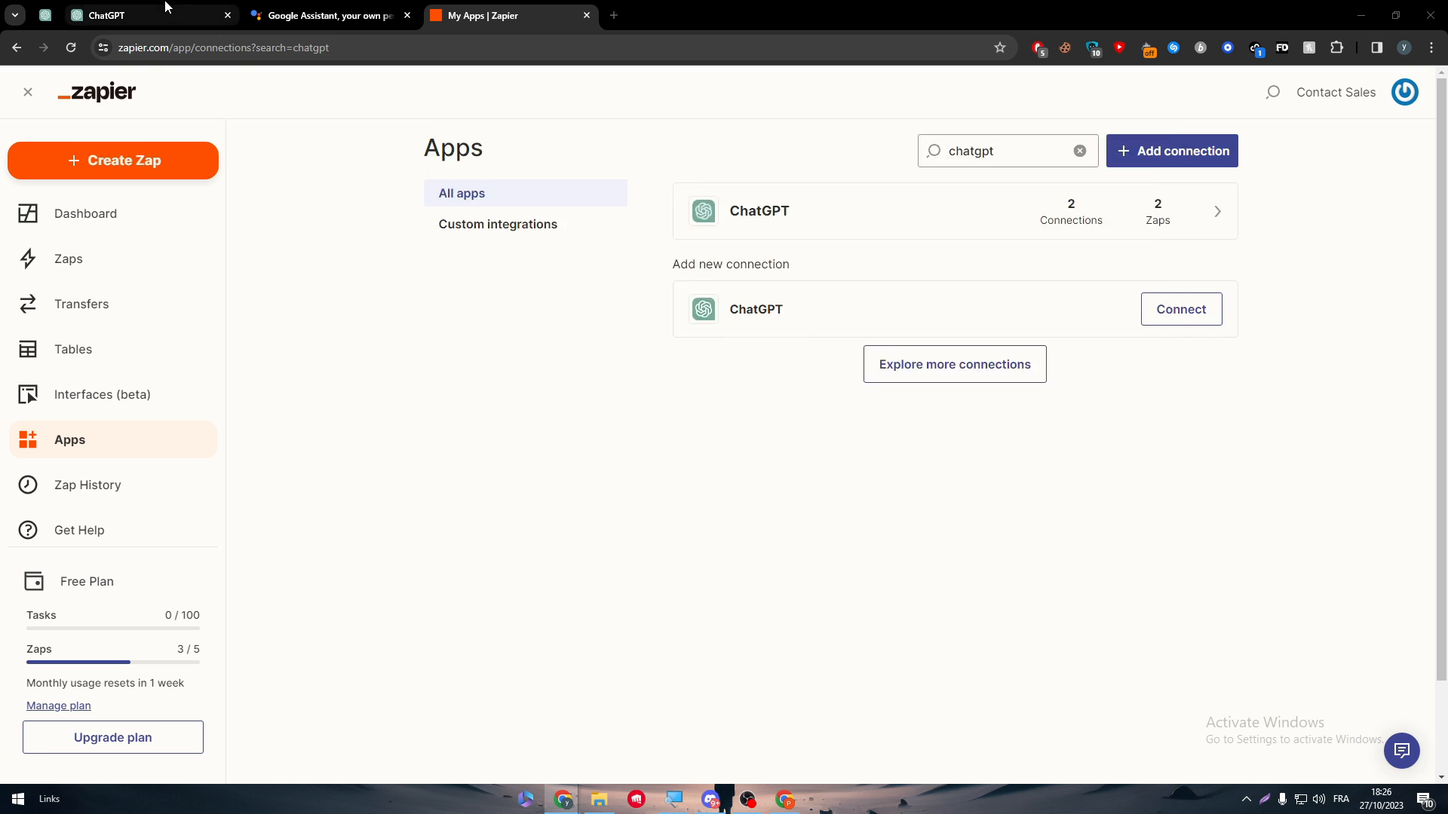
pyautogui.click(139, 15)
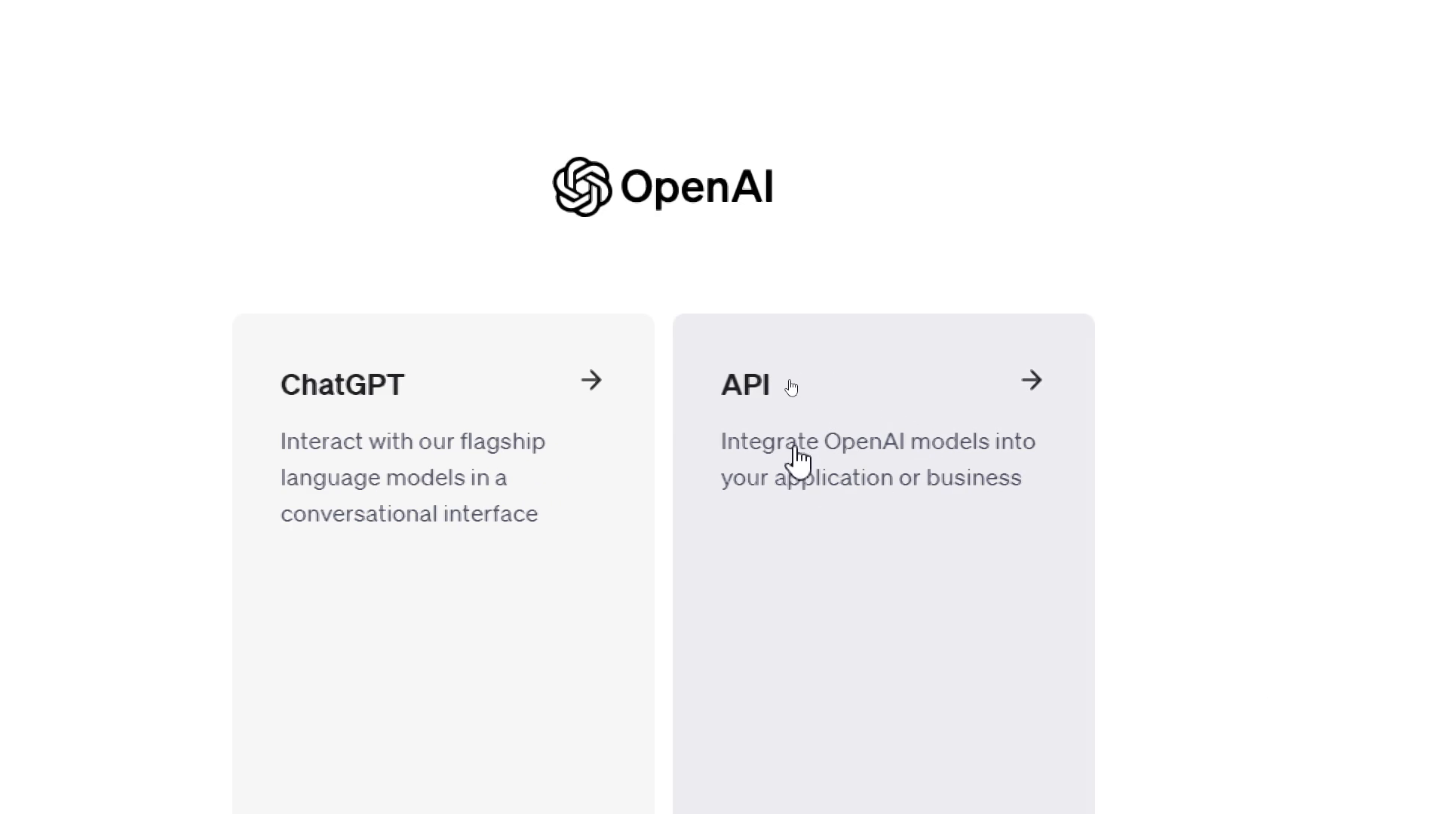
pyautogui.moveTo(948, 433)
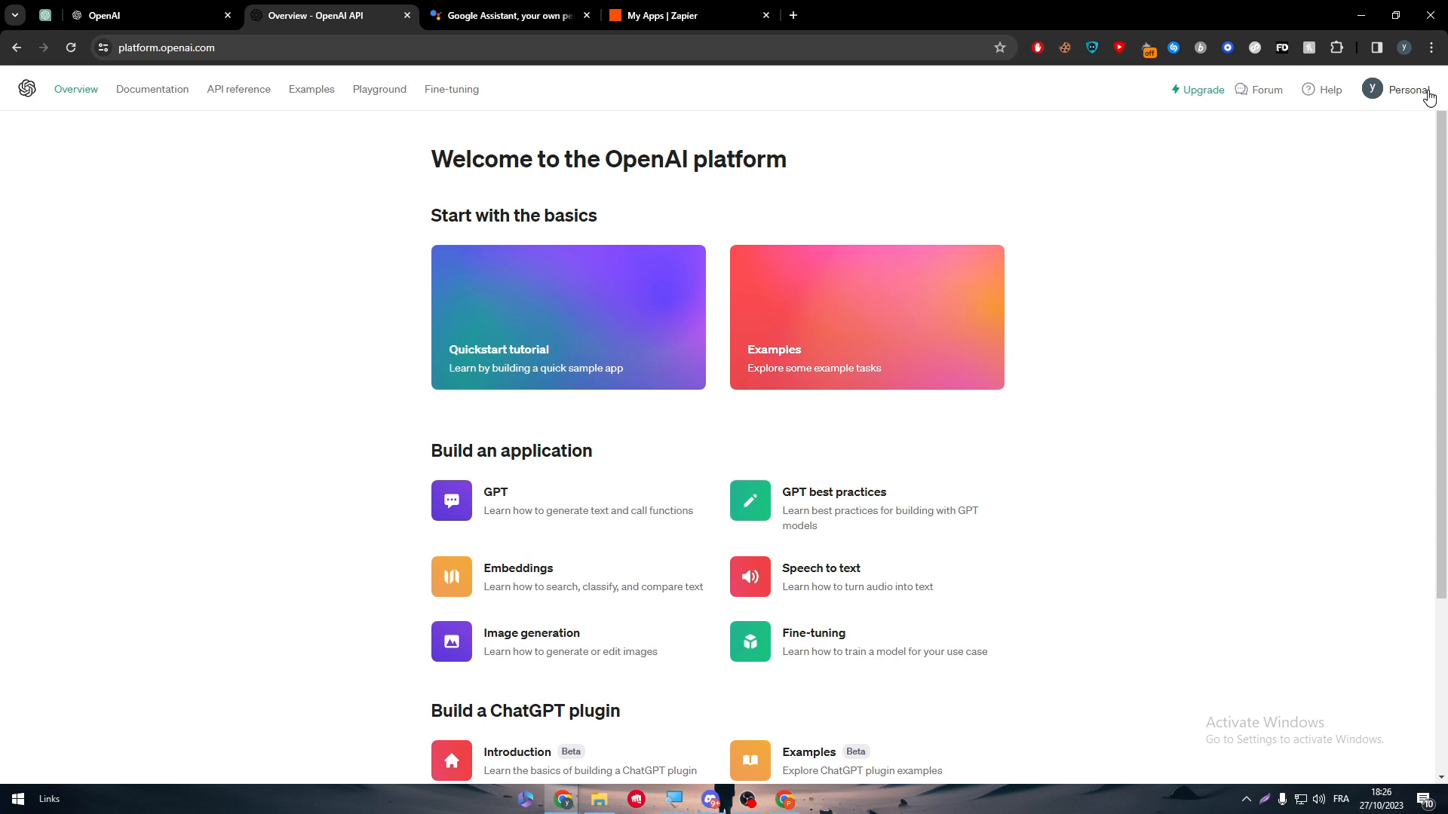
# From Personal > View API keys, create a secret key named Google assistant and copy it
pyautogui.click(1407, 89)
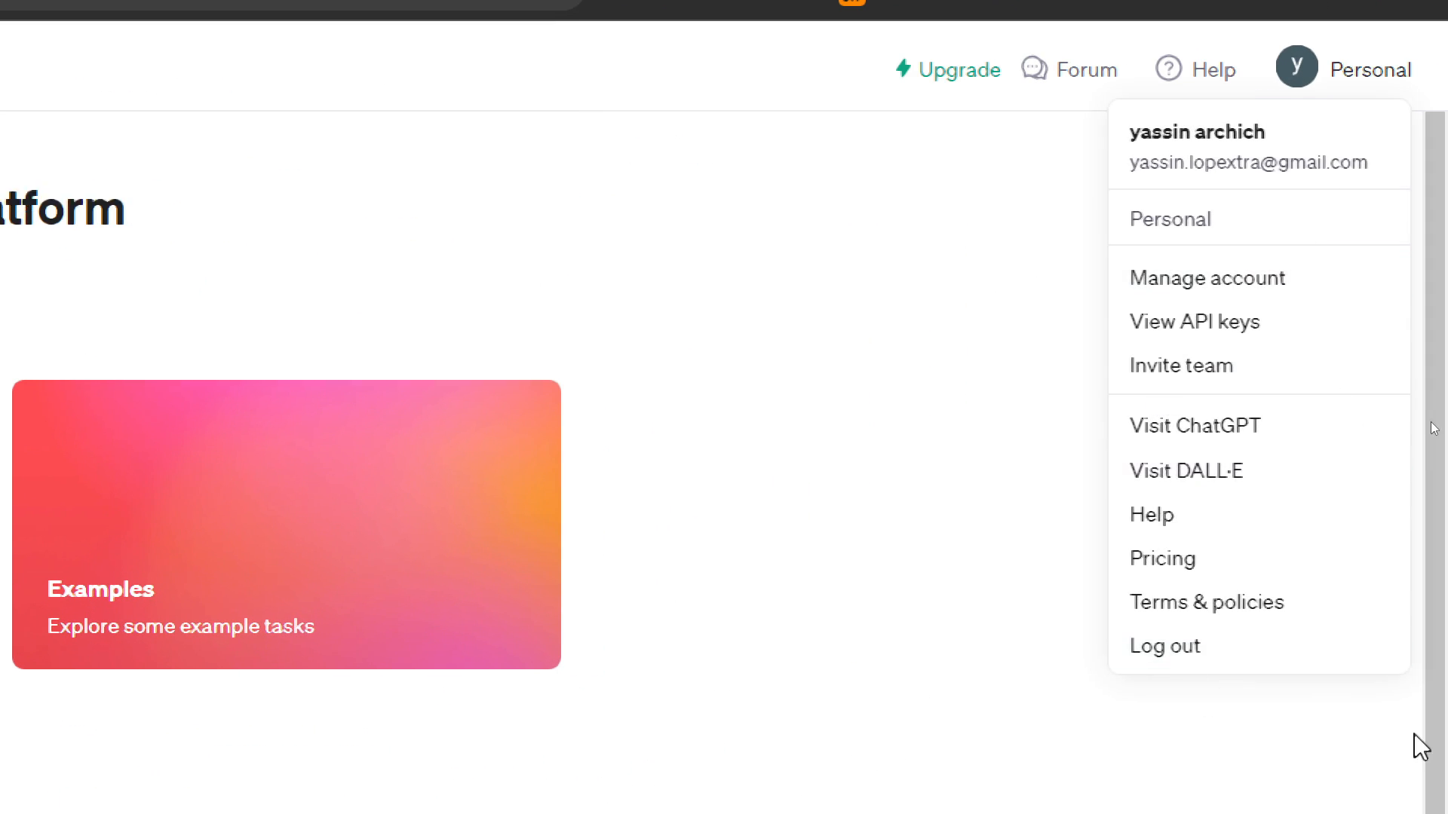
pyautogui.click(1194, 322)
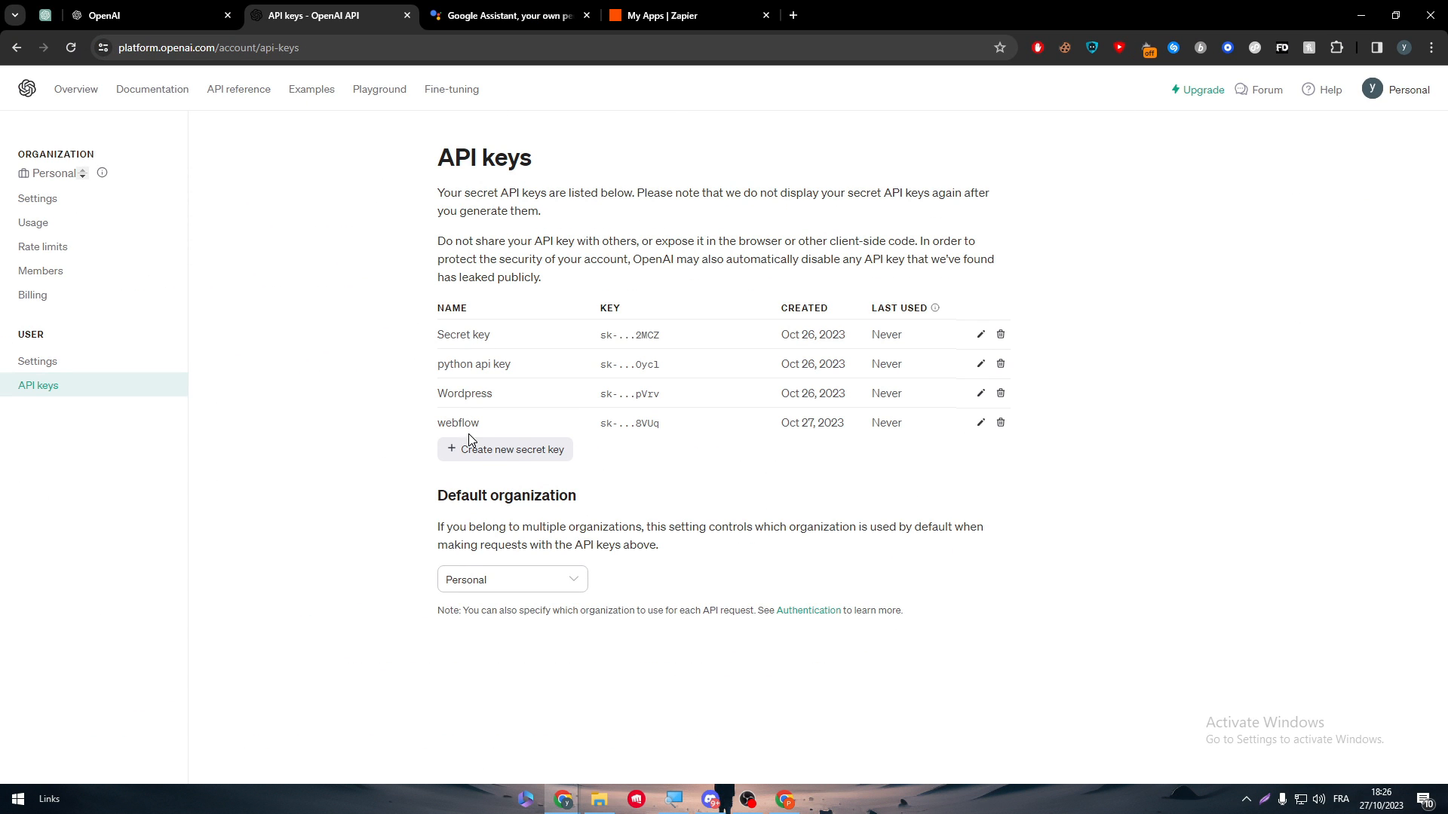
pyautogui.click(507, 449)
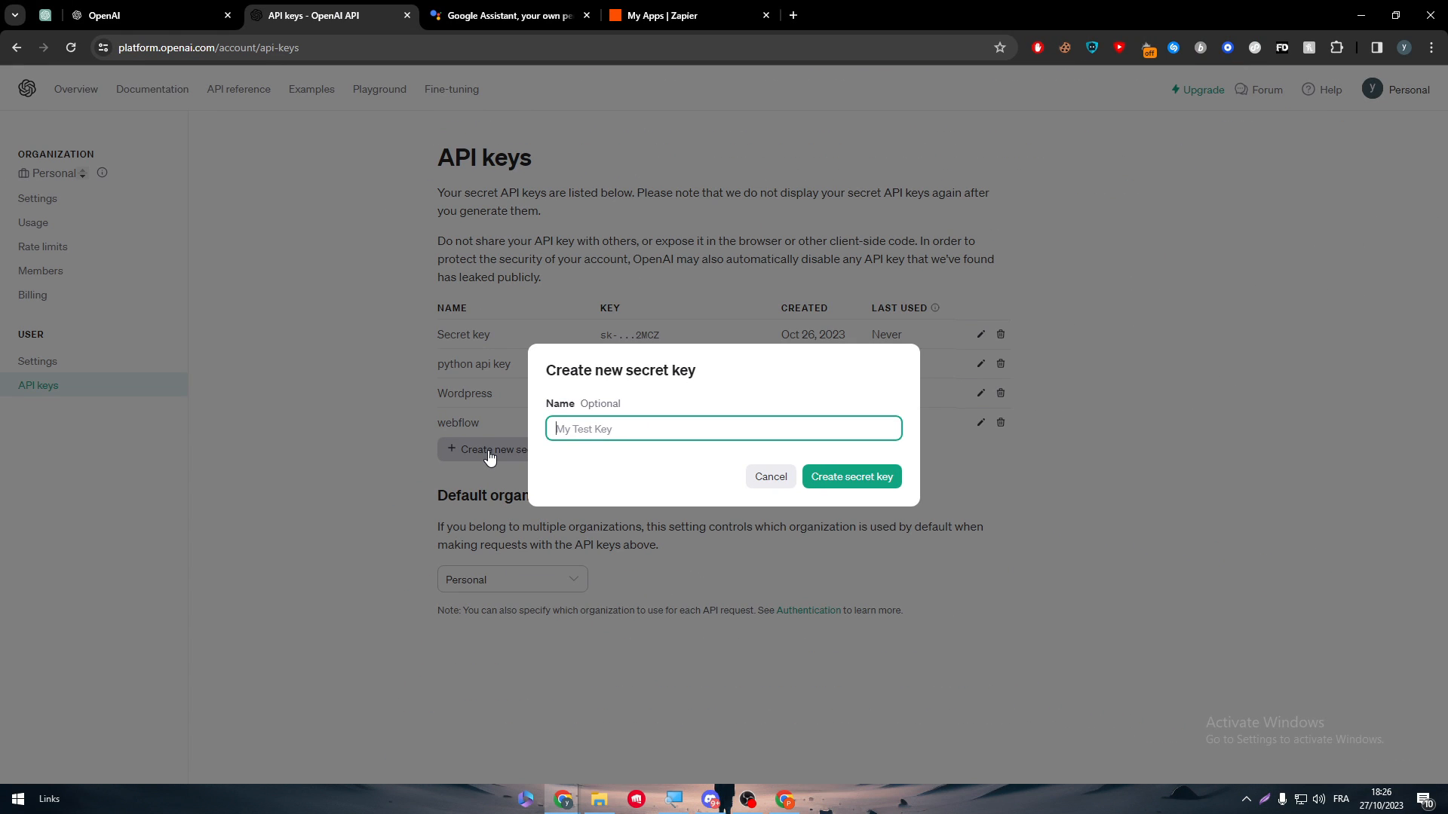
pyautogui.write('Google')
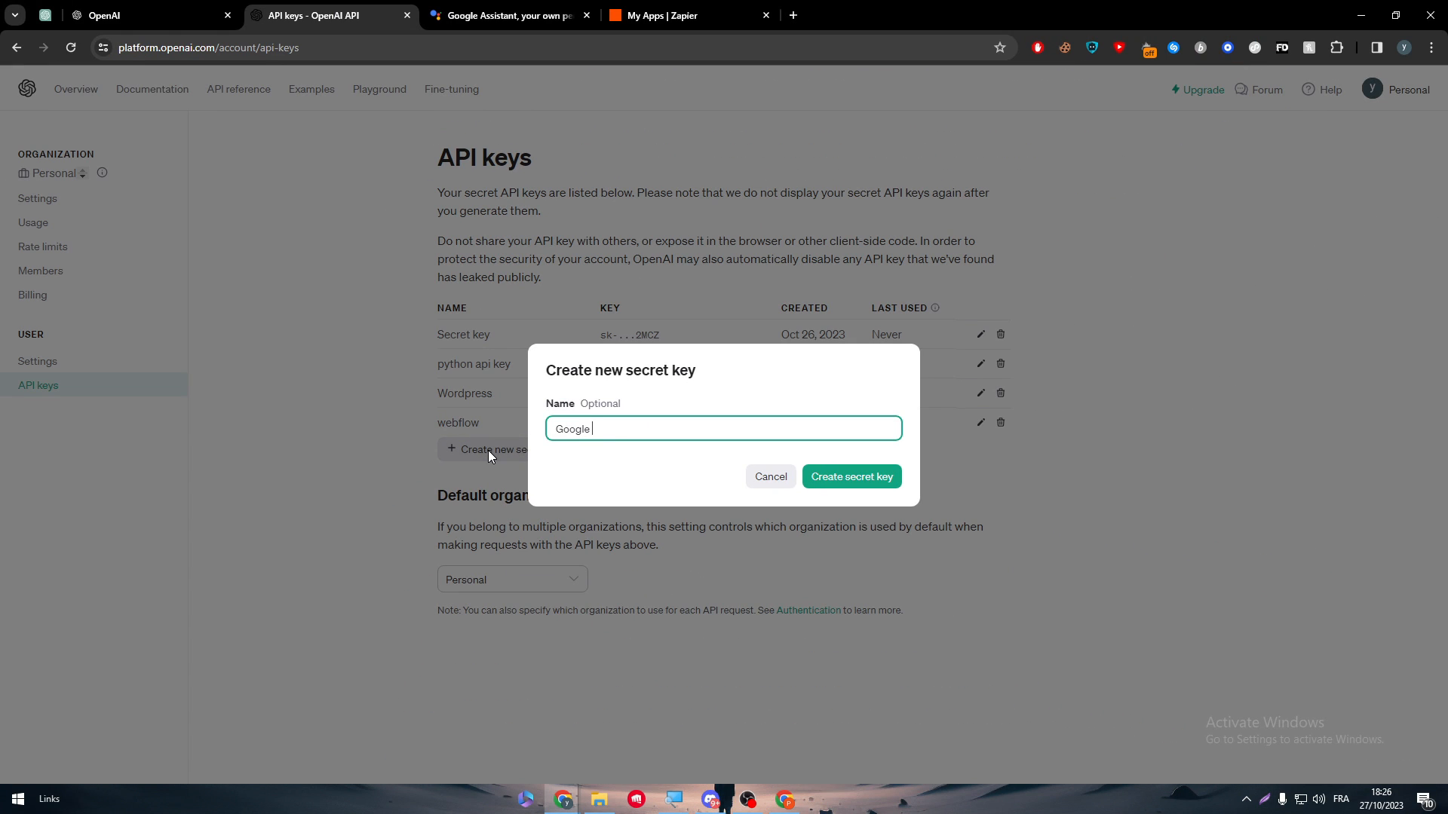
pyautogui.click(849, 477)
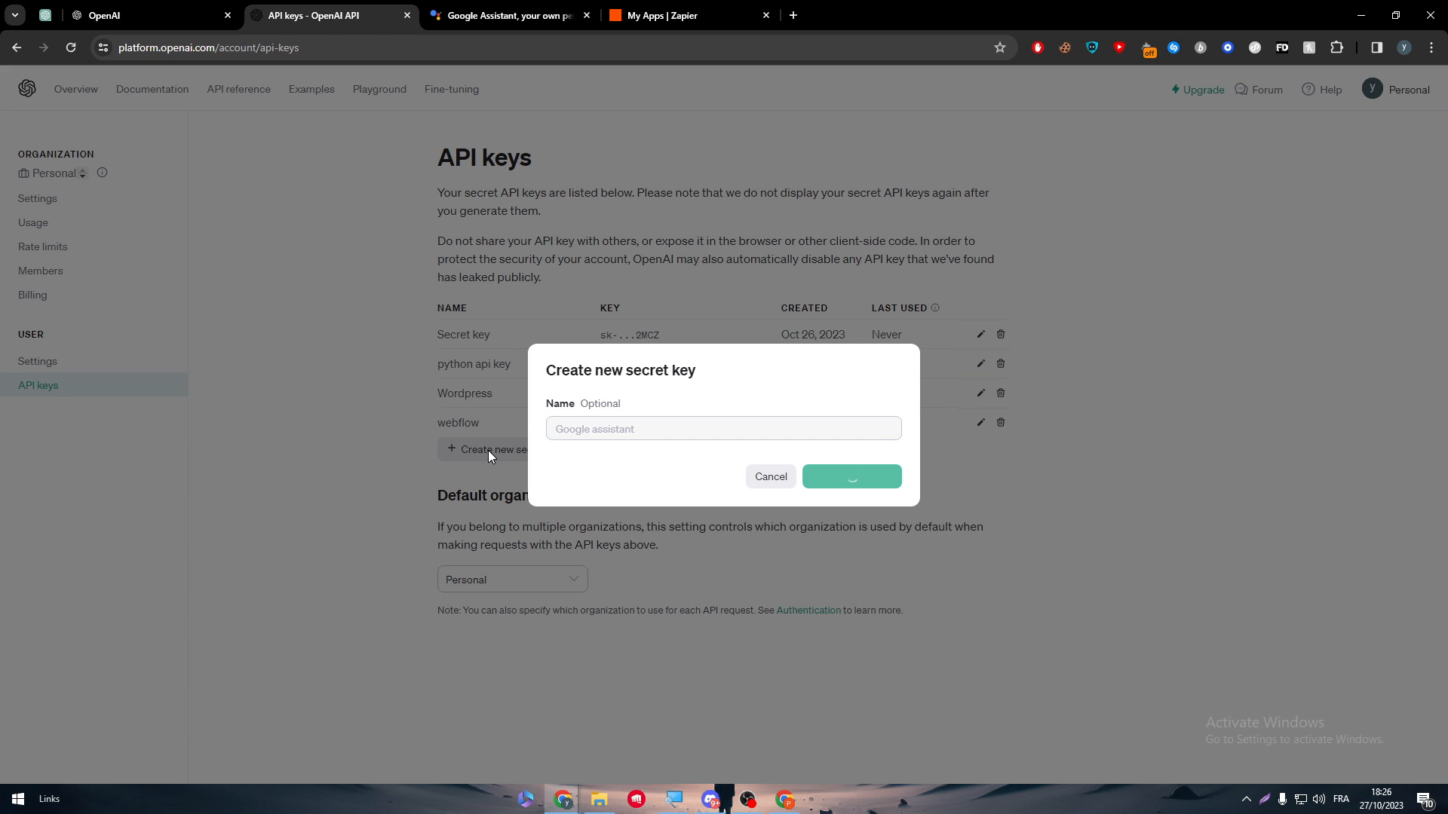
pyautogui.click(850, 476)
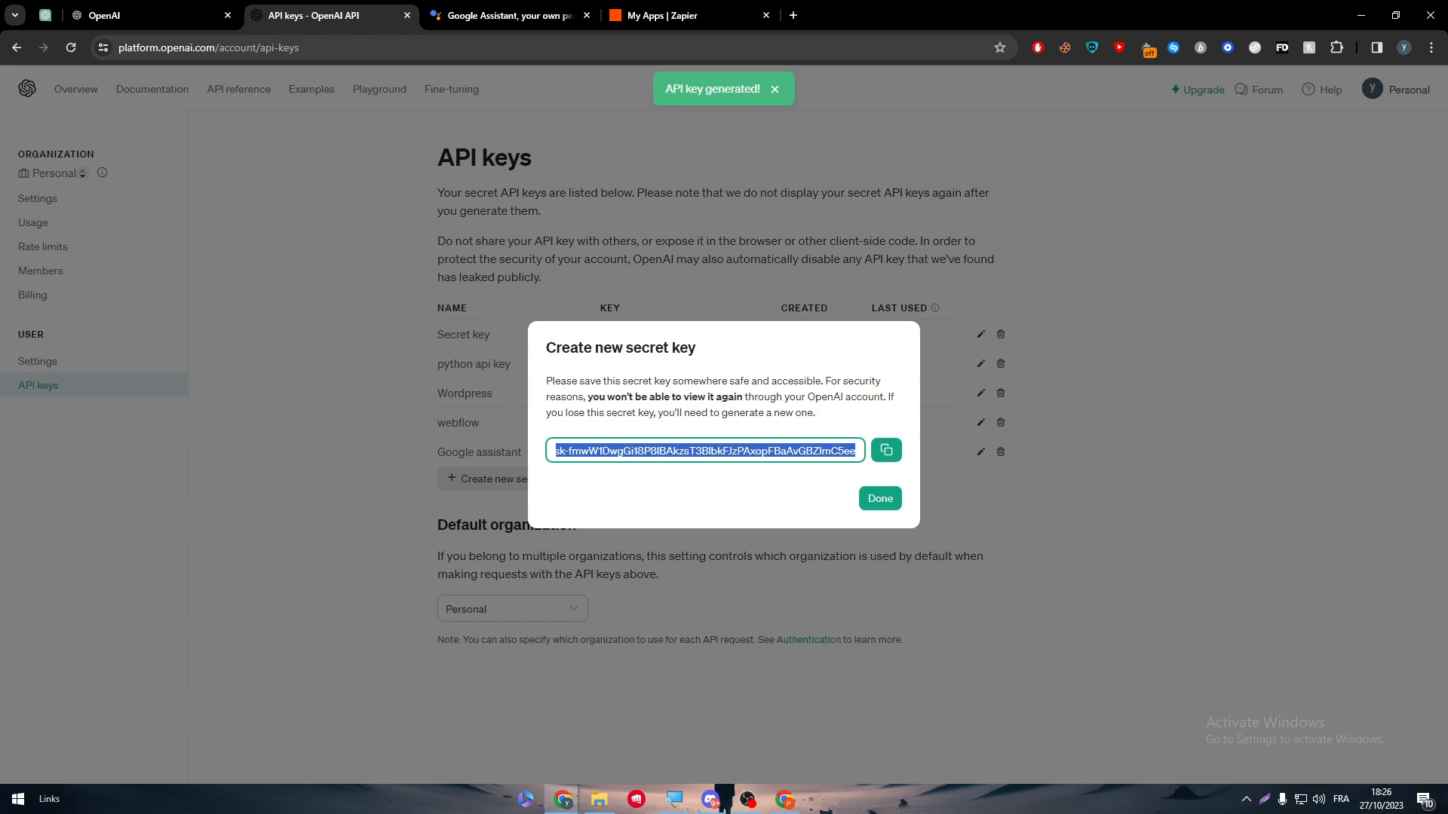
pyautogui.click(883, 451)
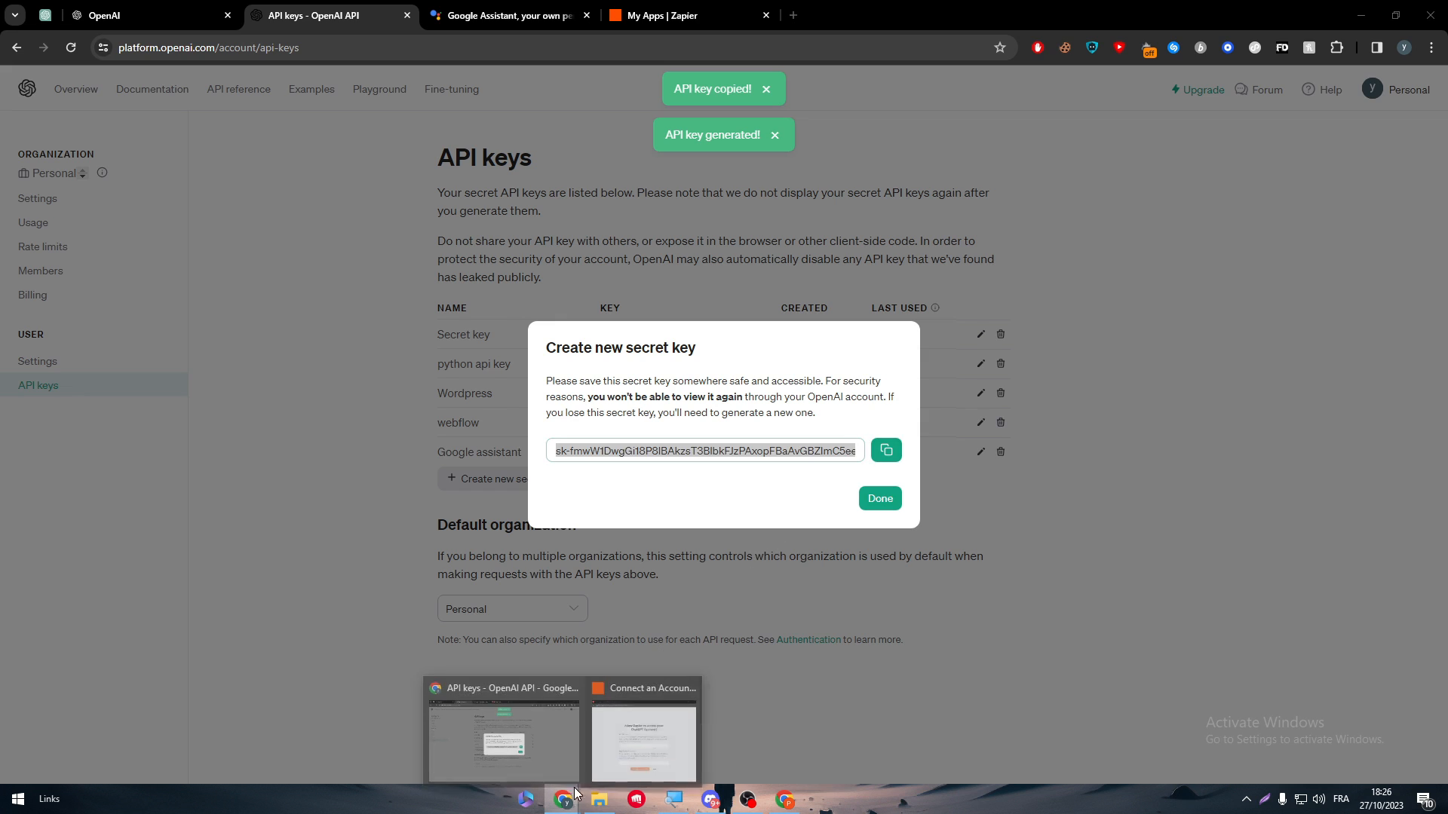
# In Zapier's ChatGPT connect popup, enter google assistant as the Organization ID alongside the pasted key
pyautogui.click(644, 744)
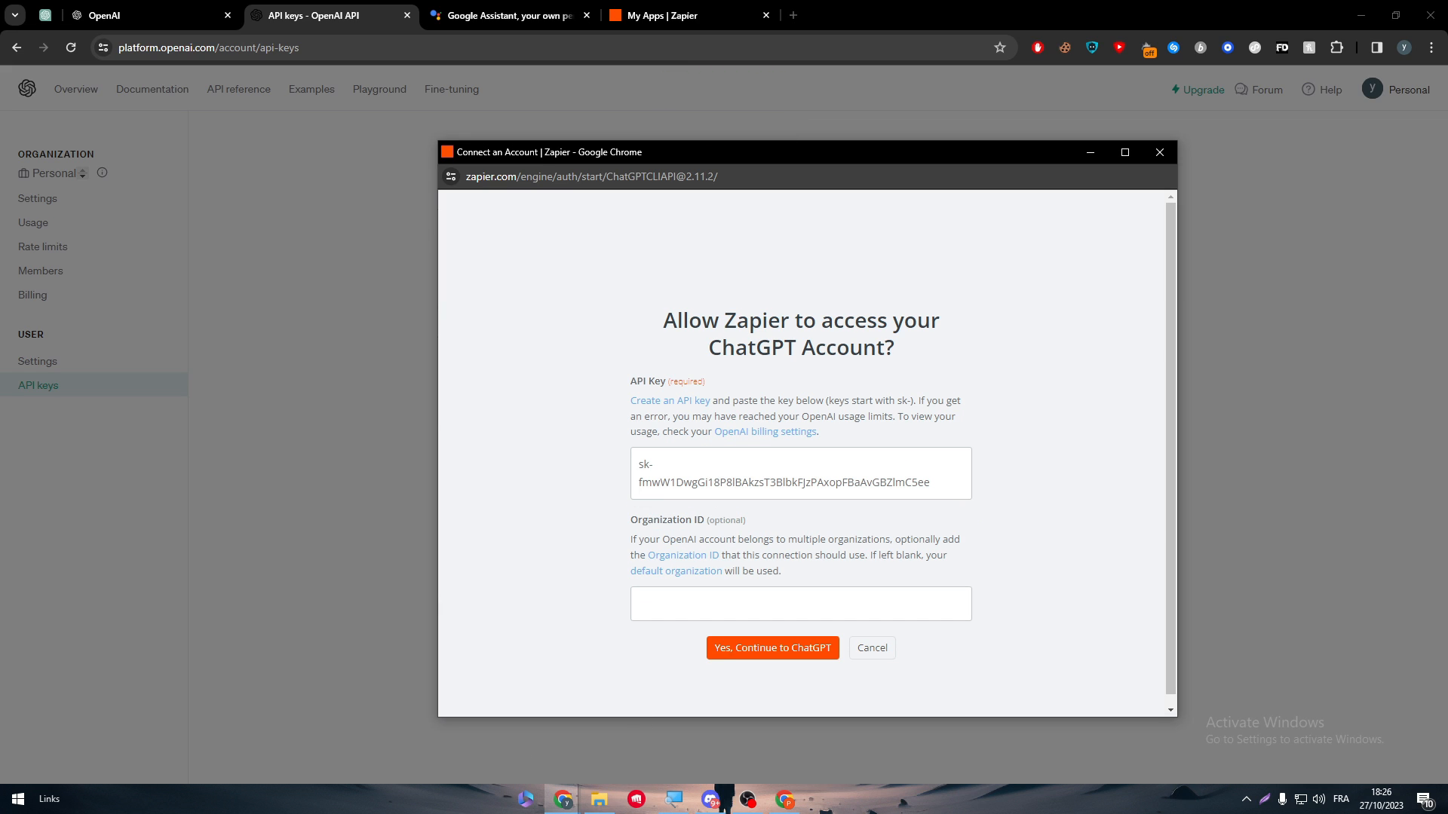
pyautogui.write('google assistant')
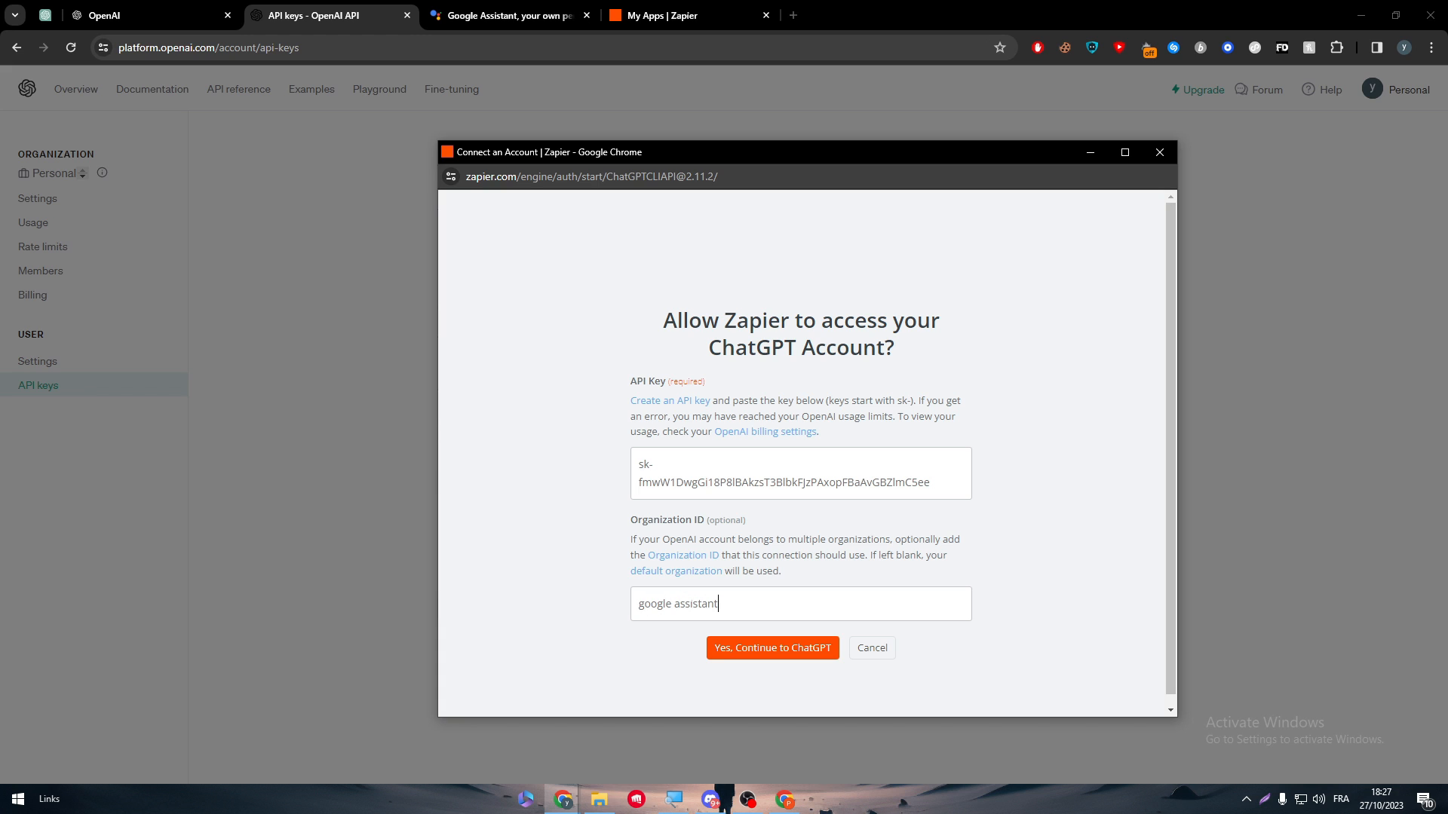
pyautogui.moveTo(1156, 200)
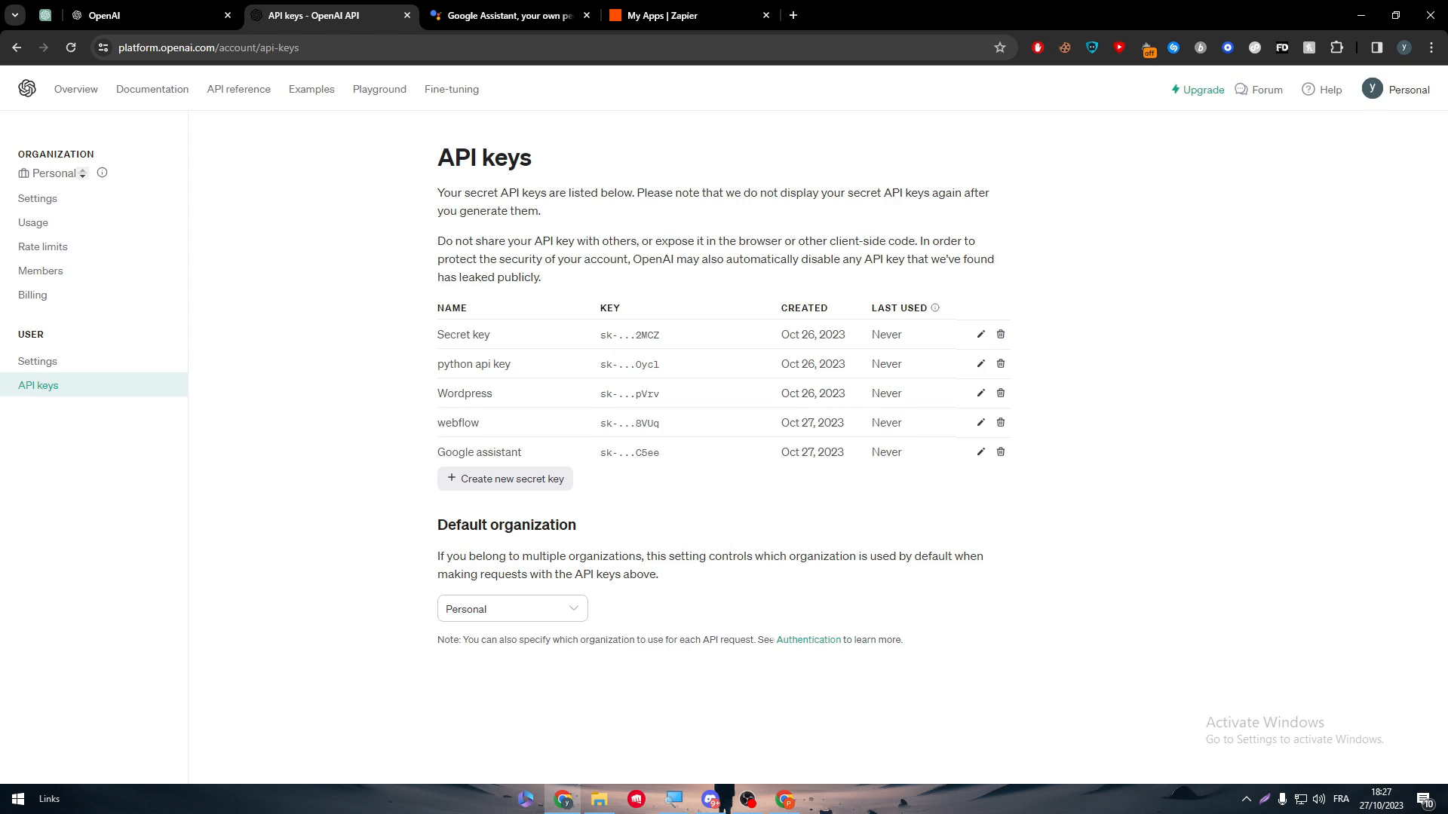
pyautogui.moveTo(564, 376)
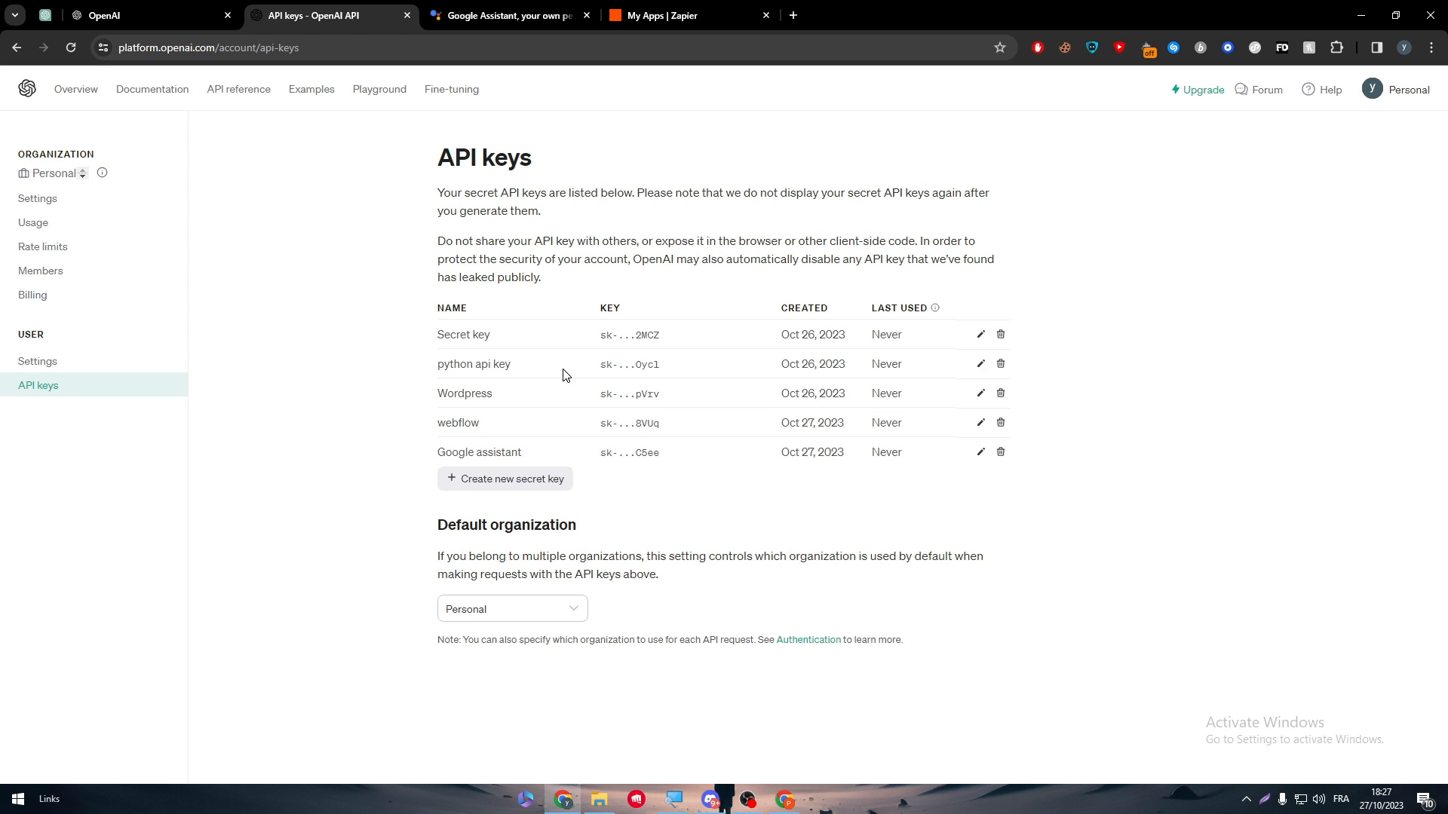
# Search Zapier's connected apps for google and go to Explore more connections
pyautogui.click(687, 15)
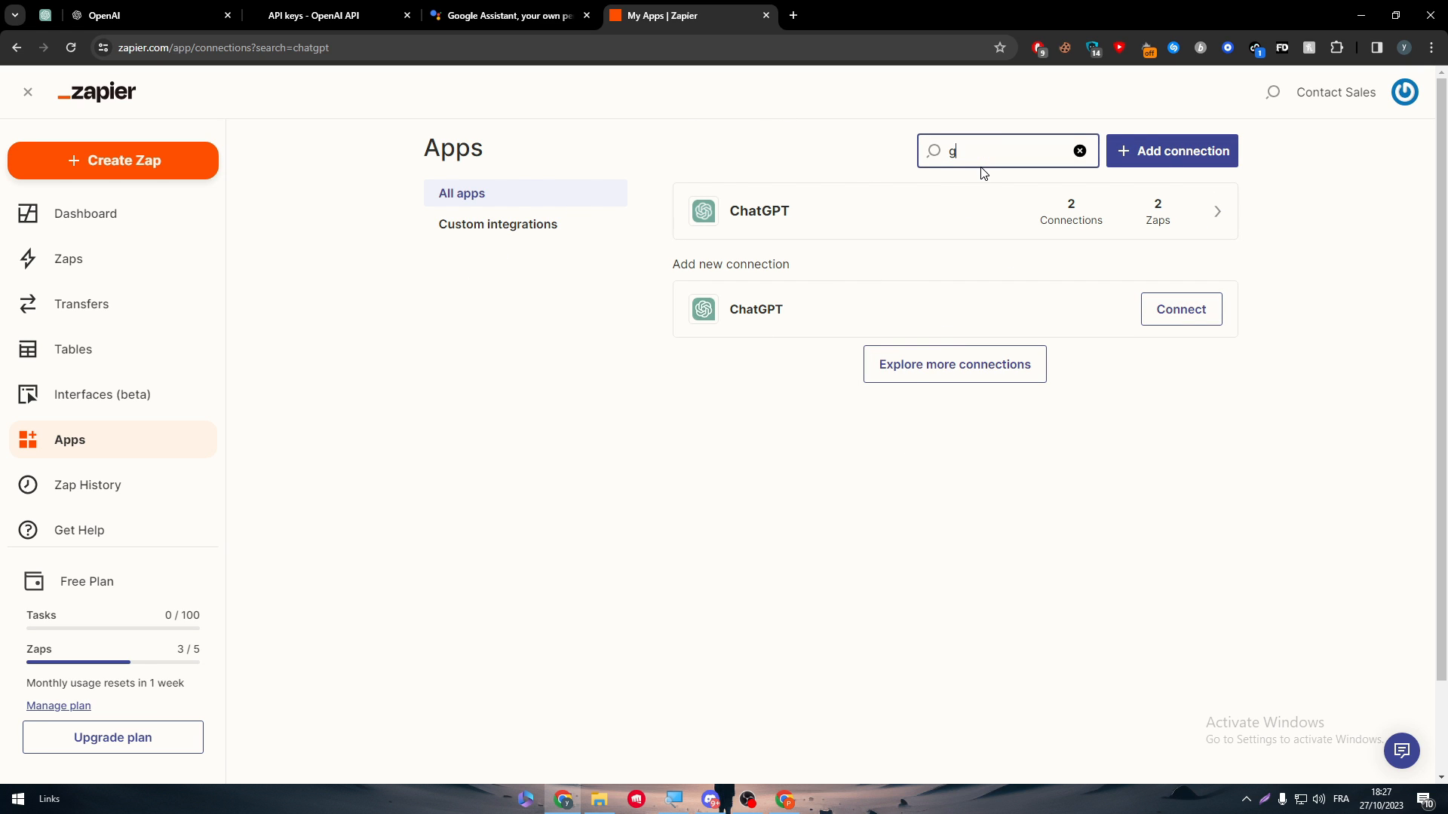
pyautogui.write('oogle')
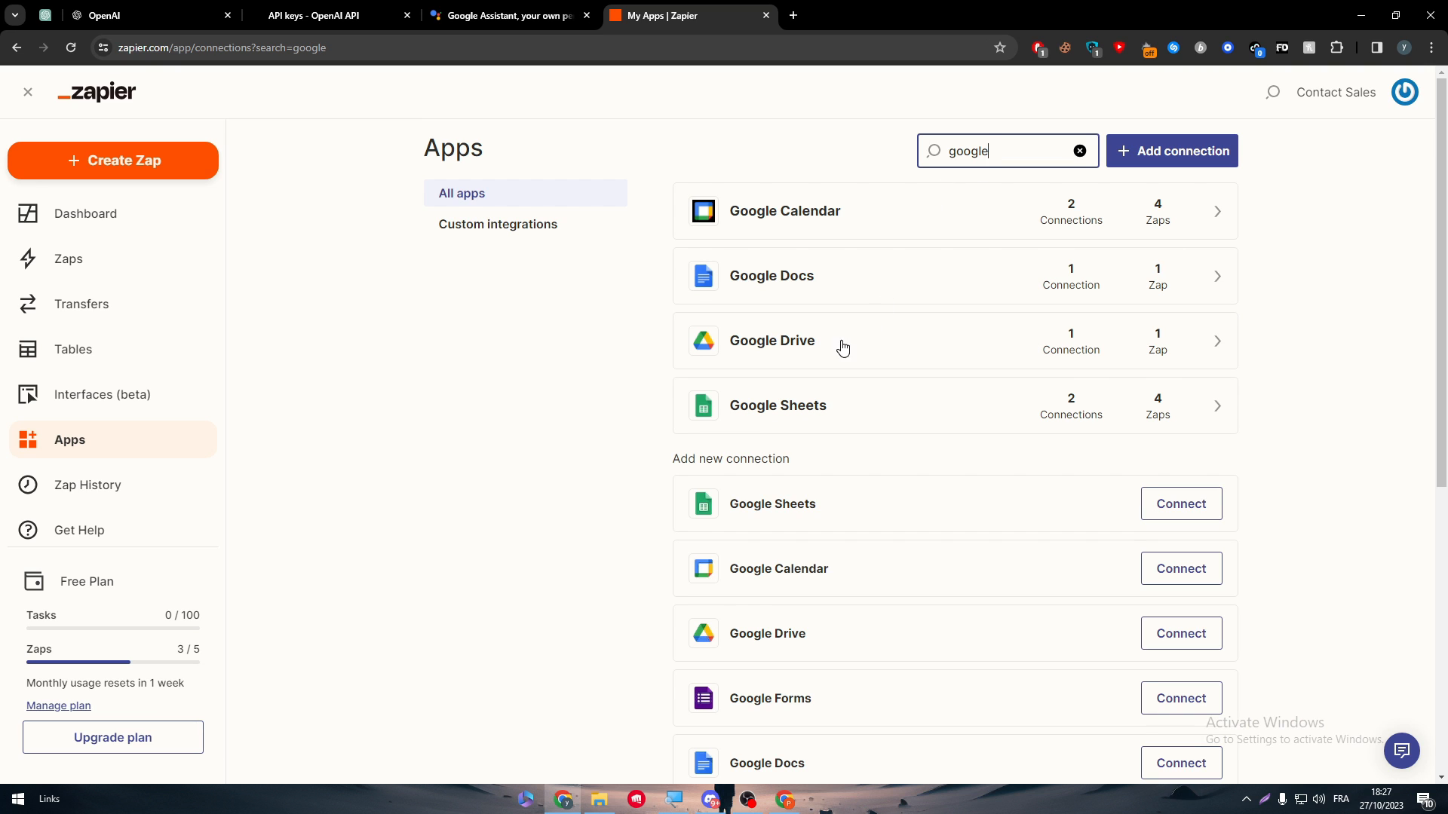
pyautogui.scroll(-3)
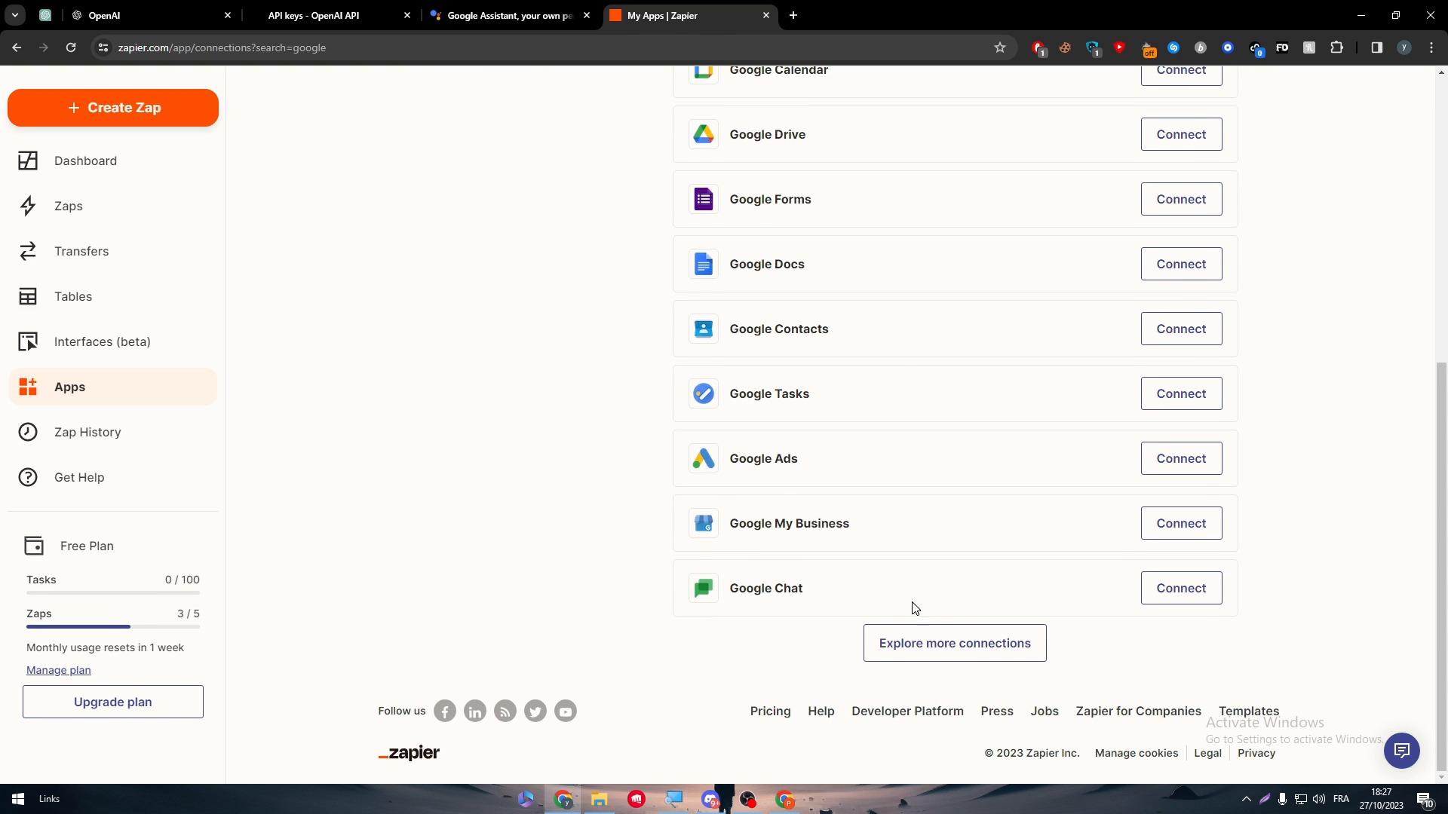
pyautogui.click(953, 642)
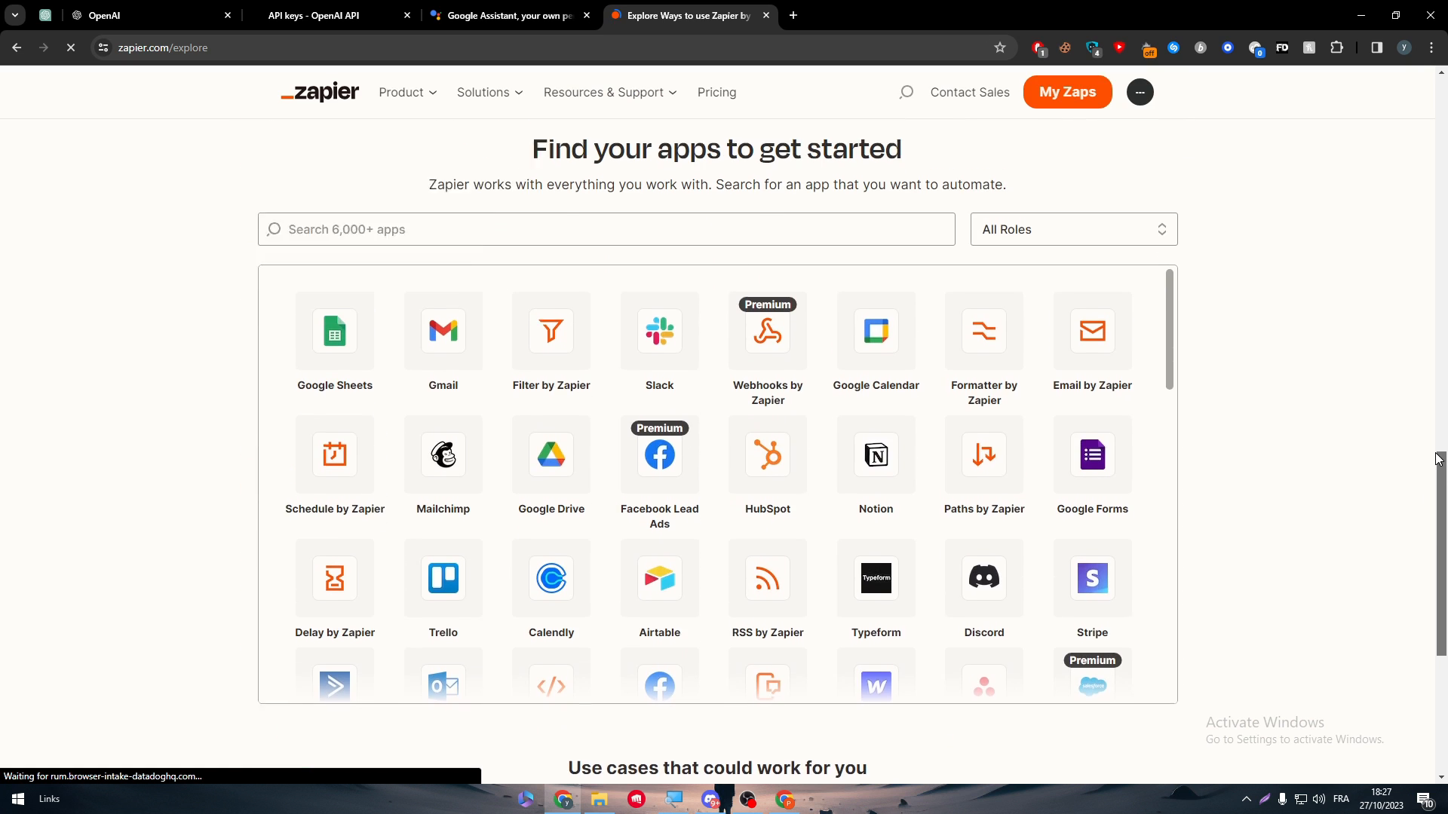
# Search the app explorer for google and choose the Google Chat tile
pyautogui.write('google')
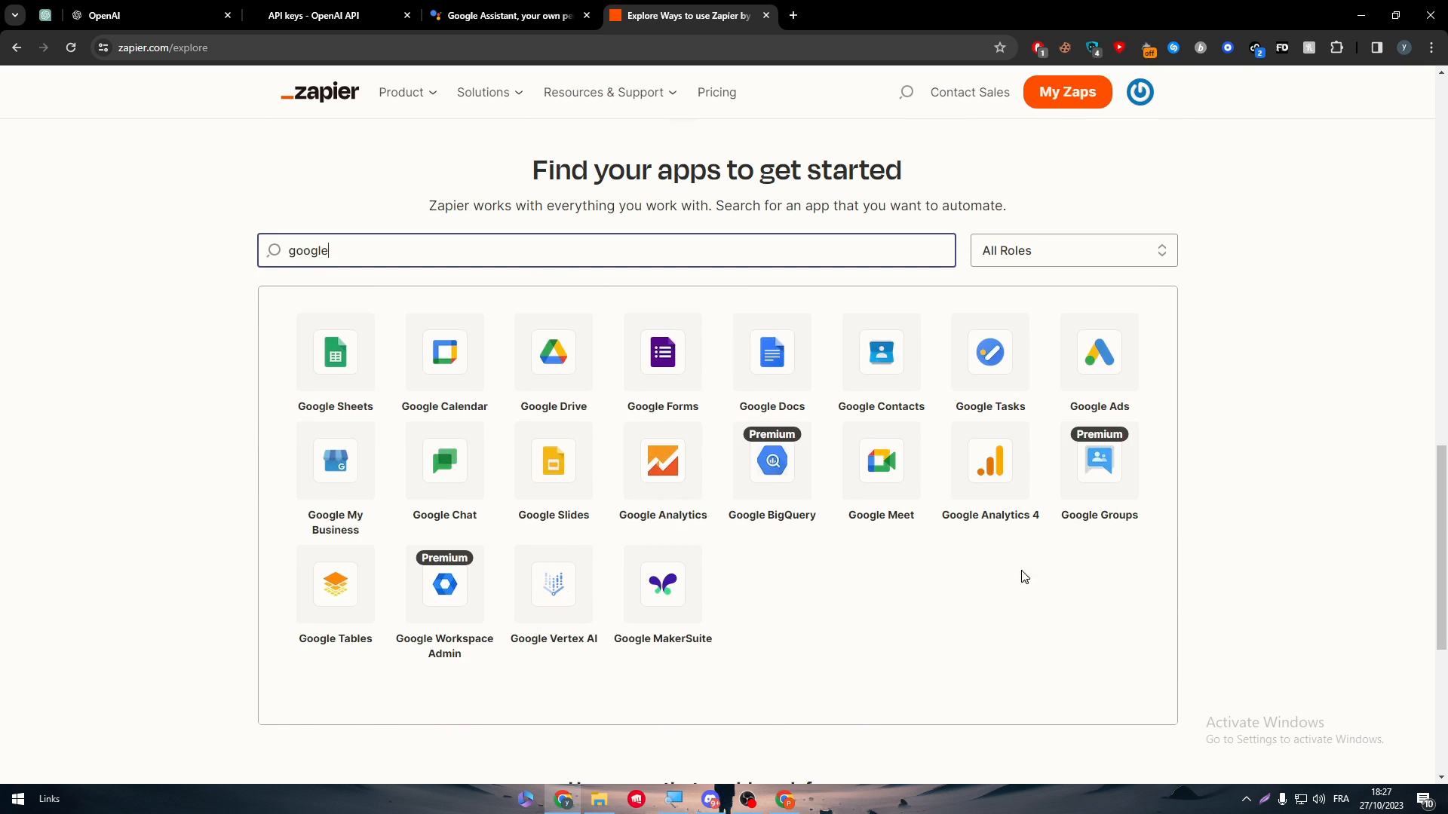
pyautogui.moveTo(806, 353)
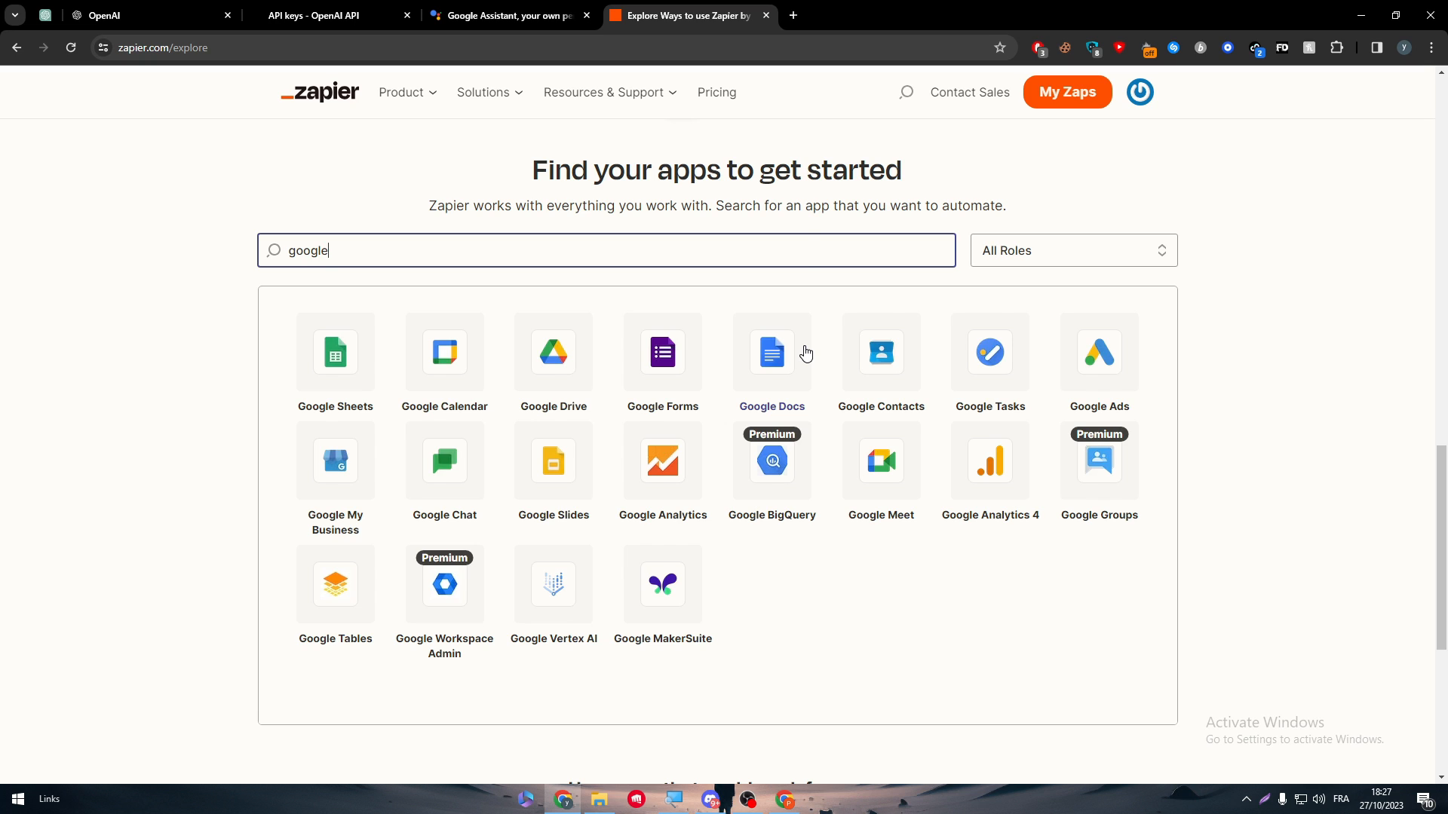
pyautogui.click(444, 462)
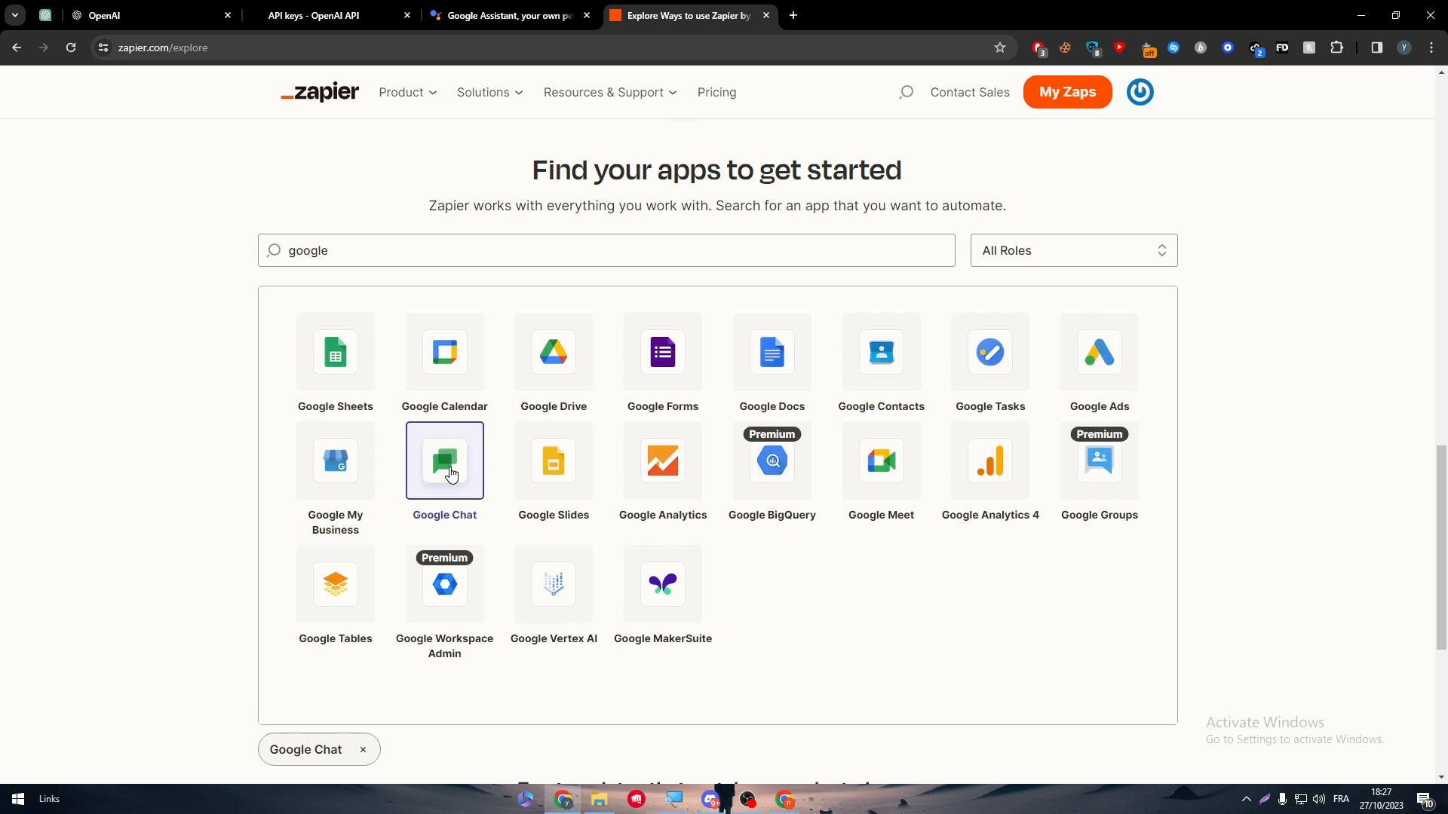
# Sign in with the Google account, then run Test connection on the Google Chat connection successfully
pyautogui.scroll(-3)
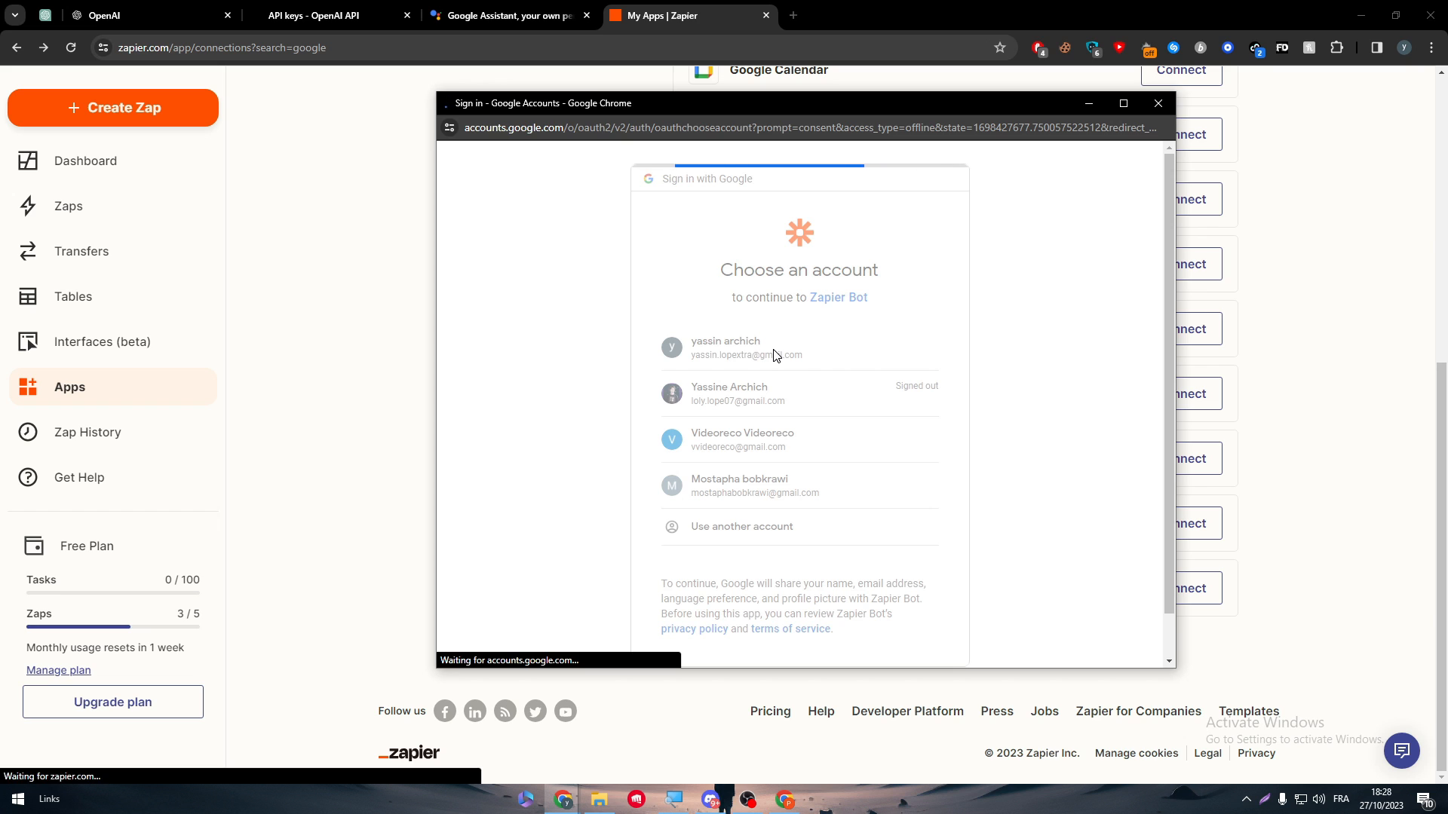
pyautogui.click(1156, 102)
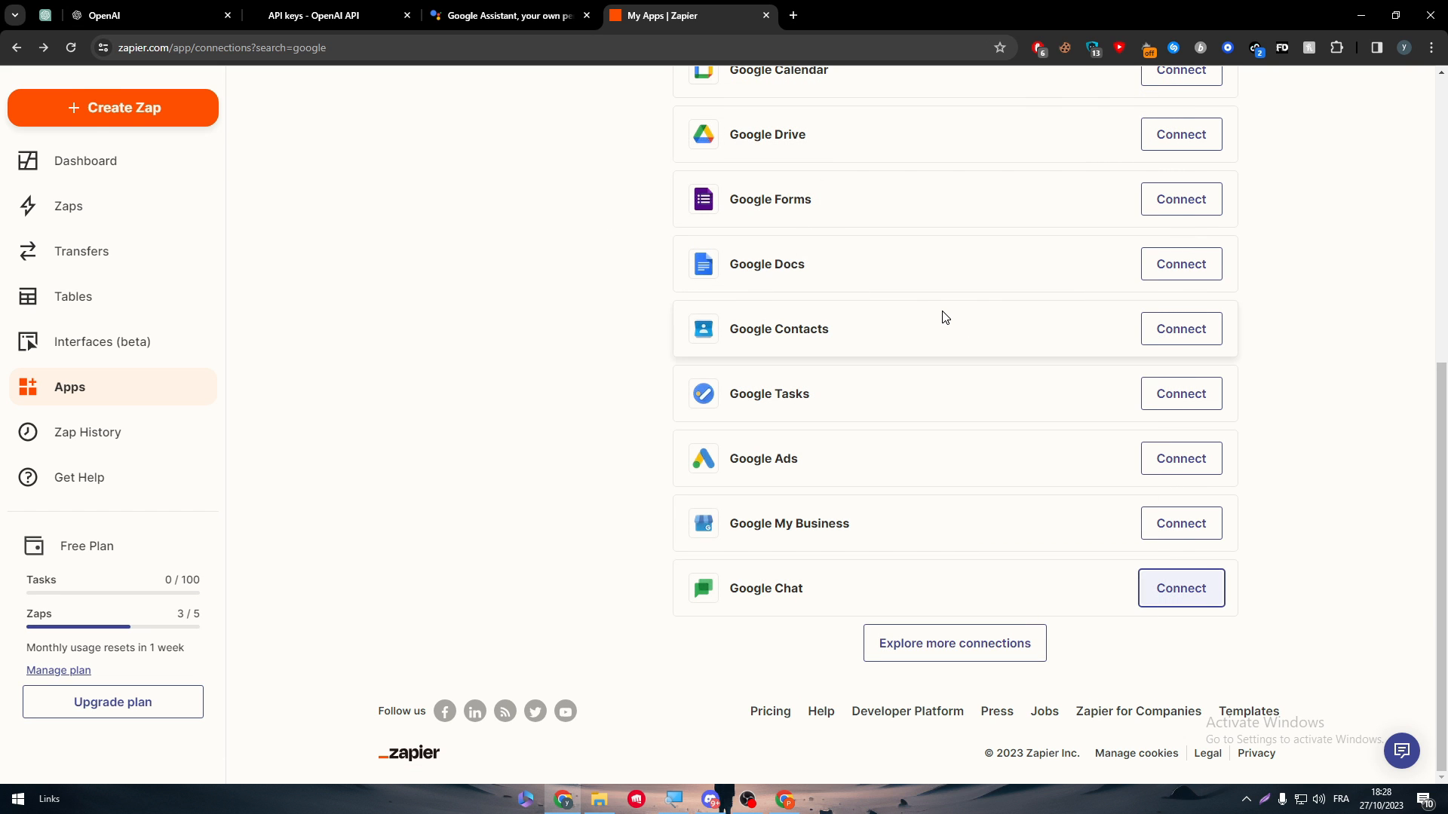
pyautogui.click(1179, 588)
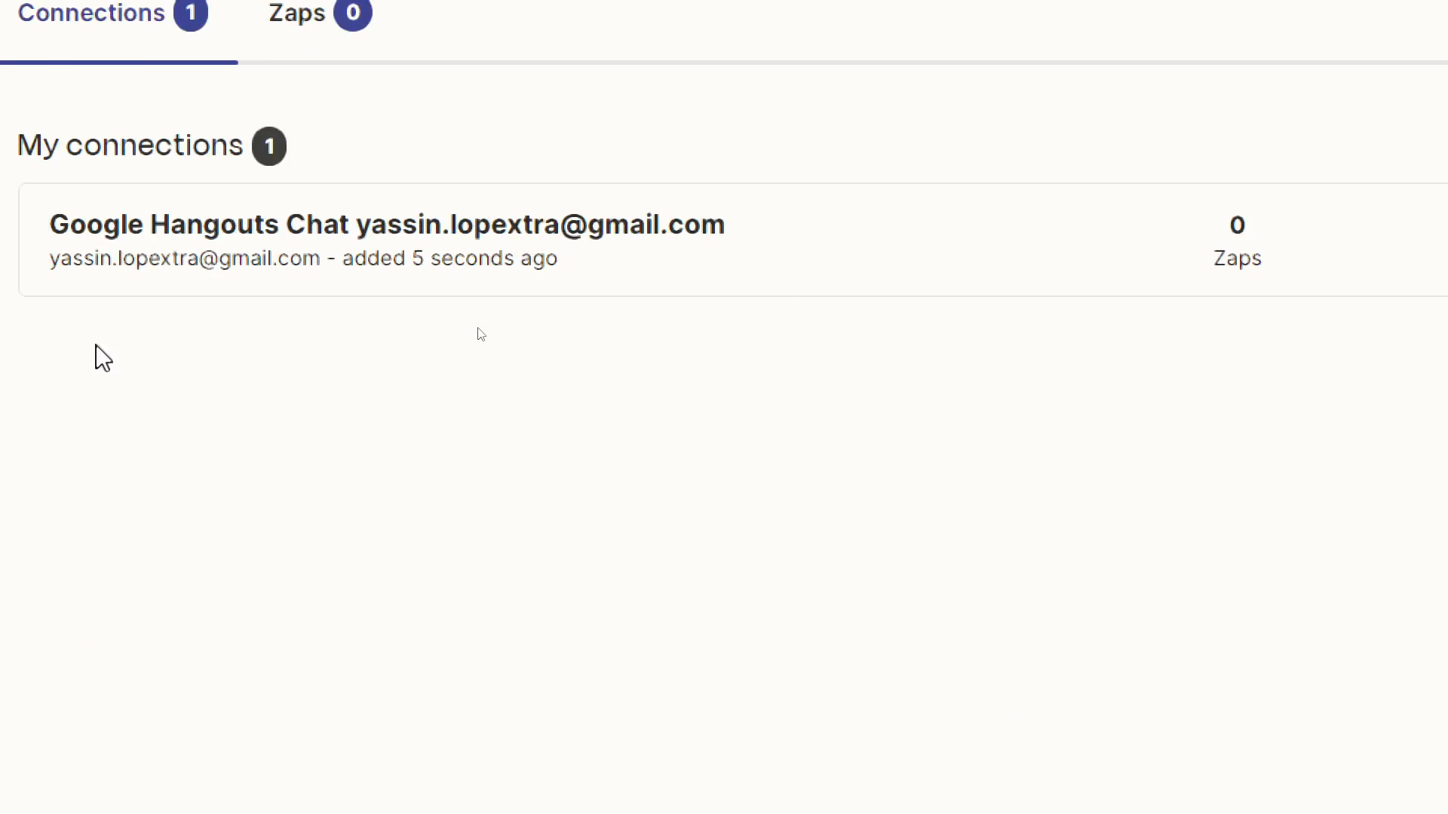
pyautogui.click(939, 240)
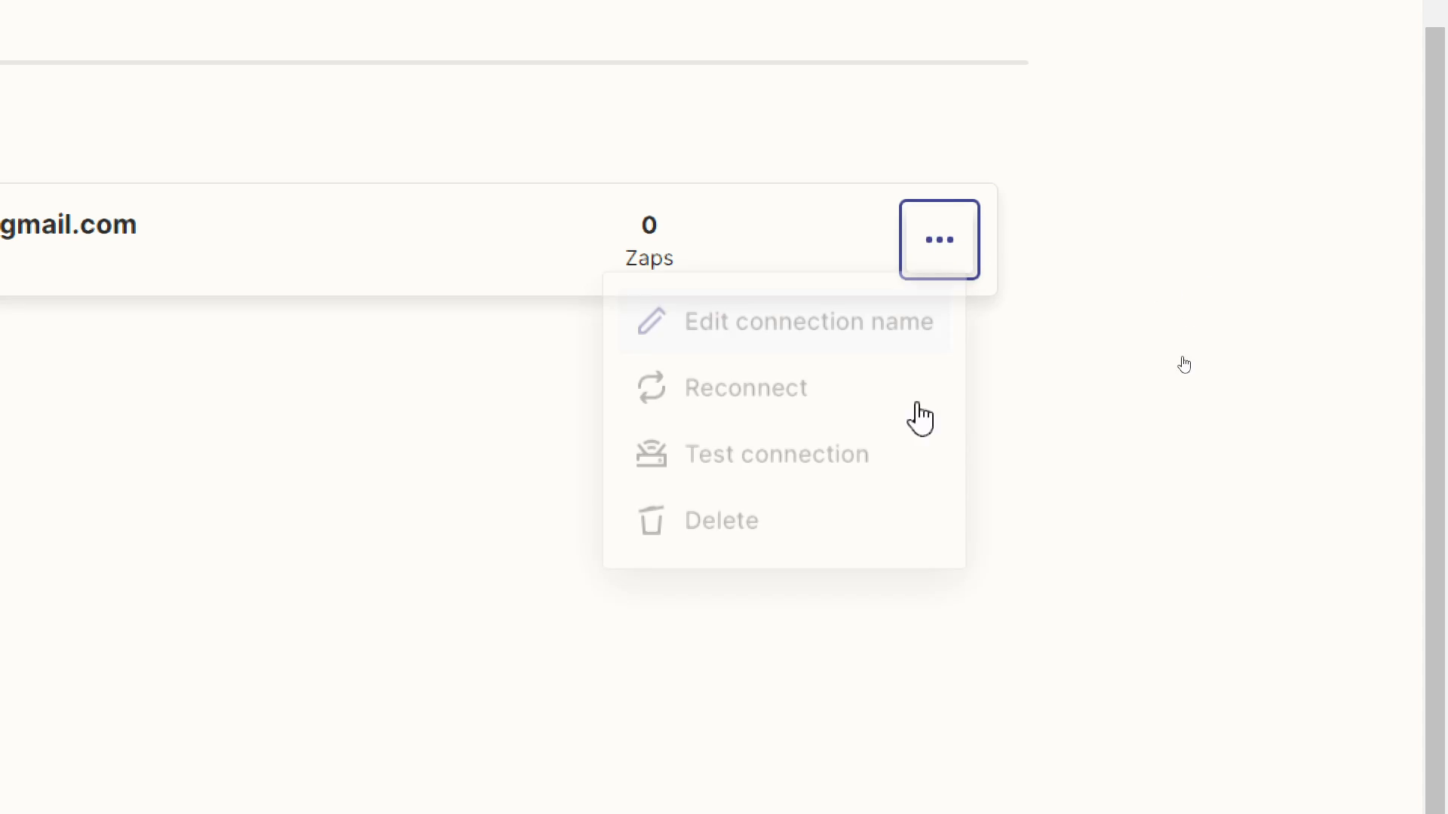
pyautogui.click(778, 454)
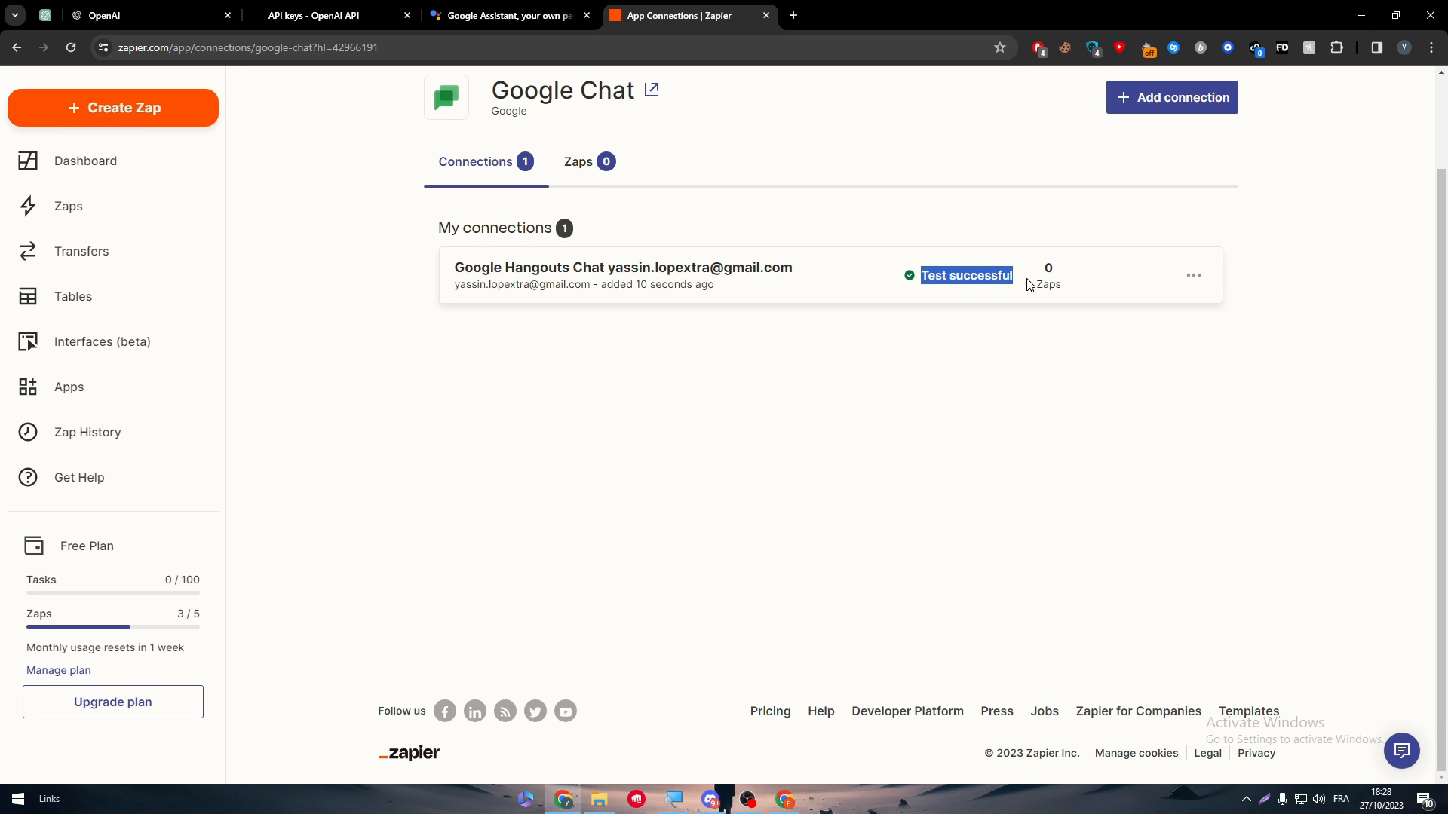
pyautogui.scroll(3)
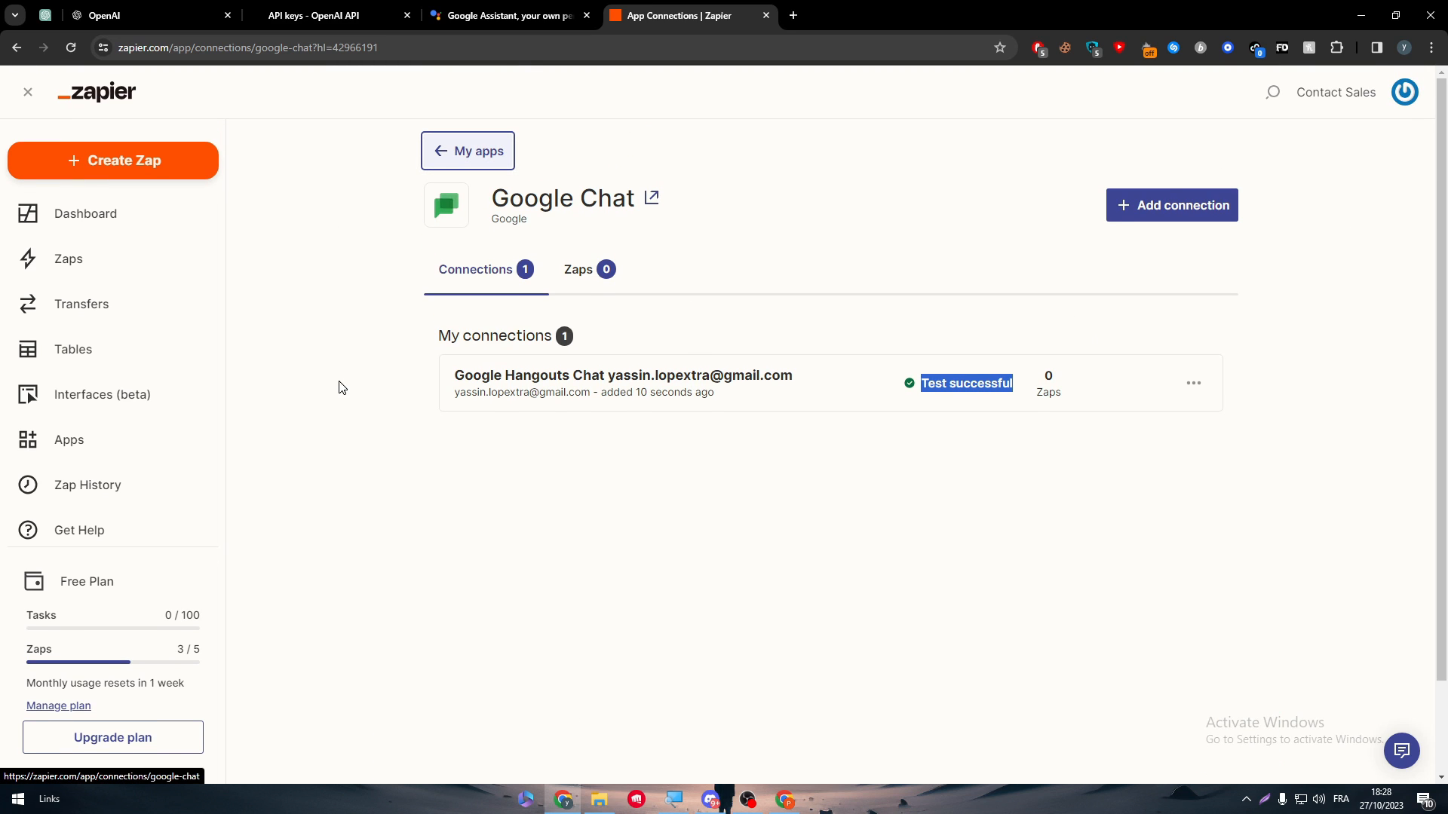
# On the ChatGPT connections page, run Test connection on the older Zap-linked connection
pyautogui.click(468, 151)
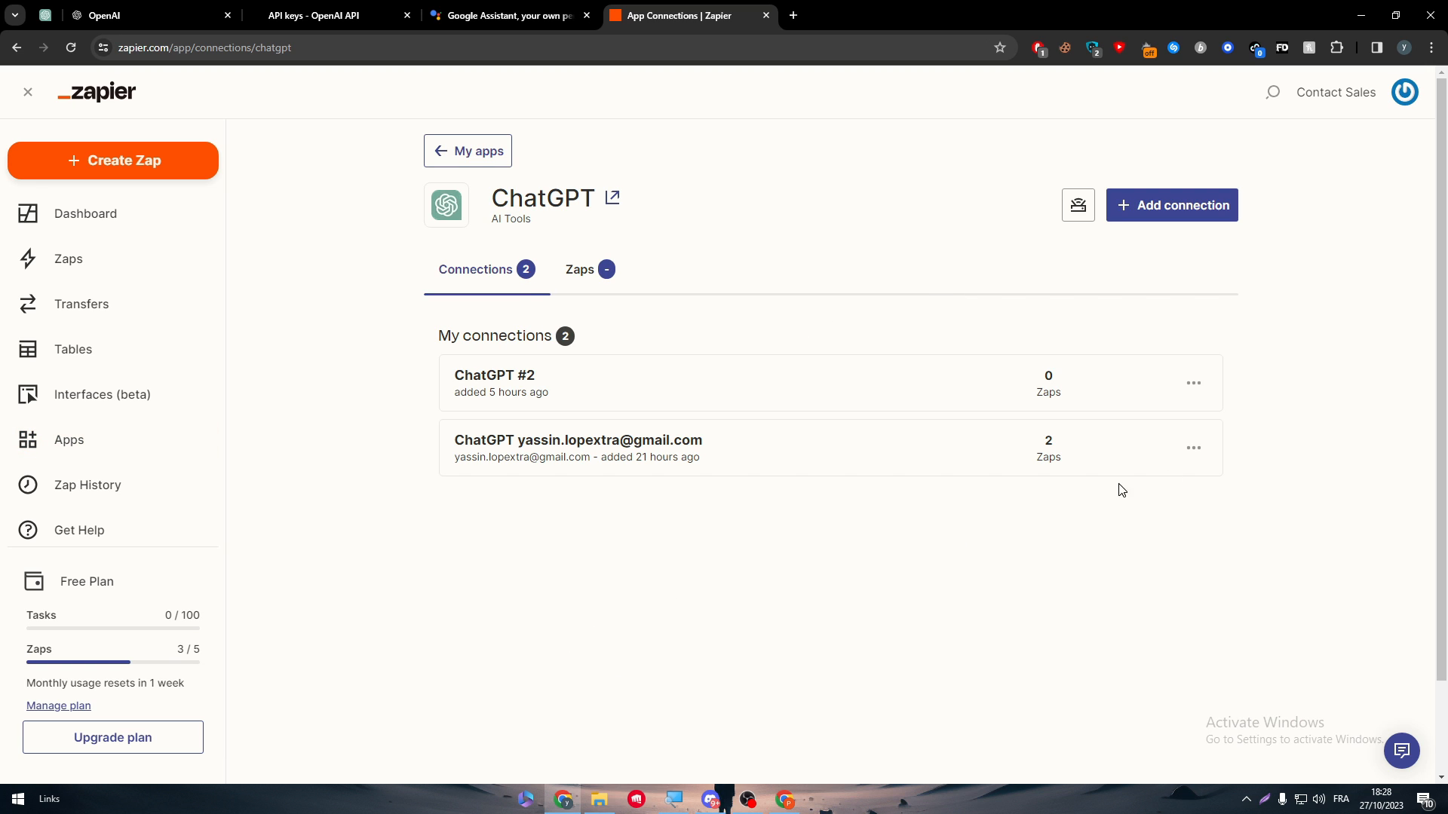
pyautogui.click(1193, 447)
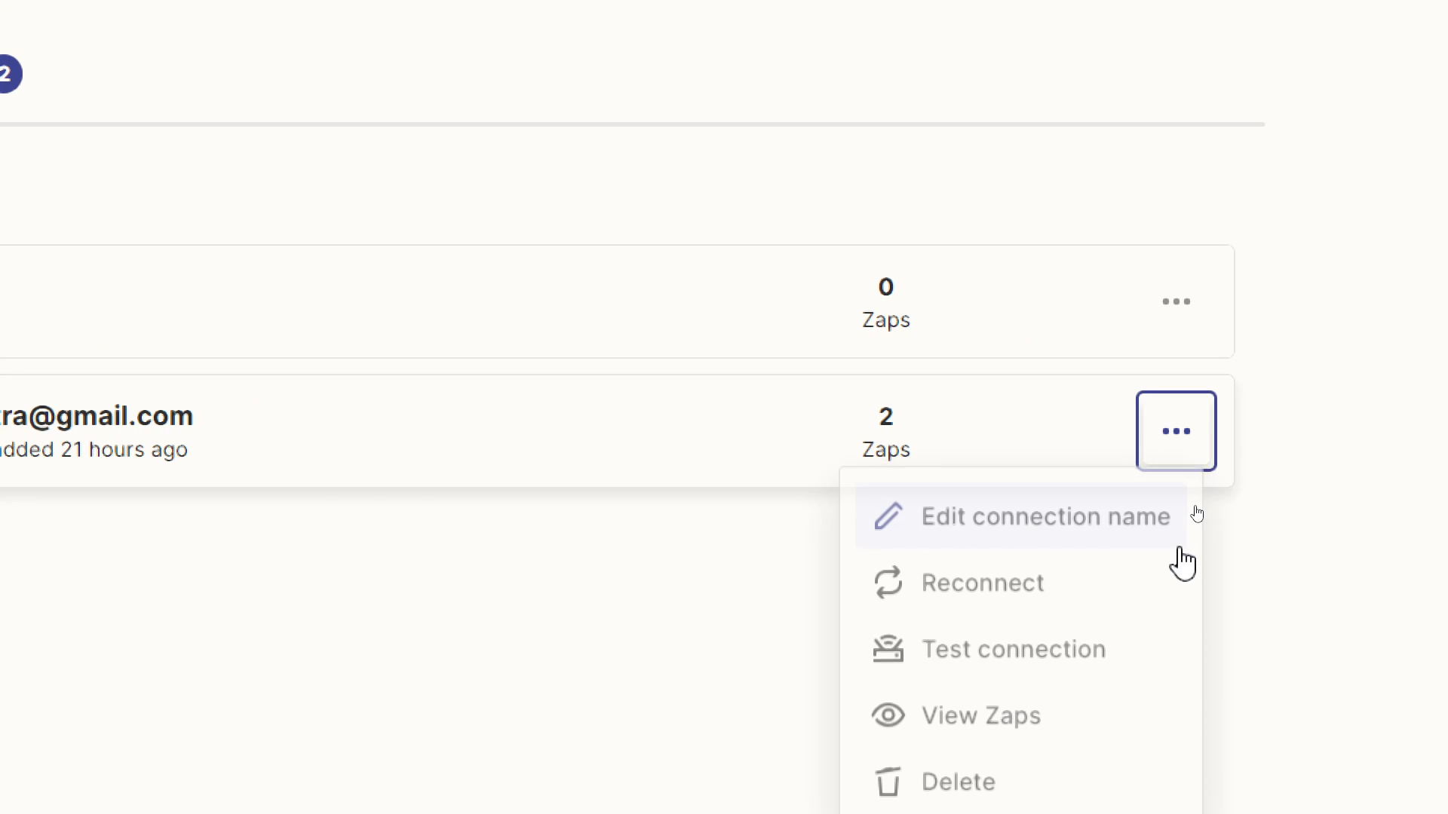
pyautogui.click(1013, 649)
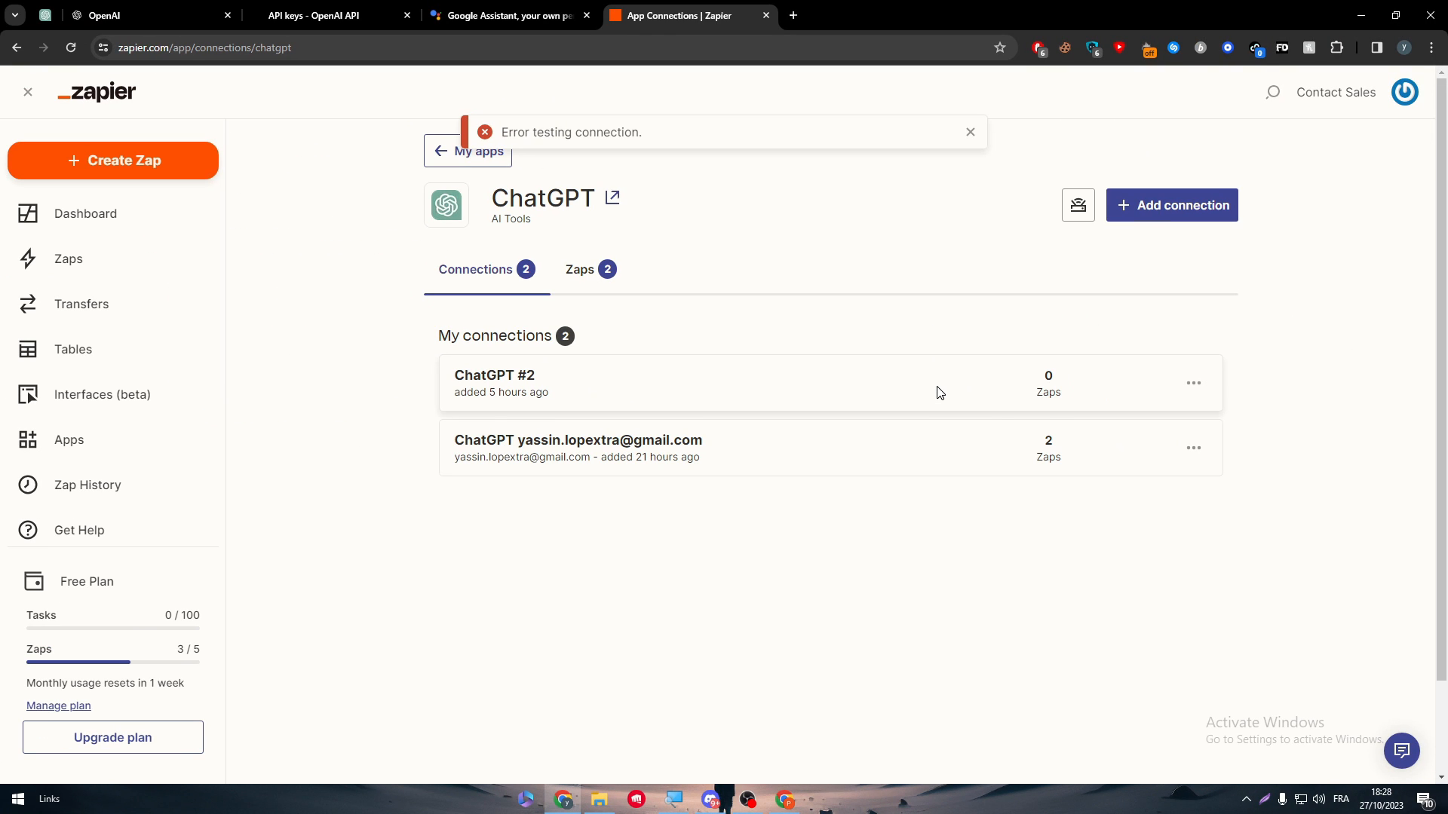
# Dismiss the resulting 'error testing connection' notice
pyautogui.rightClick(570, 131)
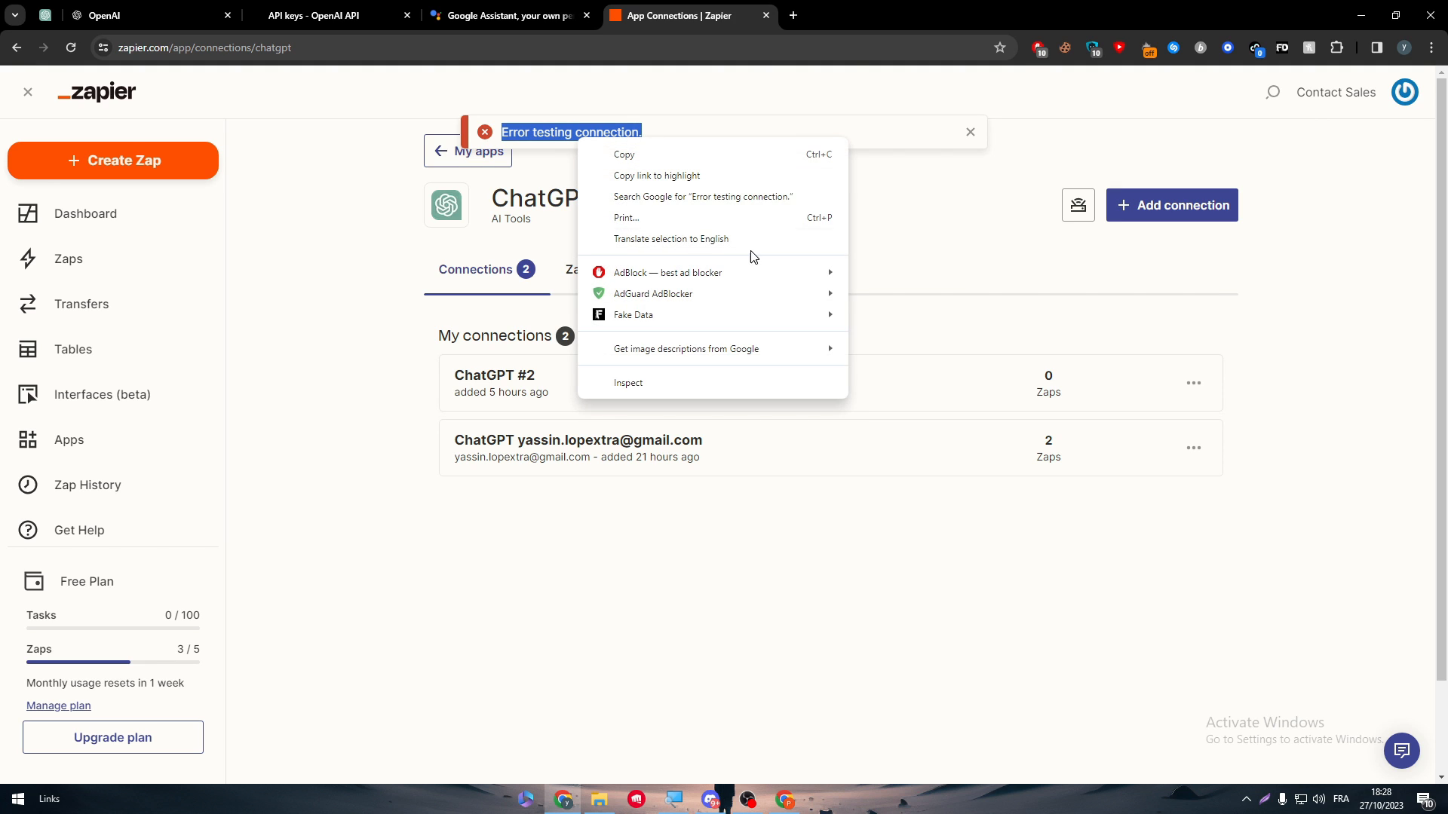
pyautogui.click(644, 155)
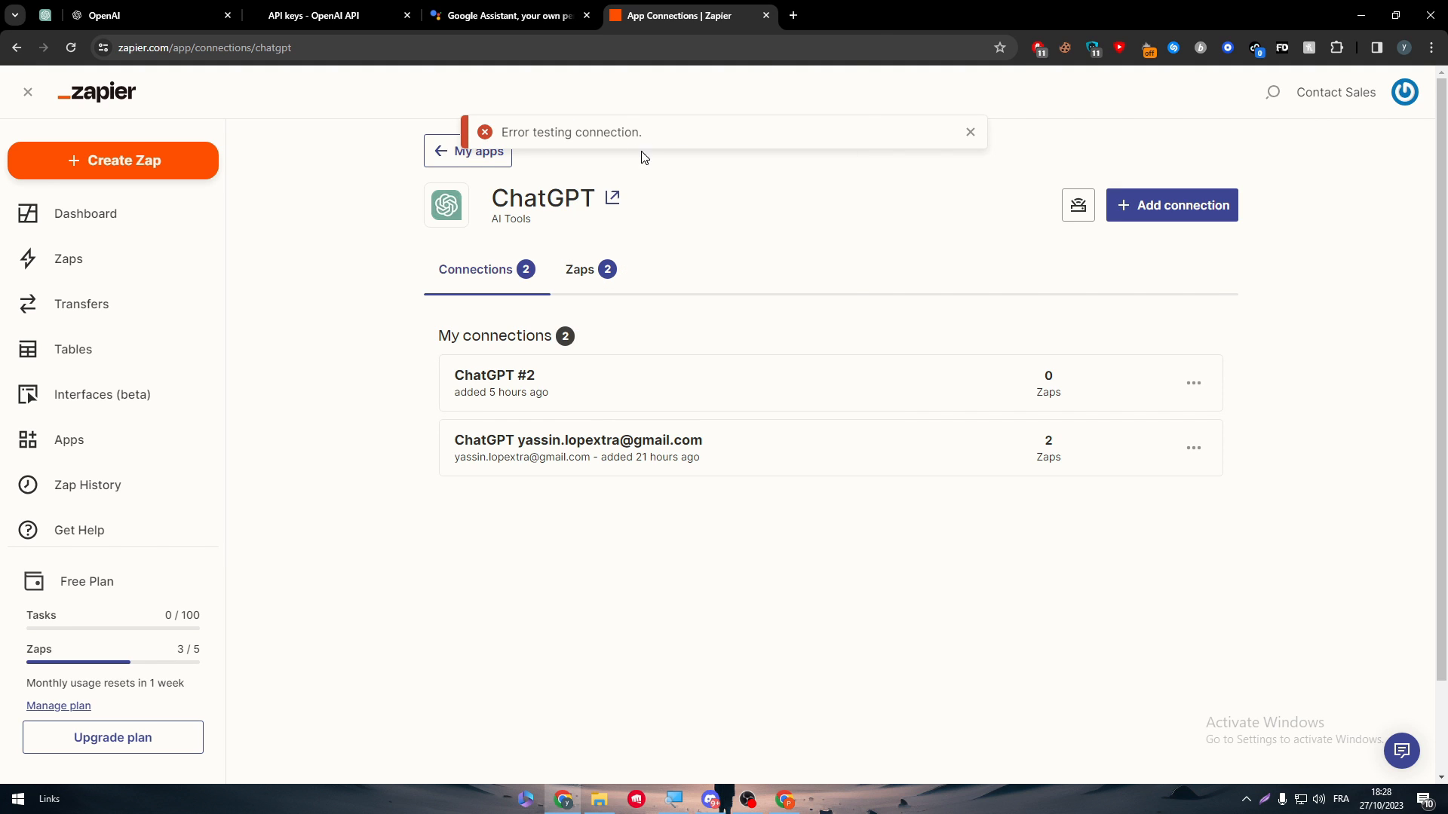
pyautogui.click(970, 132)
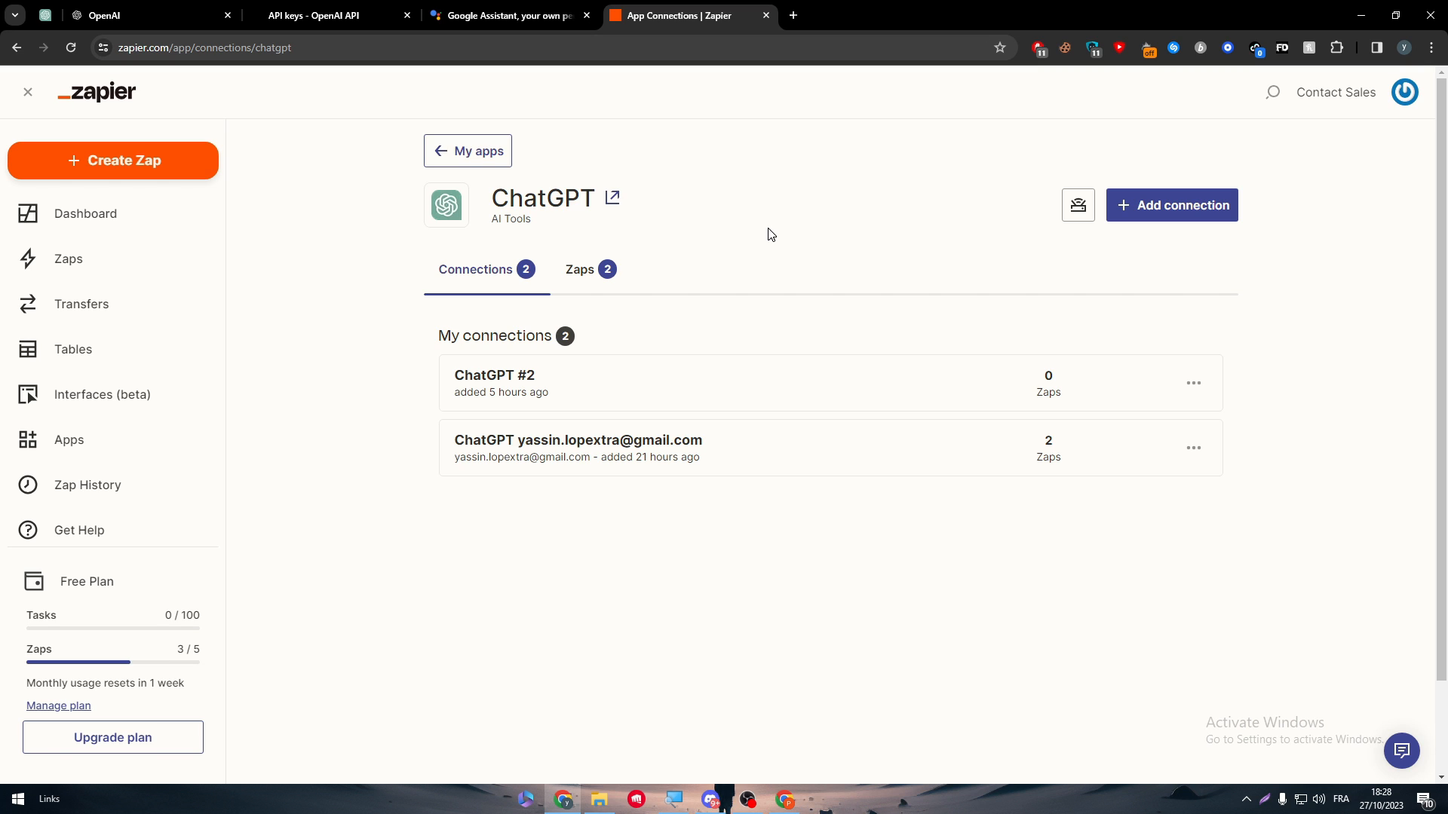
pyautogui.moveTo(777, 228)
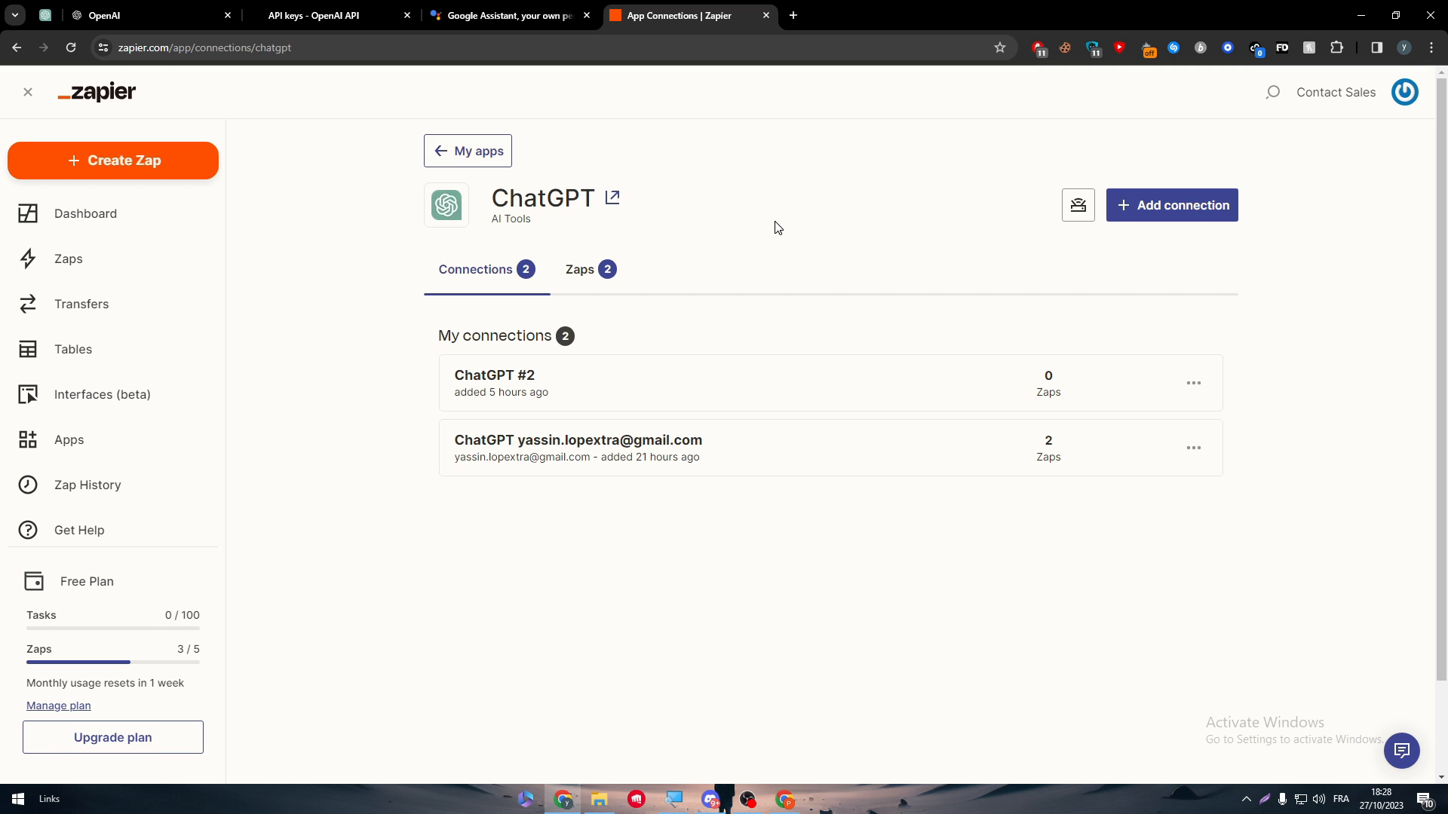
pyautogui.moveTo(68, 258)
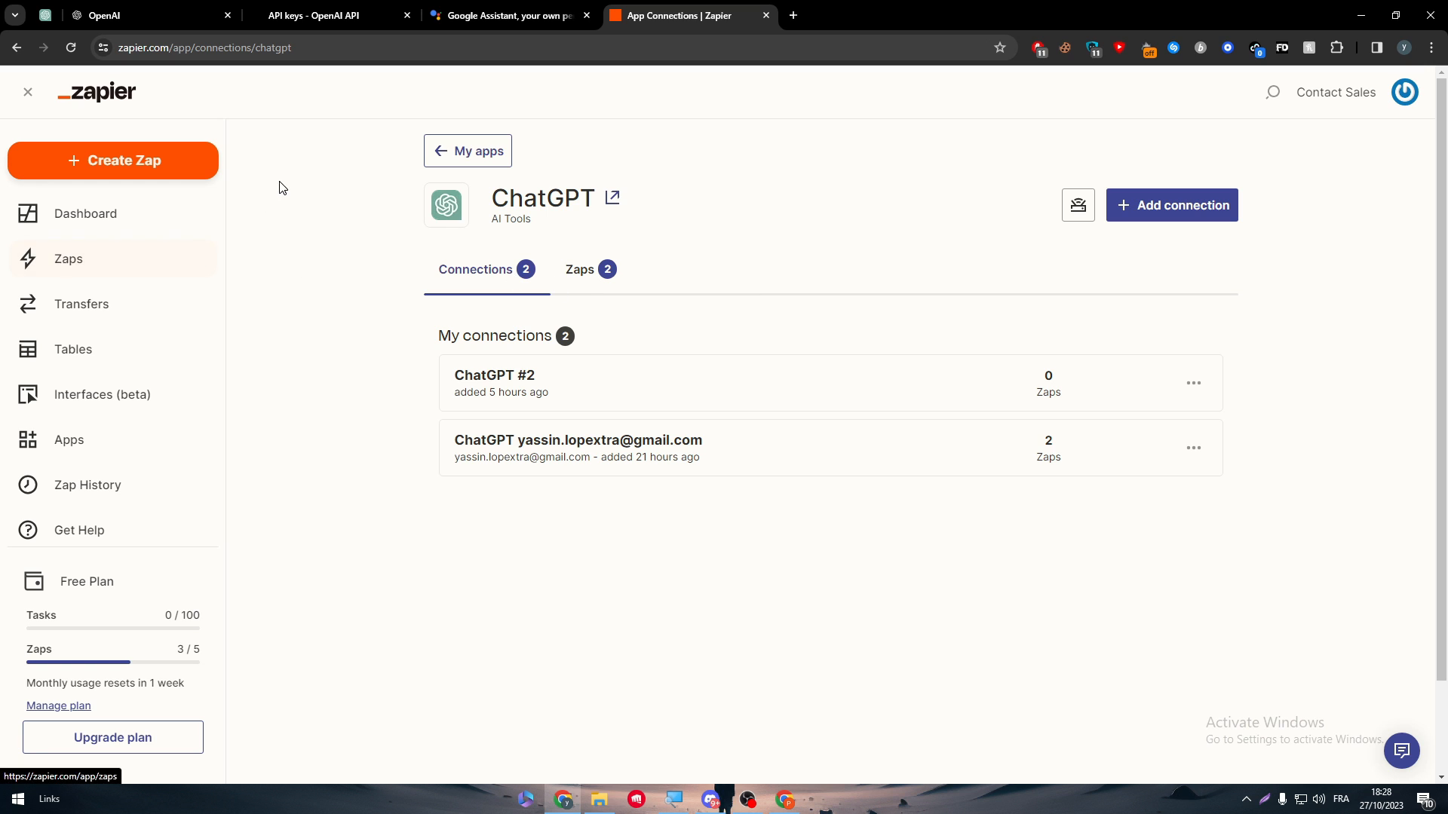
# Create a Zap from the description 'when i ask my google assistant for anything it should take my words to chatgpt' and generate it
pyautogui.press('ctrl+plus')
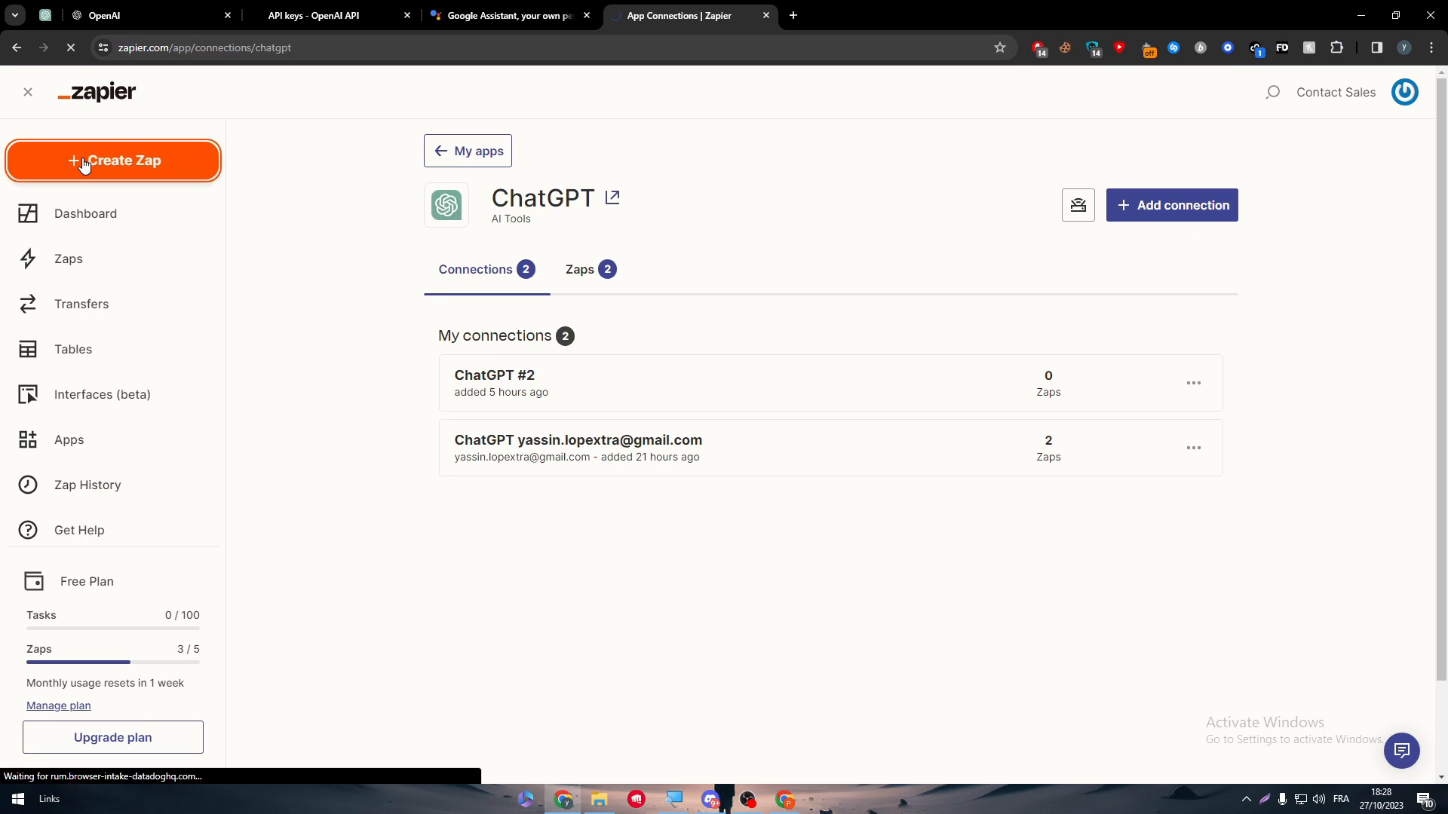
pyautogui.click(114, 160)
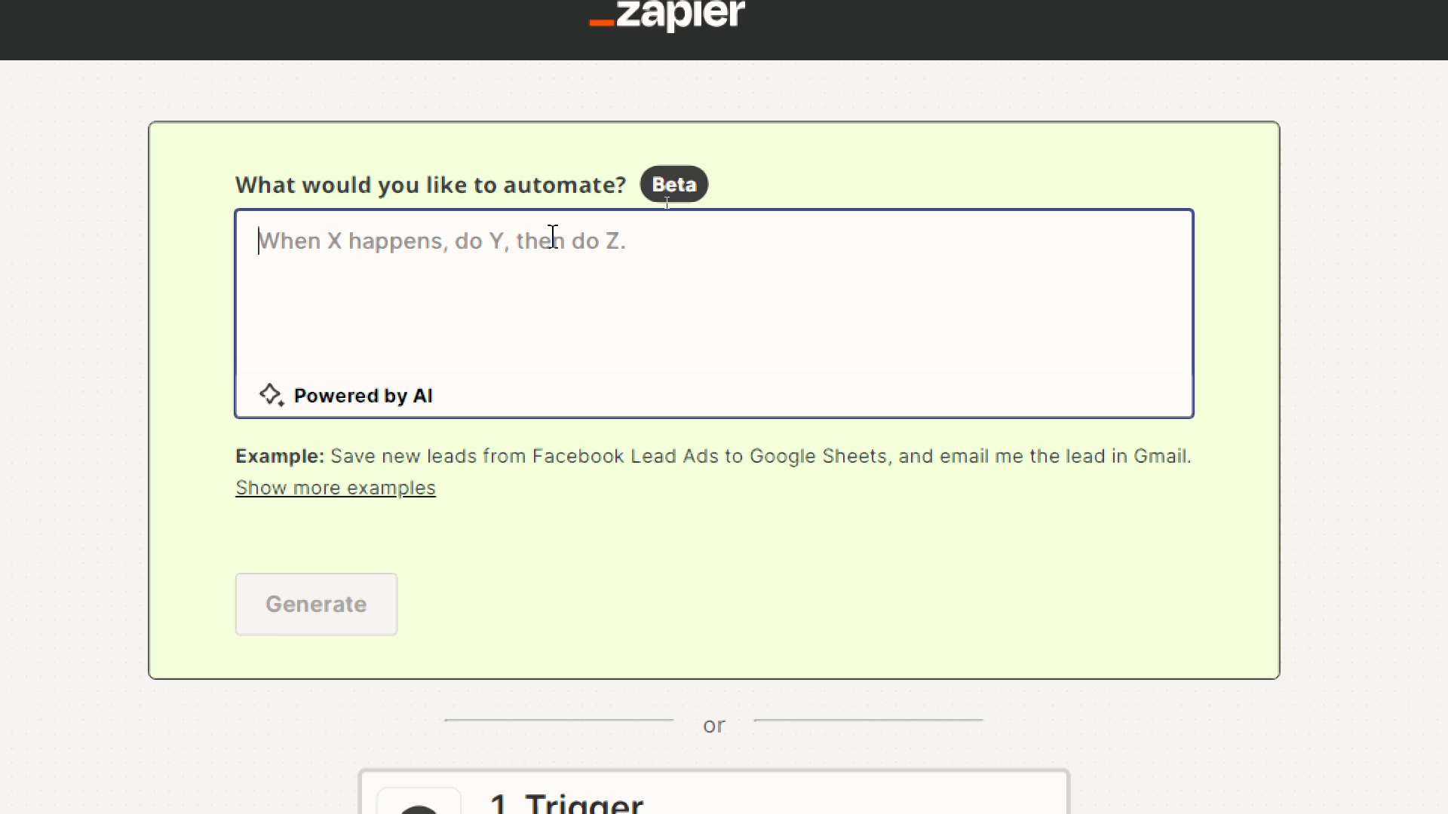
pyautogui.write('when i as')
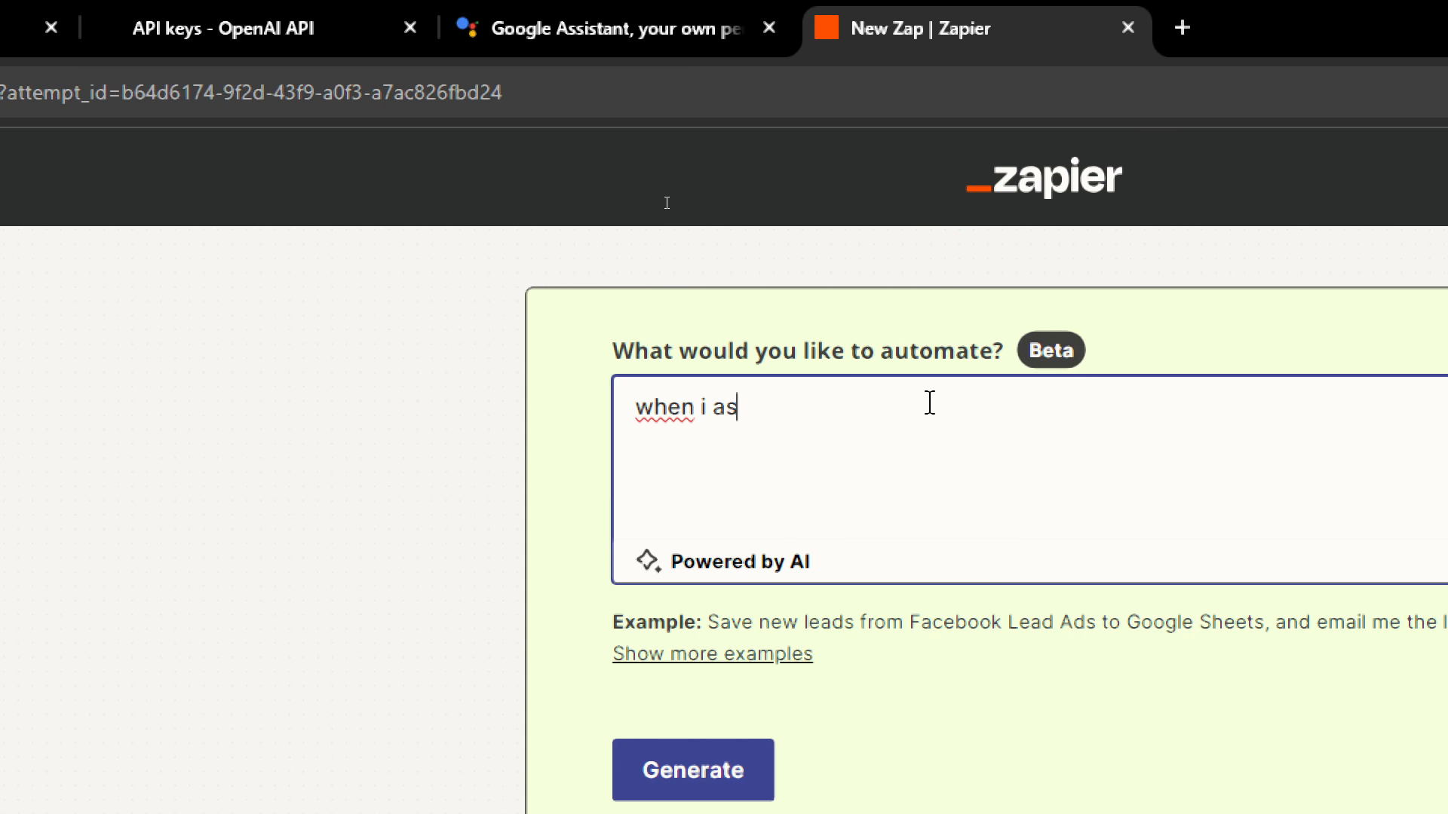
pyautogui.write('k my goog')
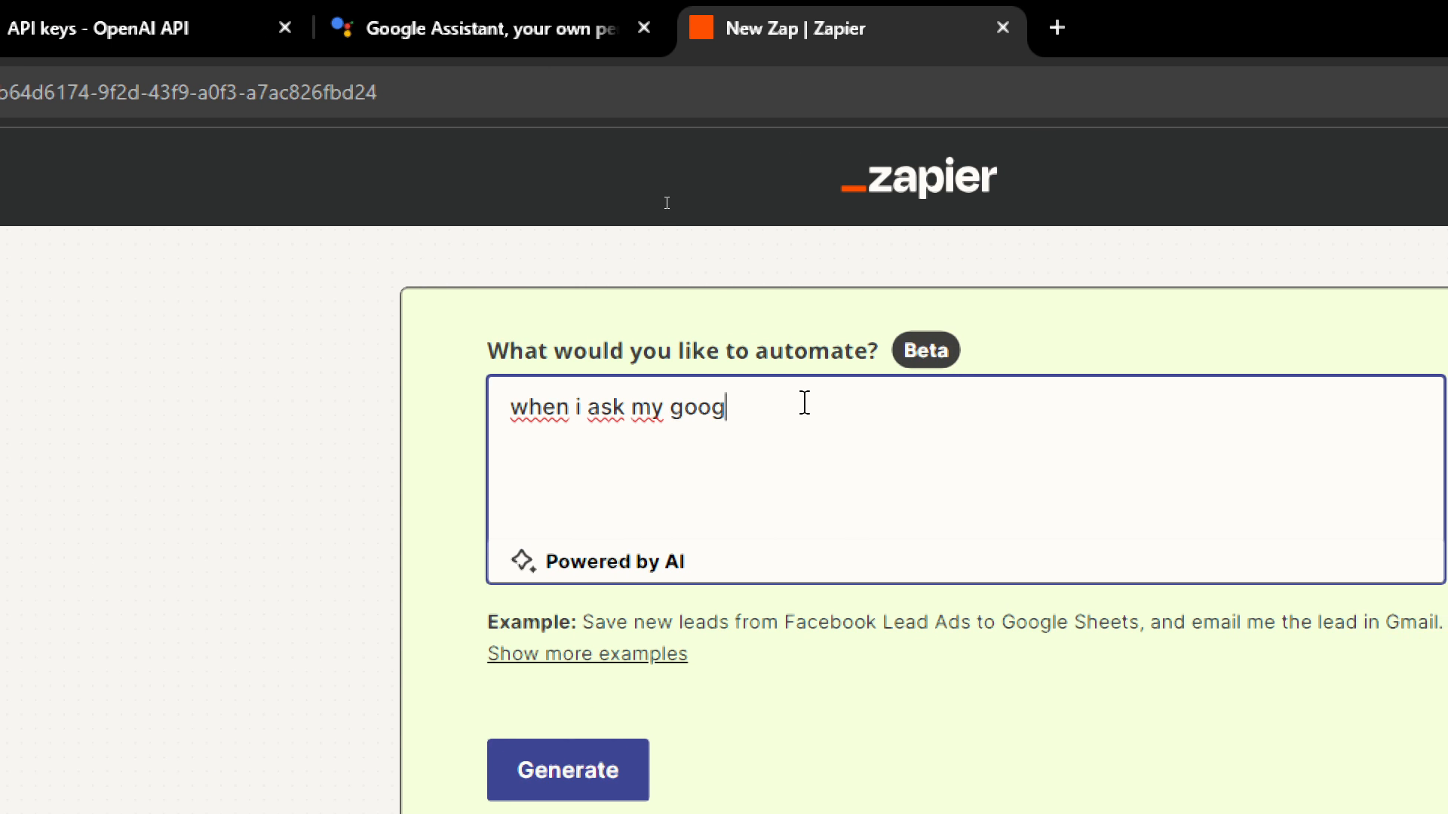
pyautogui.write('le assistant')
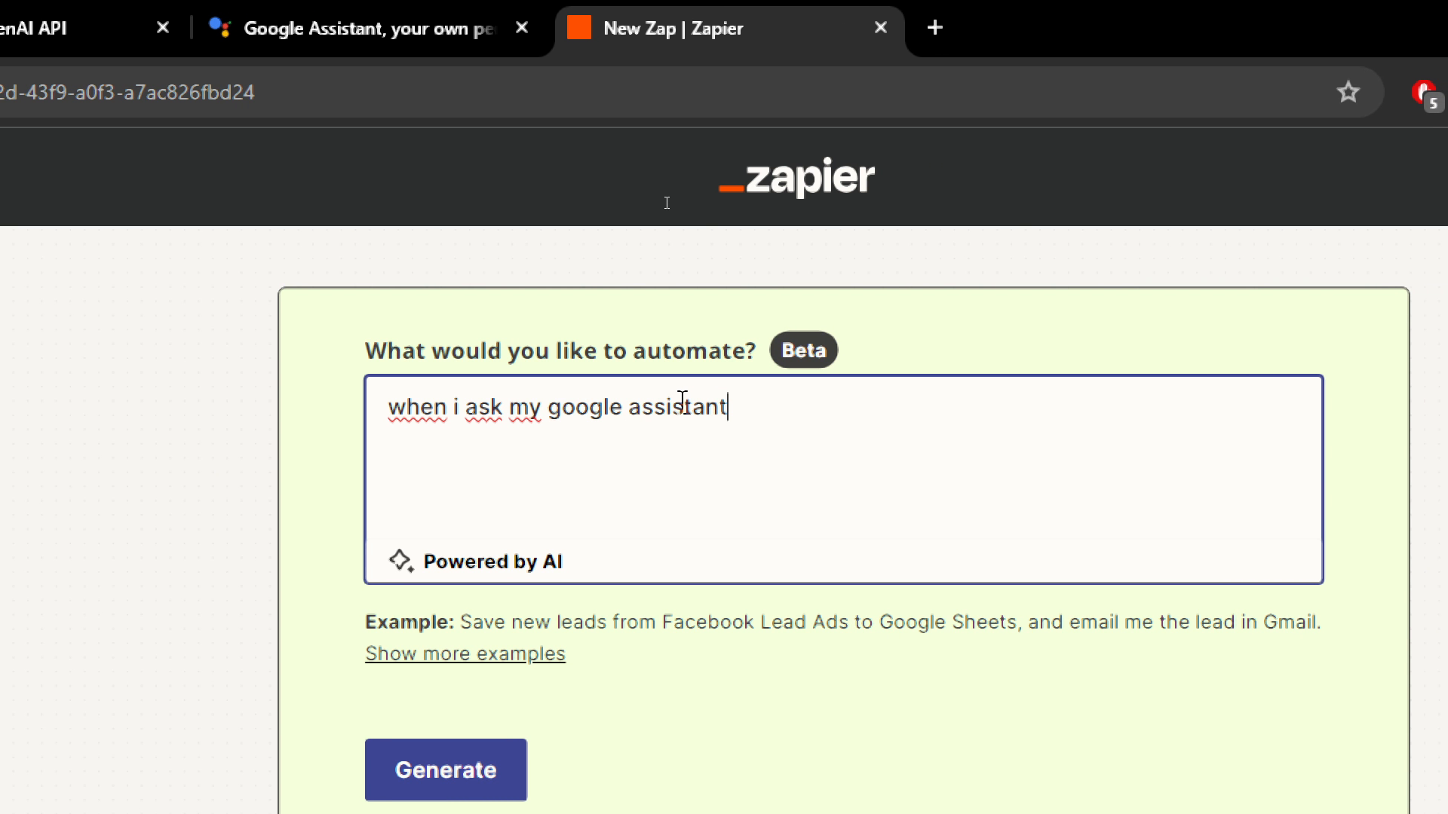
pyautogui.write('for anything')
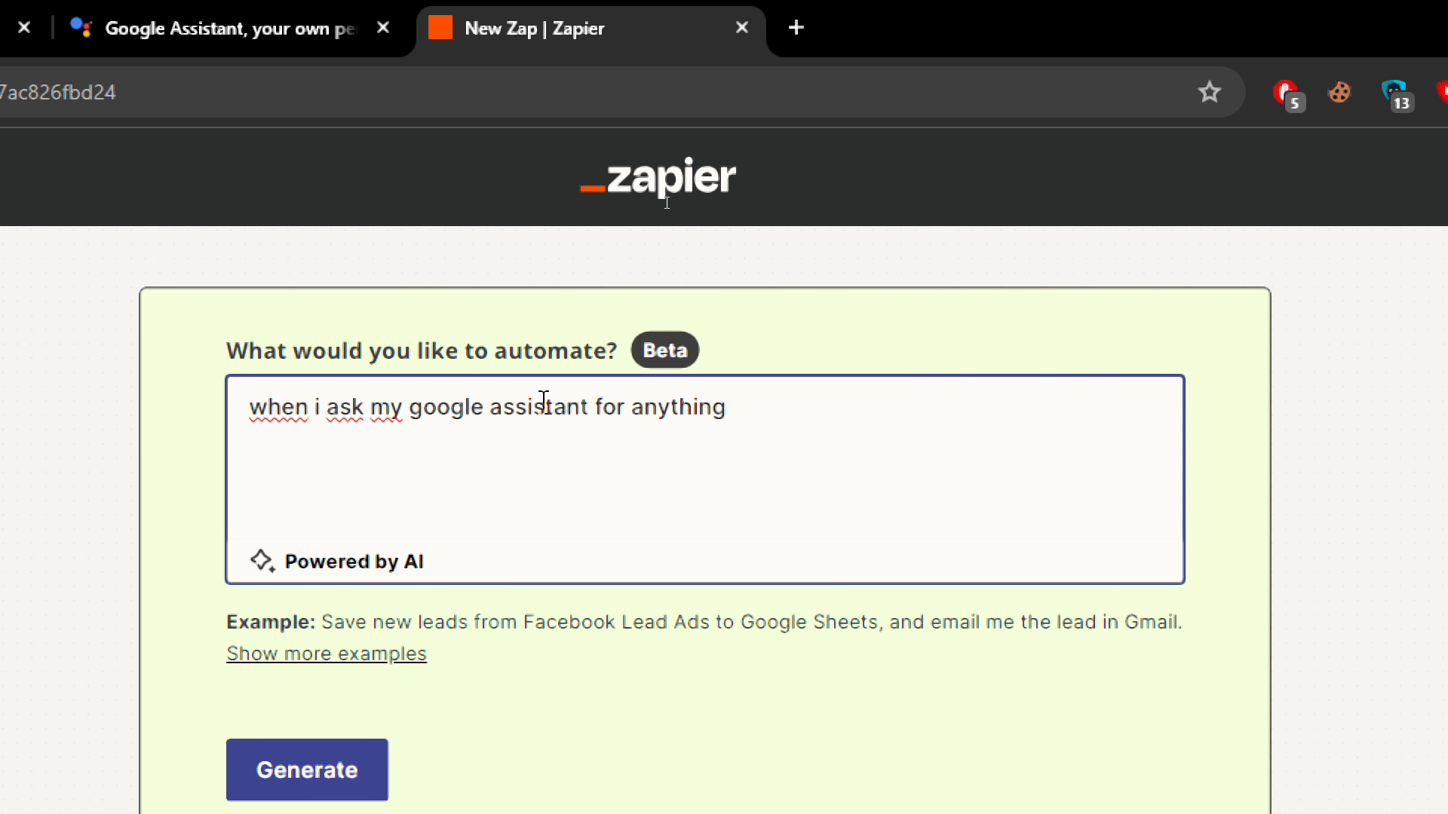
pyautogui.write('it should take')
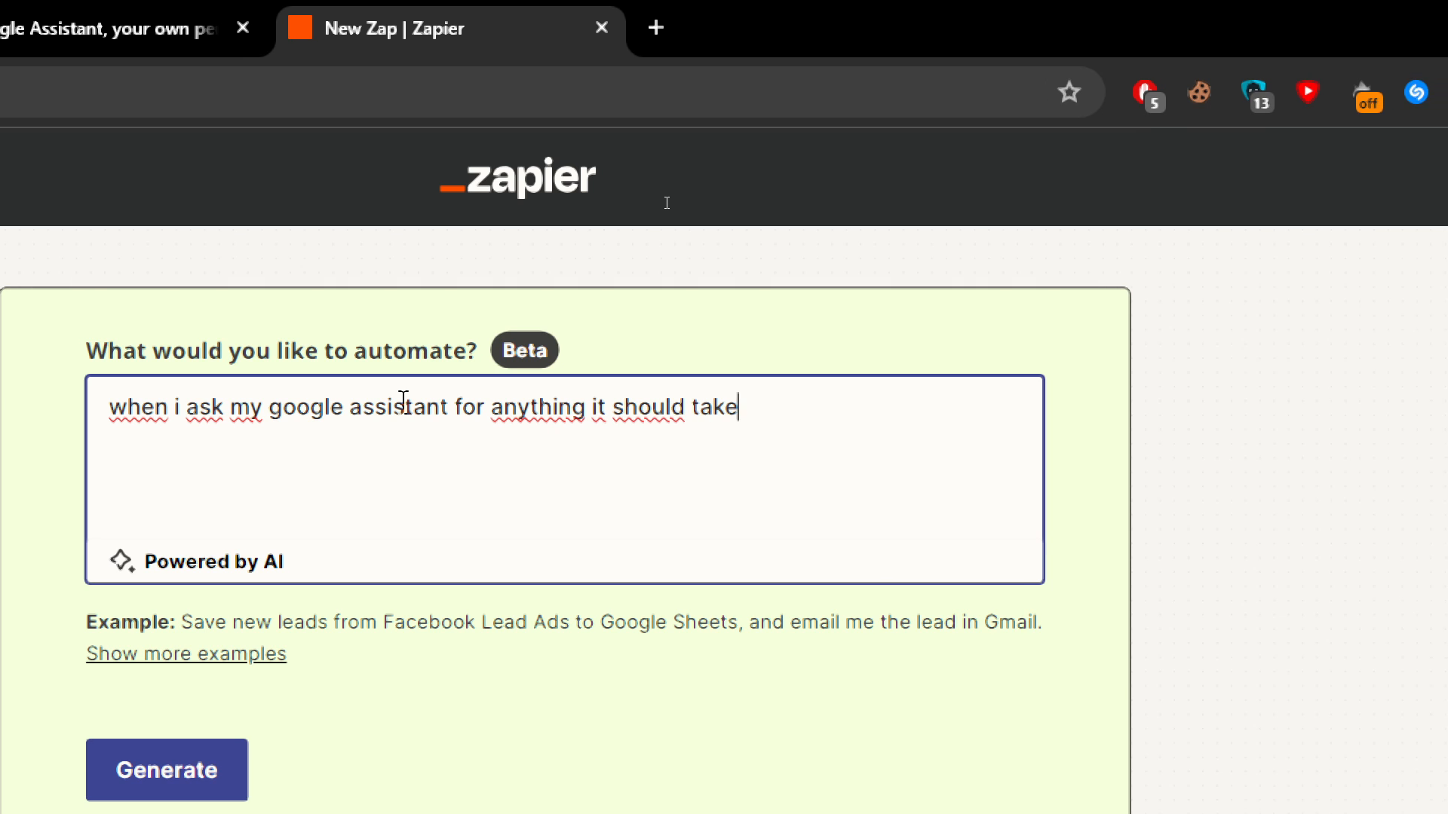
pyautogui.write('my c')
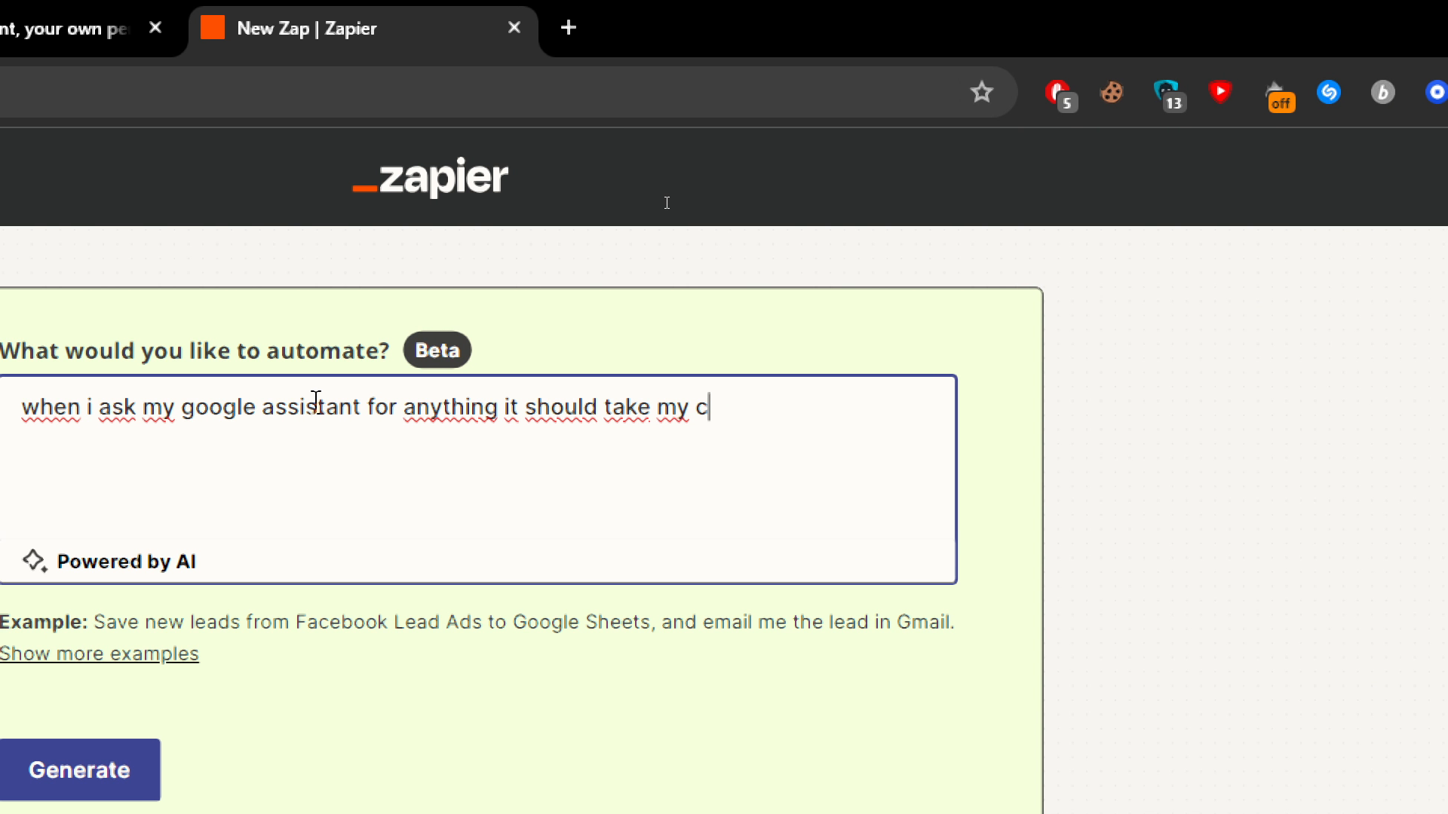
pyautogui.write('words to chatgpt and gives me the answer')
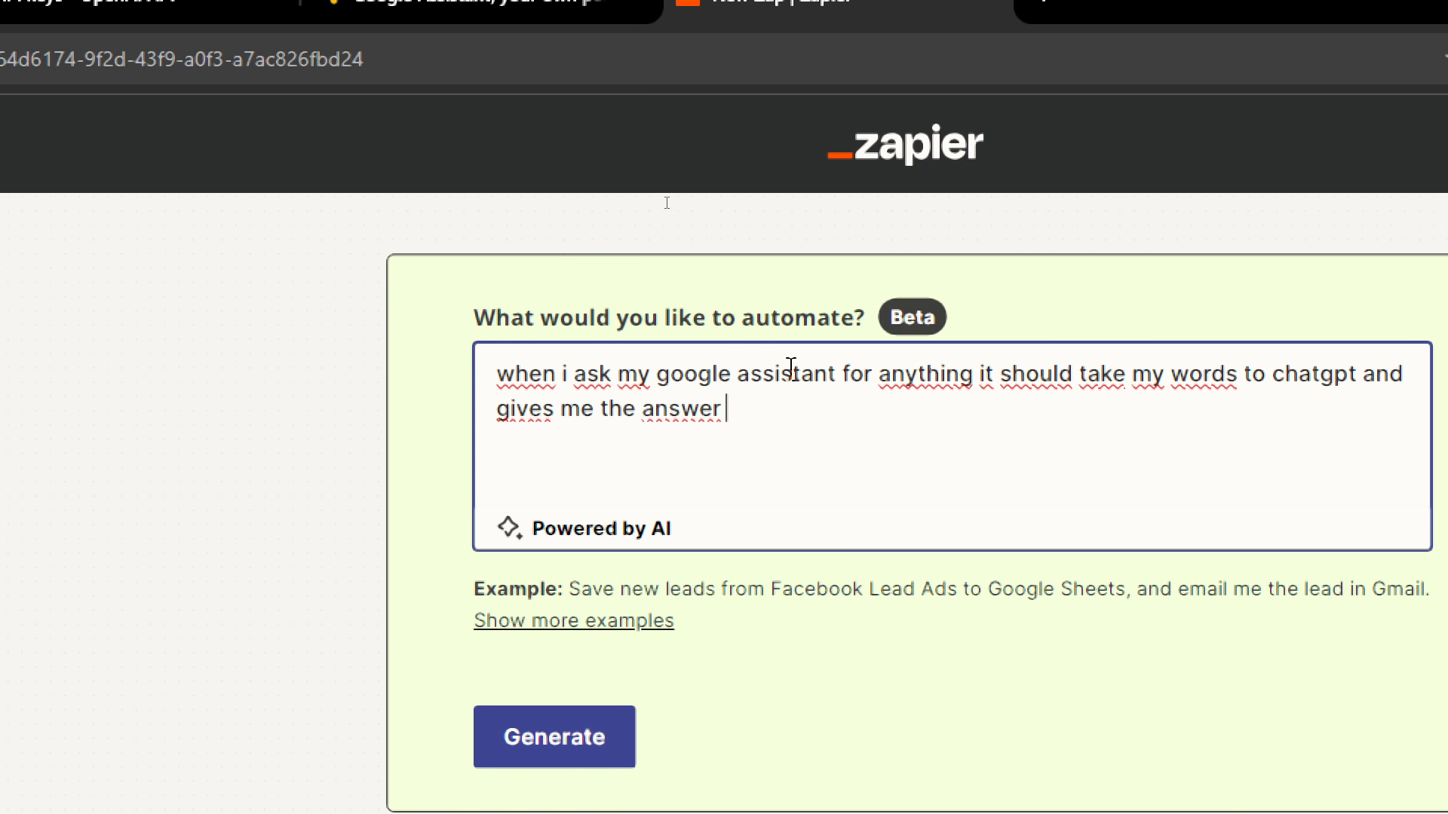
pyautogui.write('that chat gpt gave to it')
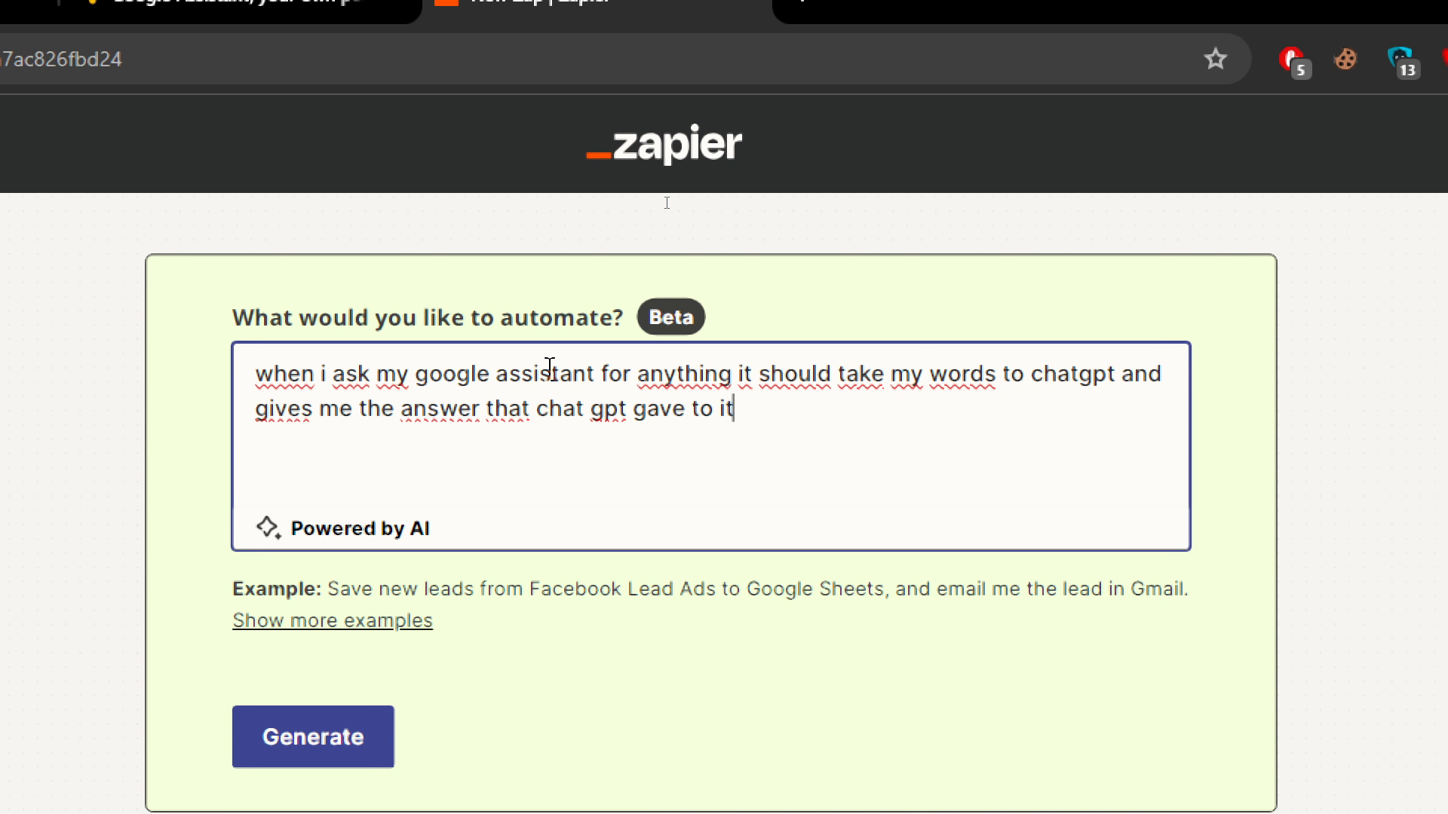
pyautogui.click(312, 737)
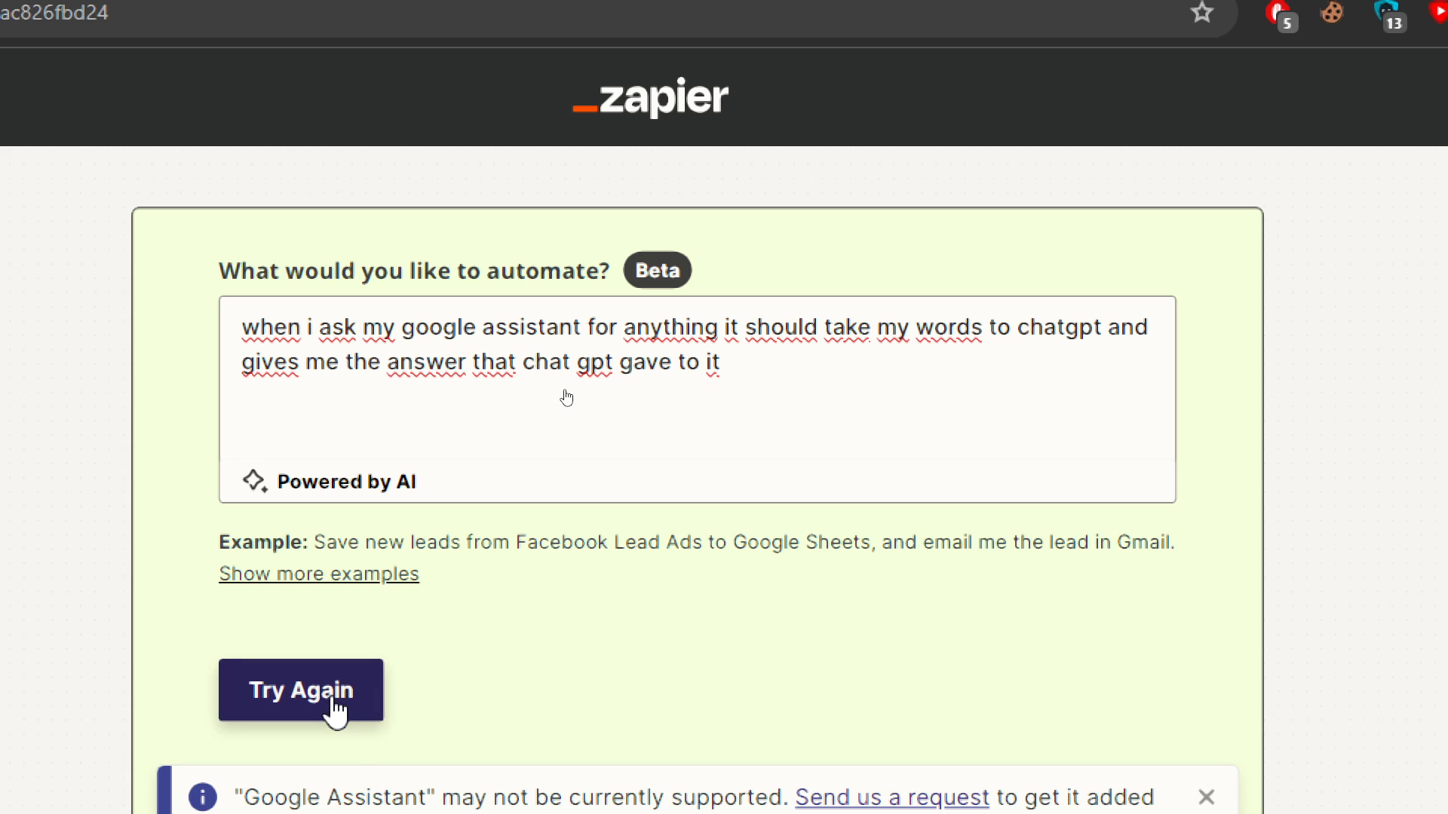
# Use 'Try it' on 'Here is your Zap' to load the suggested four-step Zap in the editor
pyautogui.click(300, 689)
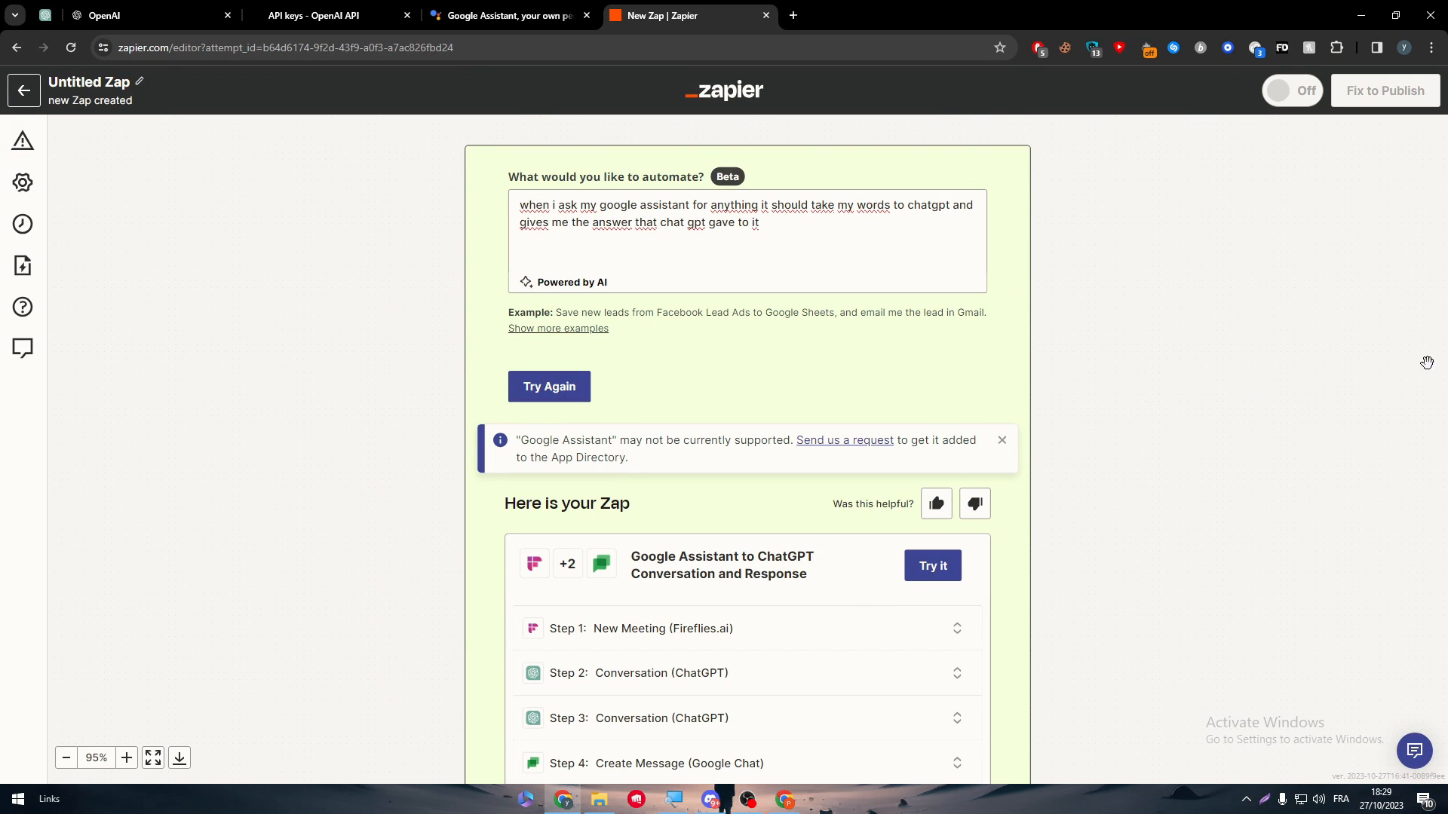
pyautogui.scroll(3)
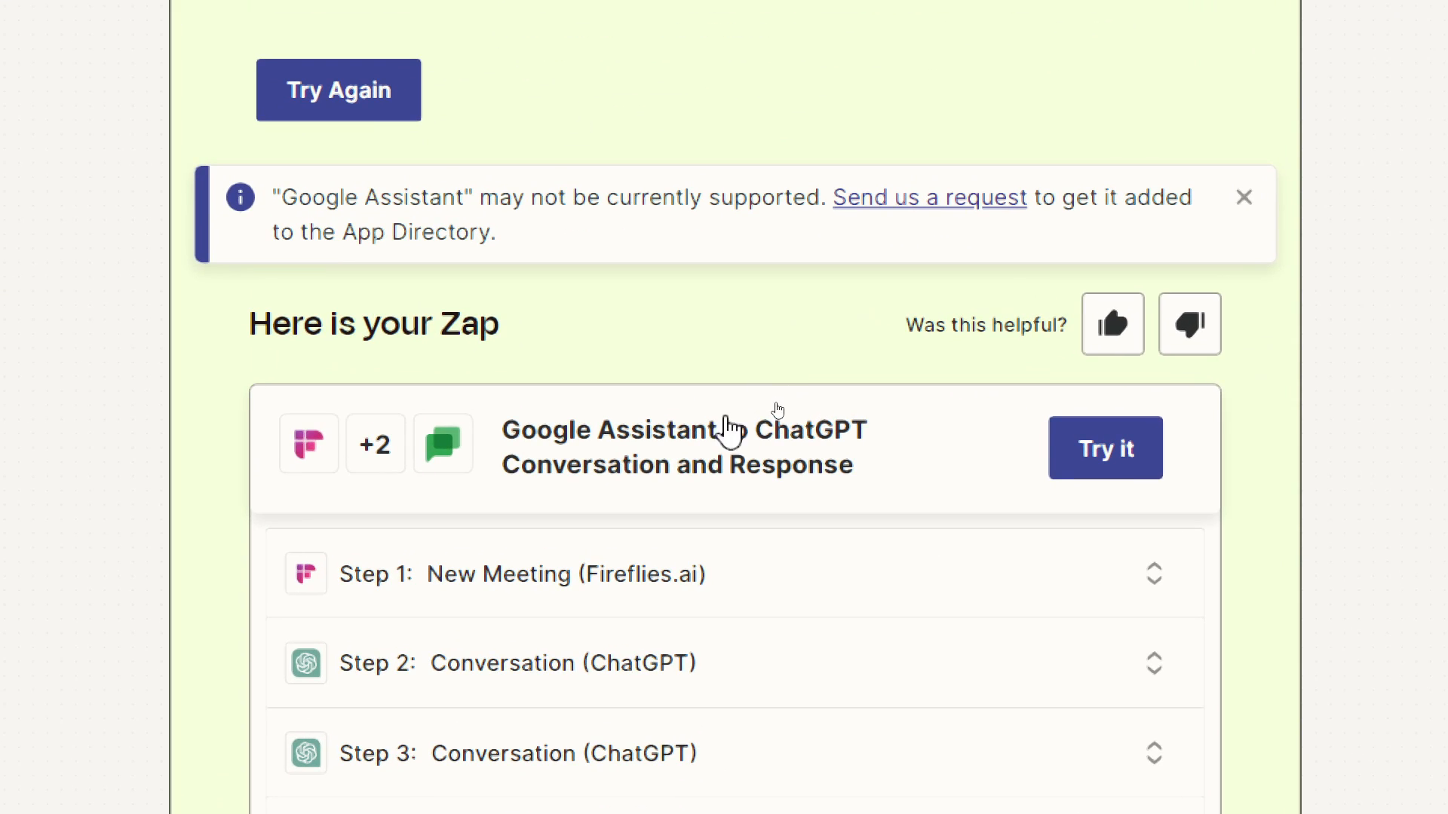
pyautogui.moveTo(783, 517)
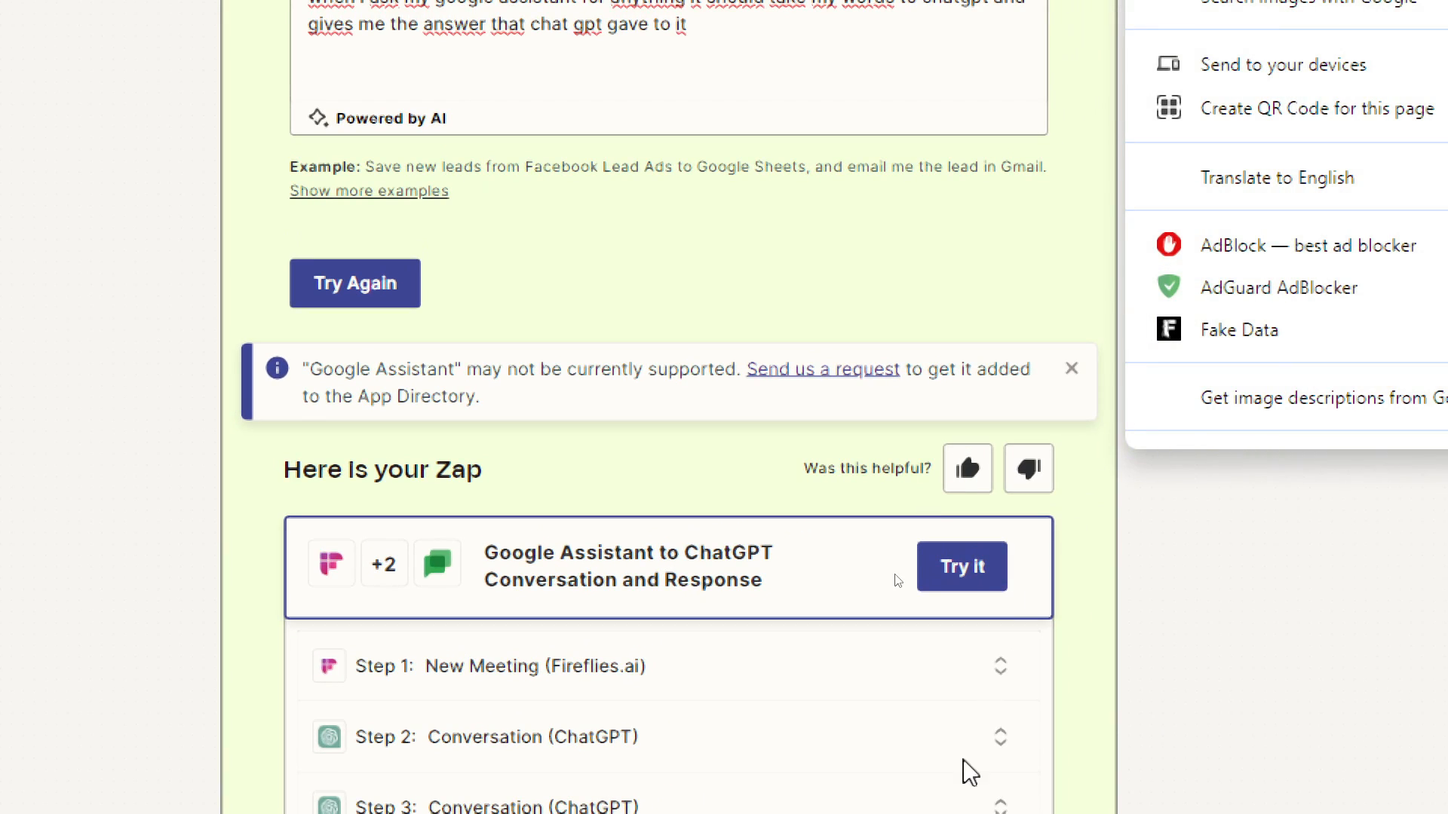
pyautogui.click(960, 565)
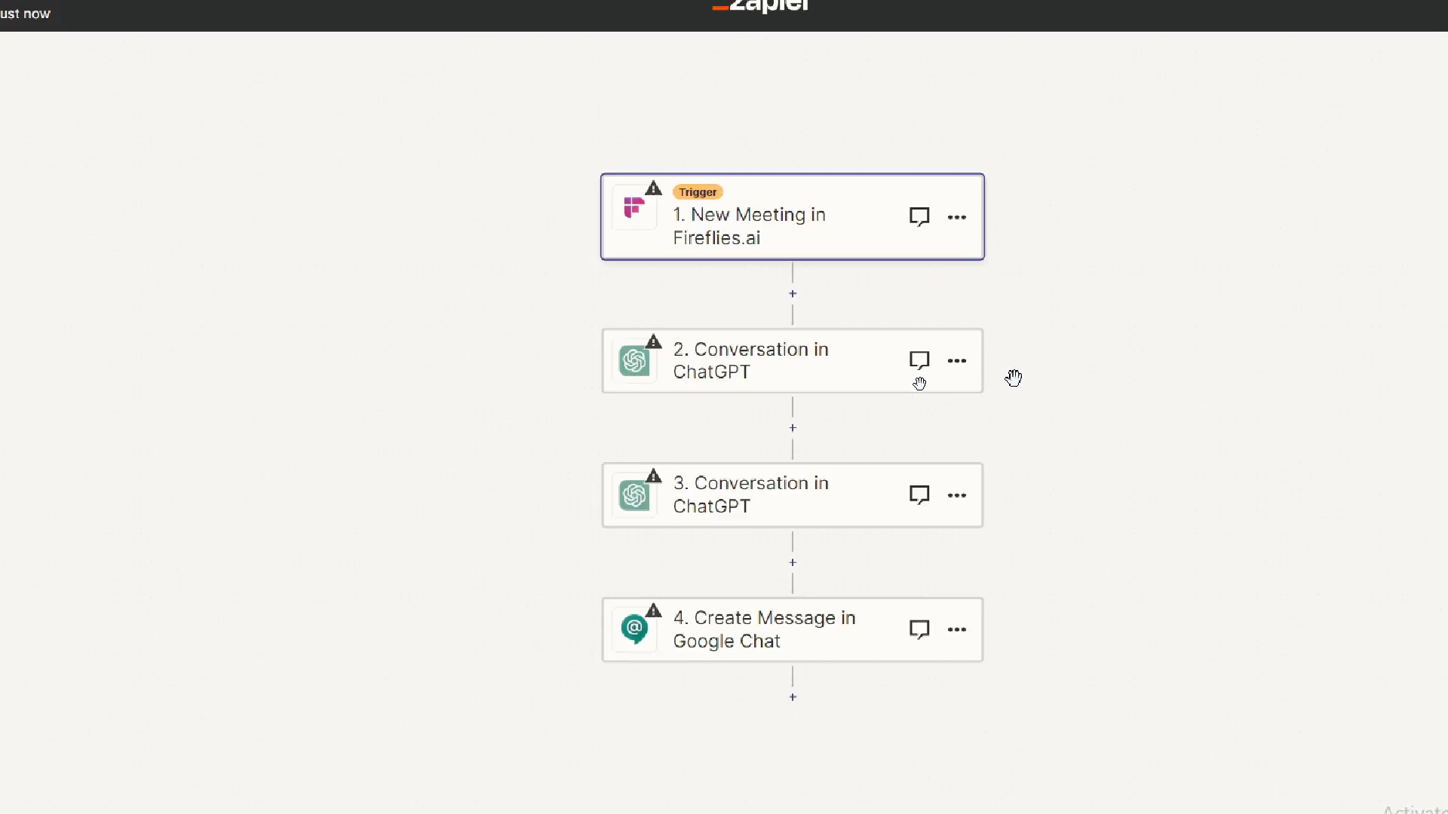
pyautogui.click(748, 371)
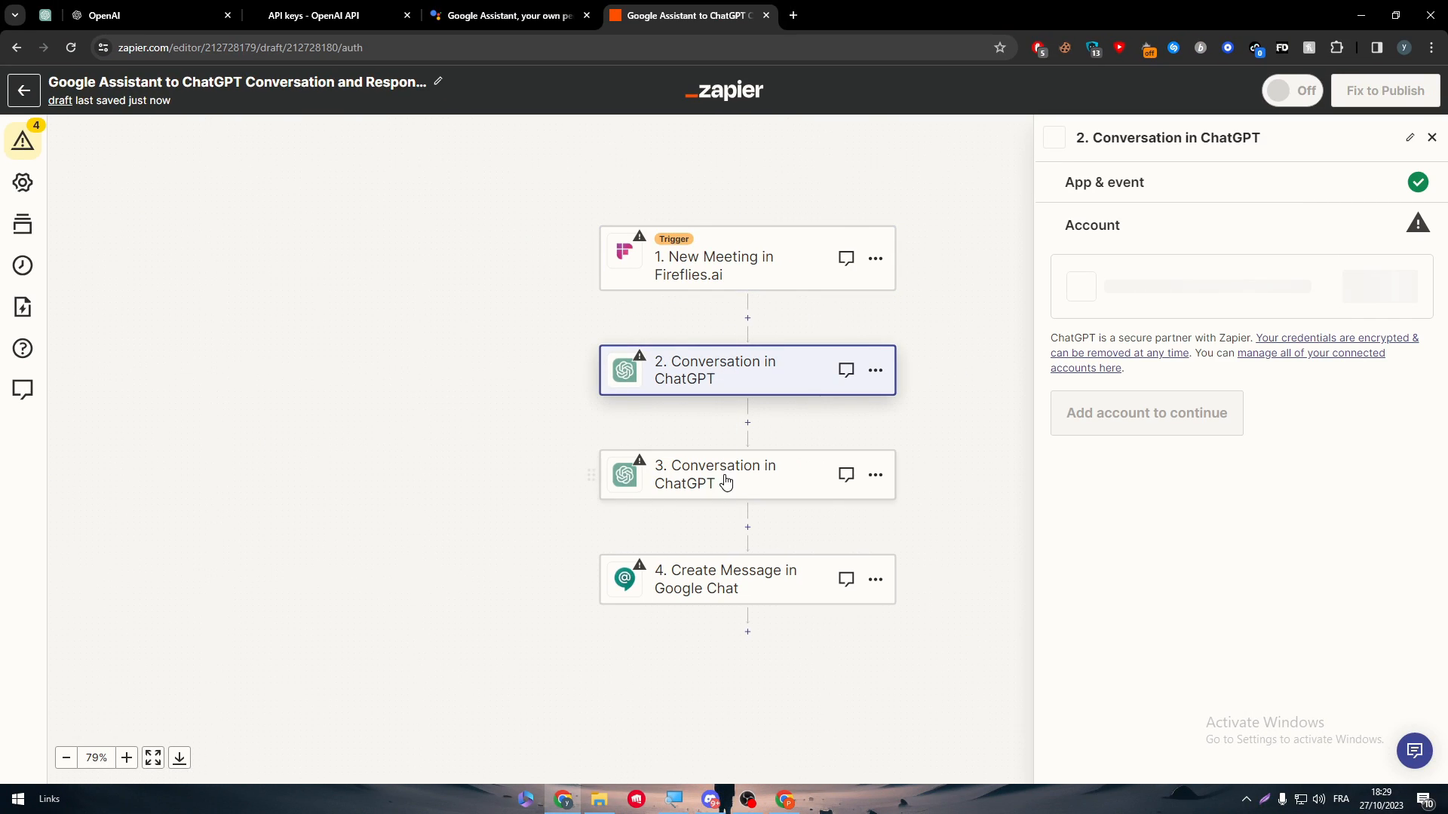
pyautogui.click(747, 475)
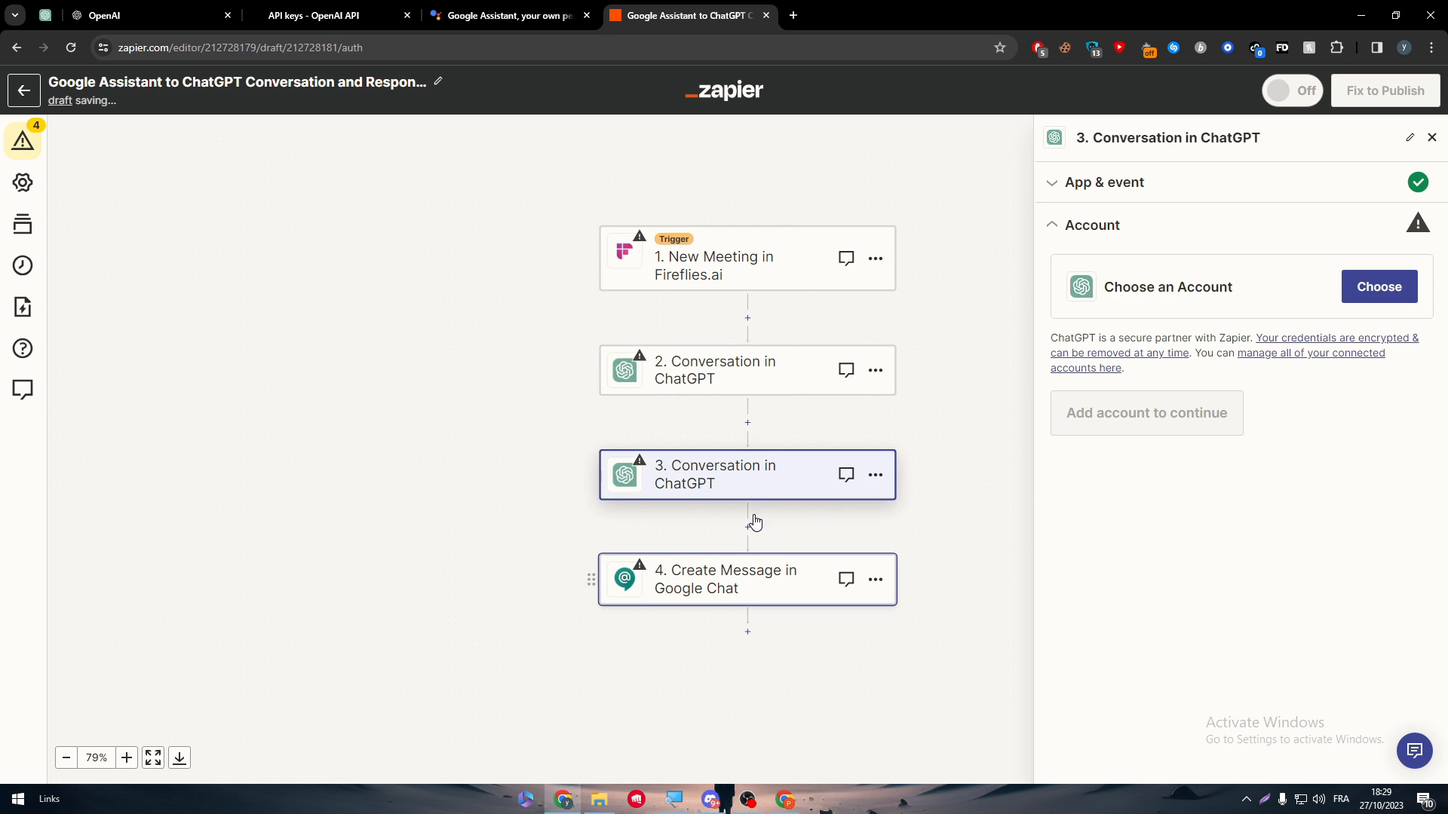
pyautogui.click(715, 370)
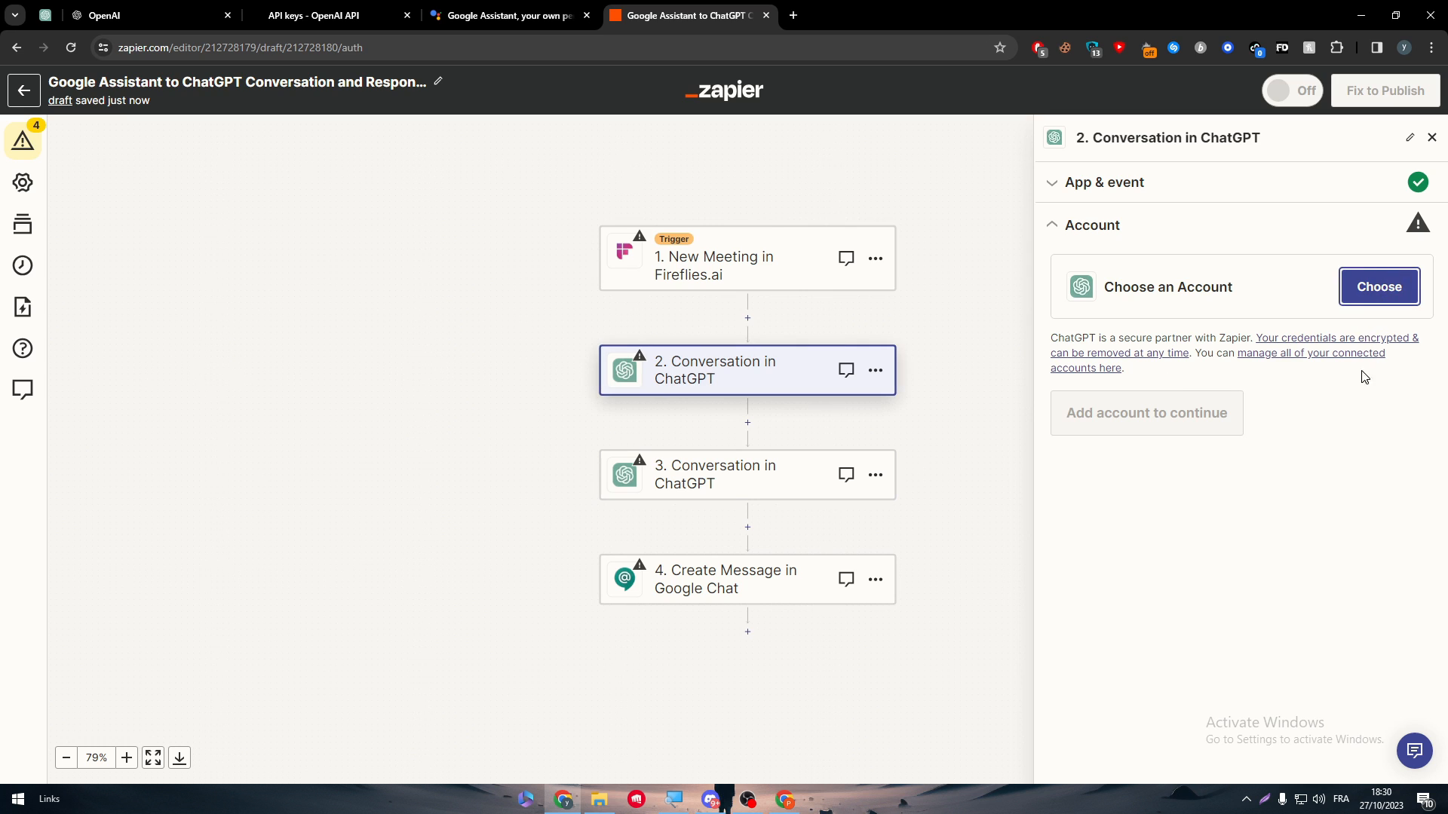
pyautogui.click(1378, 287)
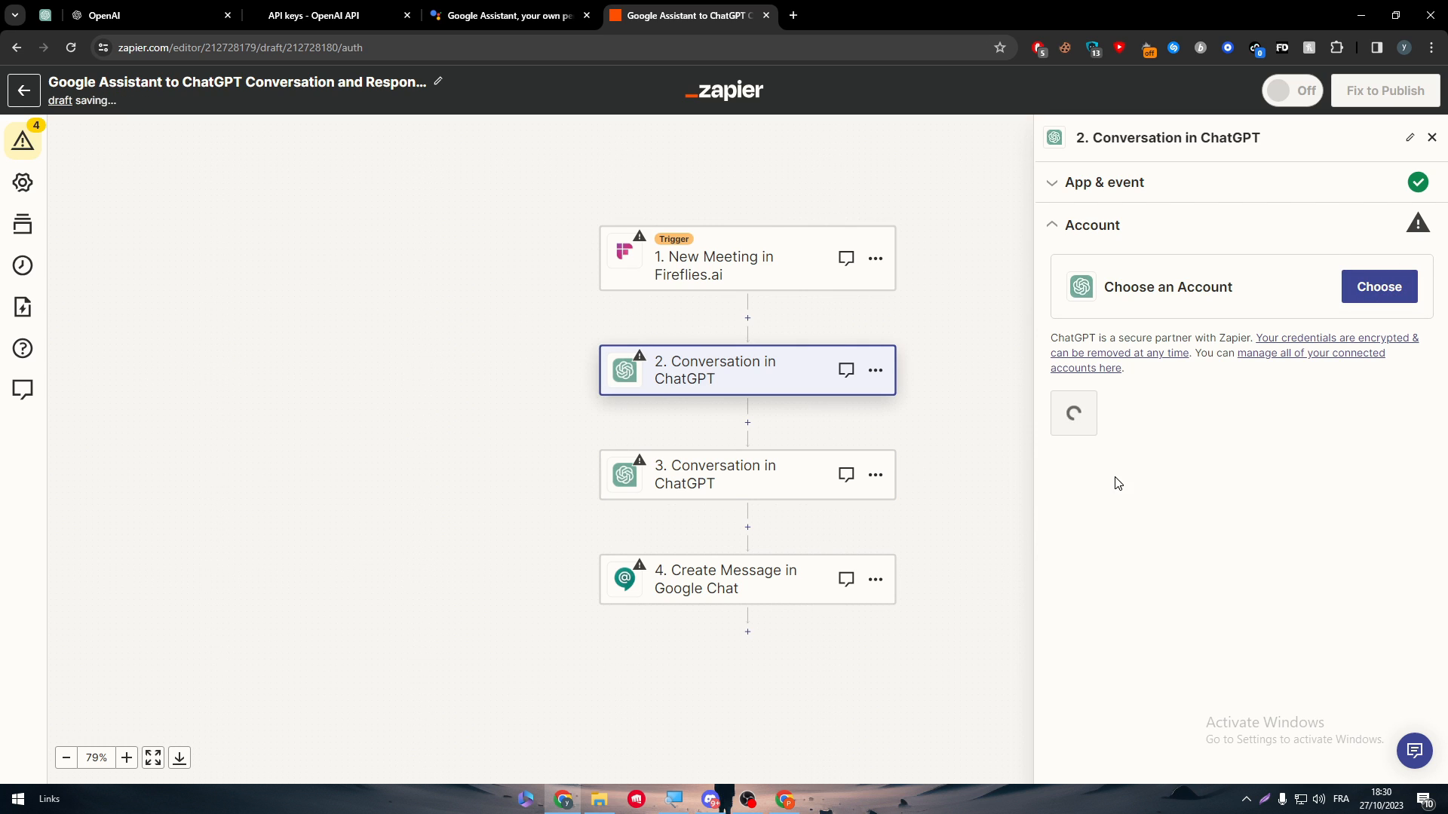
pyautogui.click(725, 579)
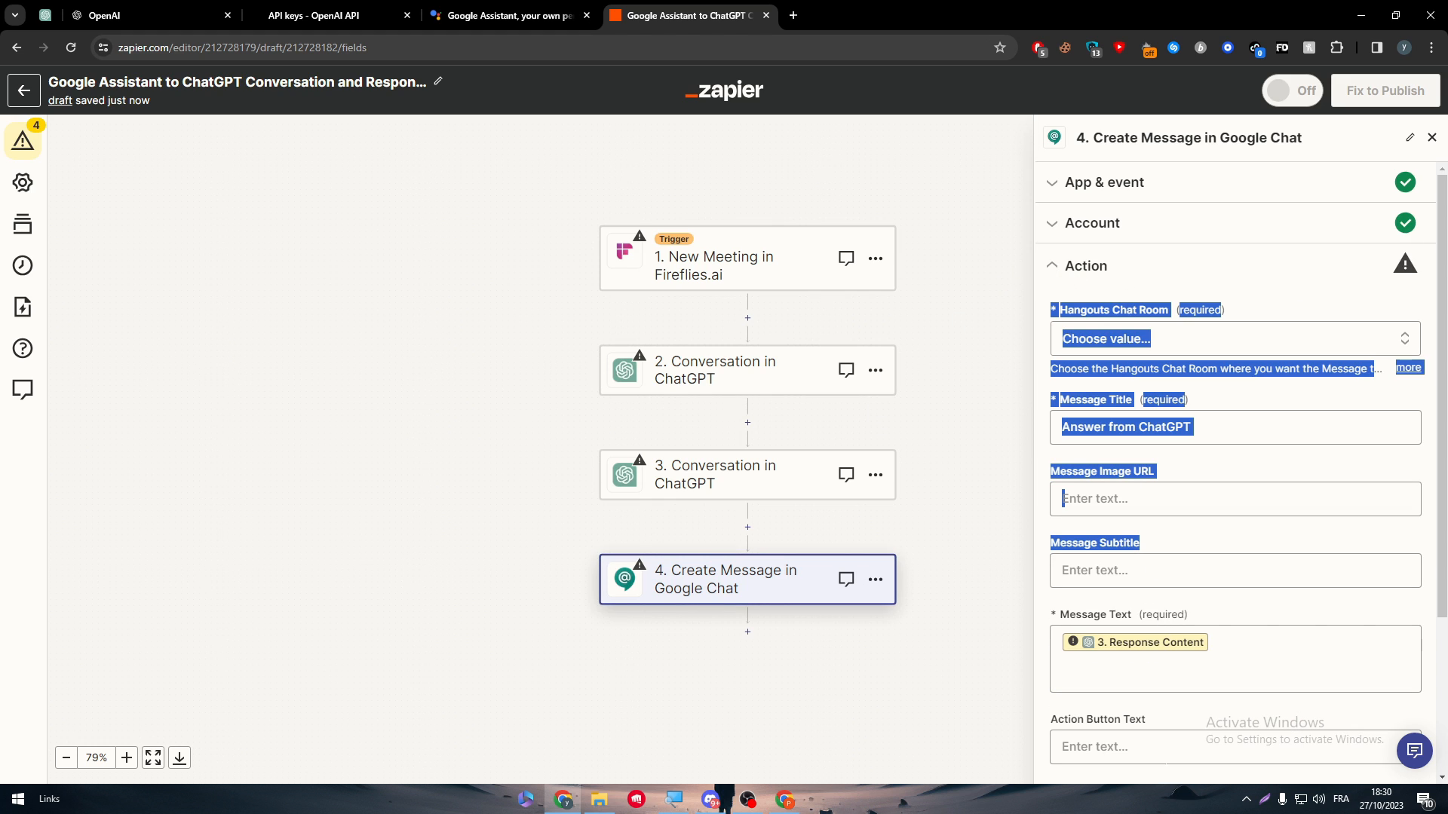
pyautogui.click(1234, 340)
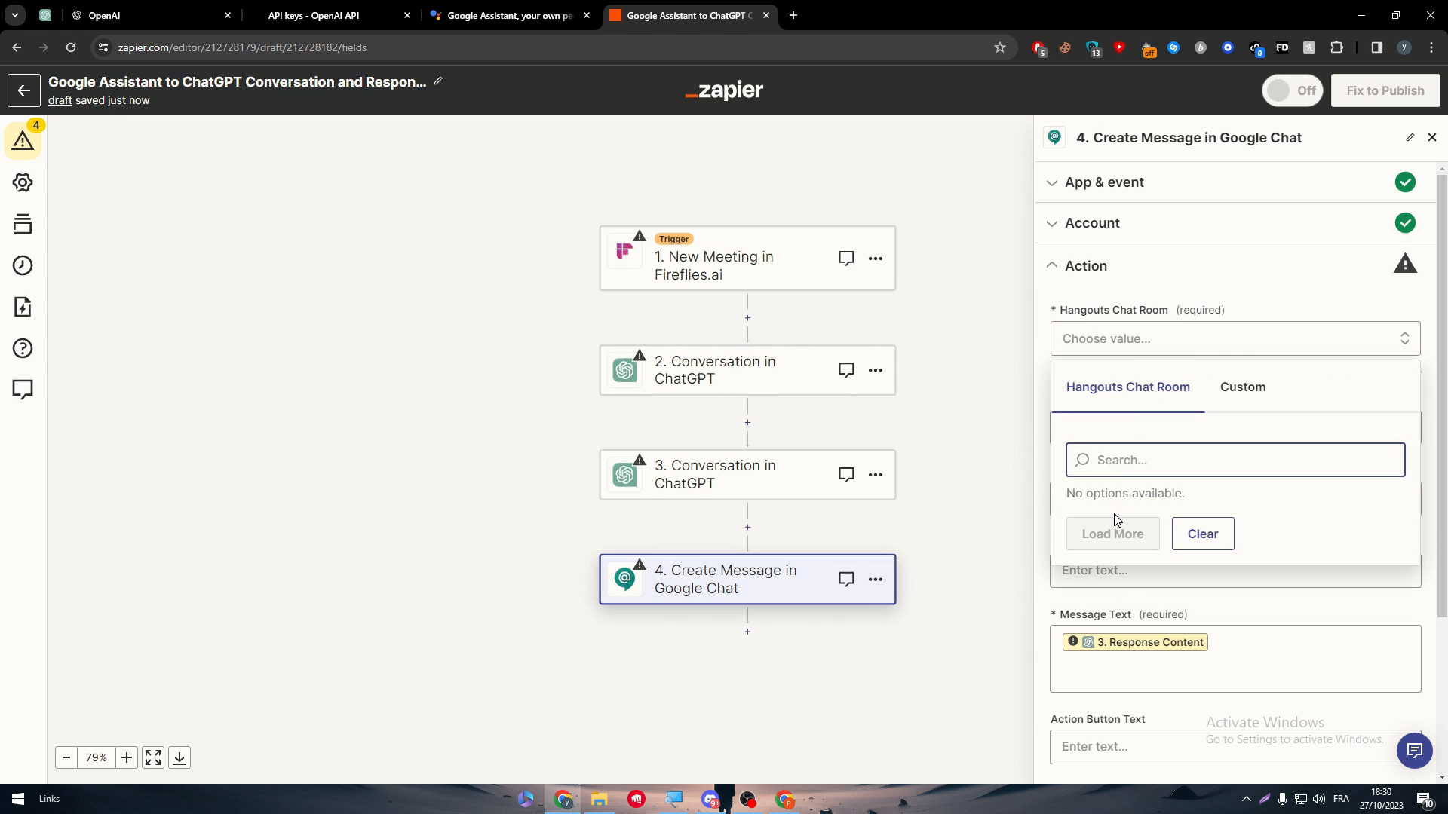
pyautogui.moveTo(1099, 371)
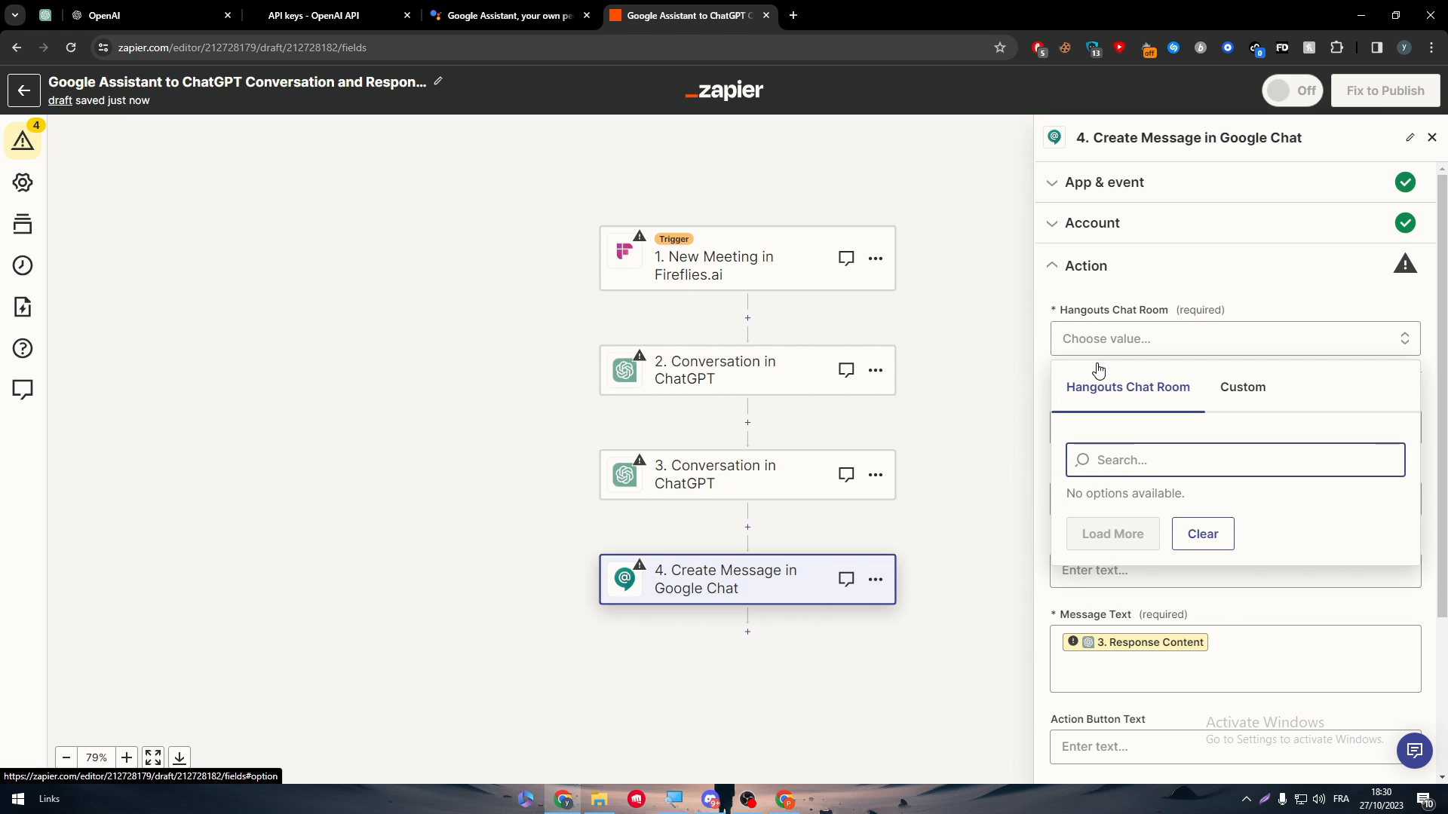
pyautogui.write('chat')
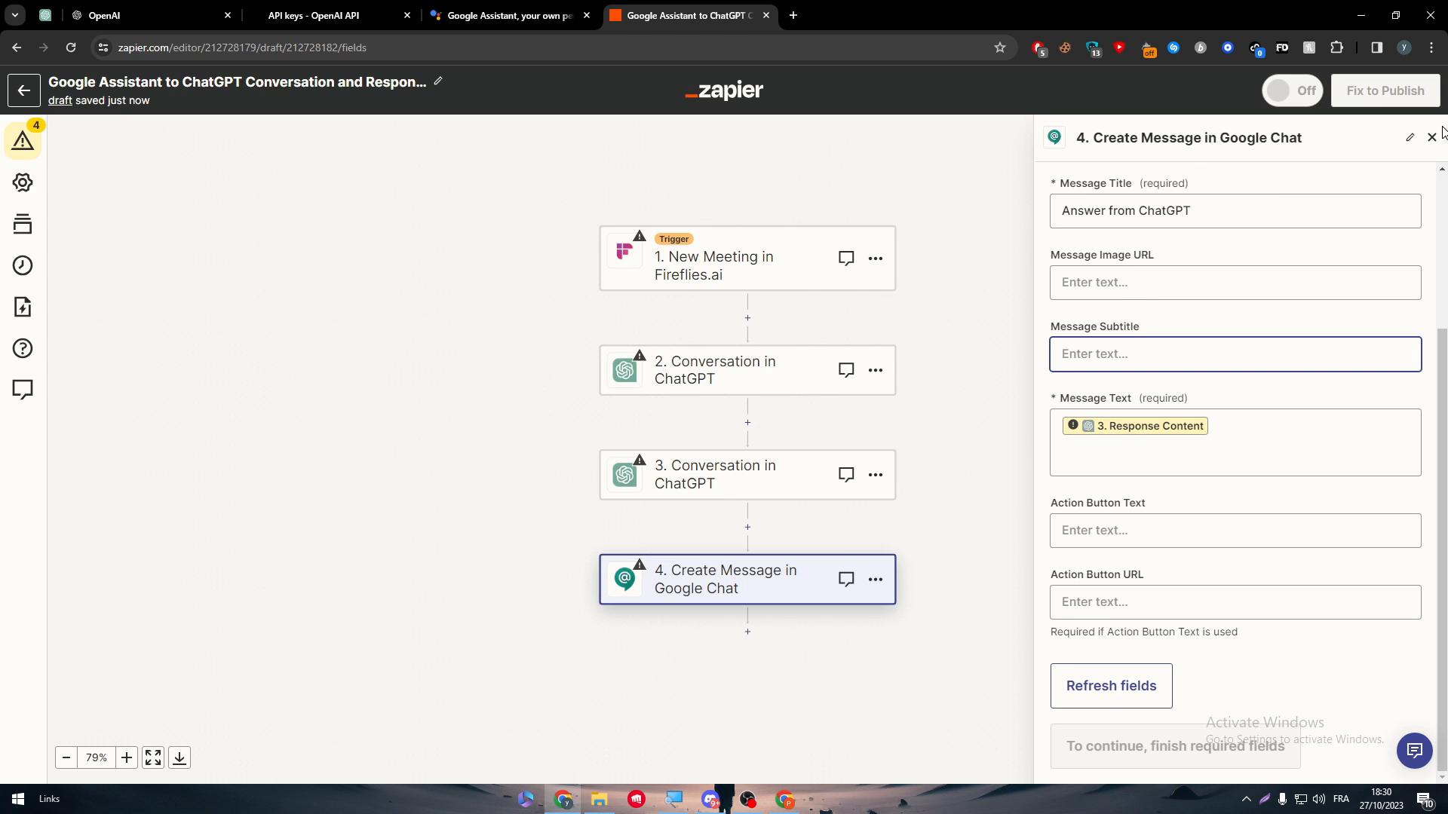
pyautogui.click(1431, 137)
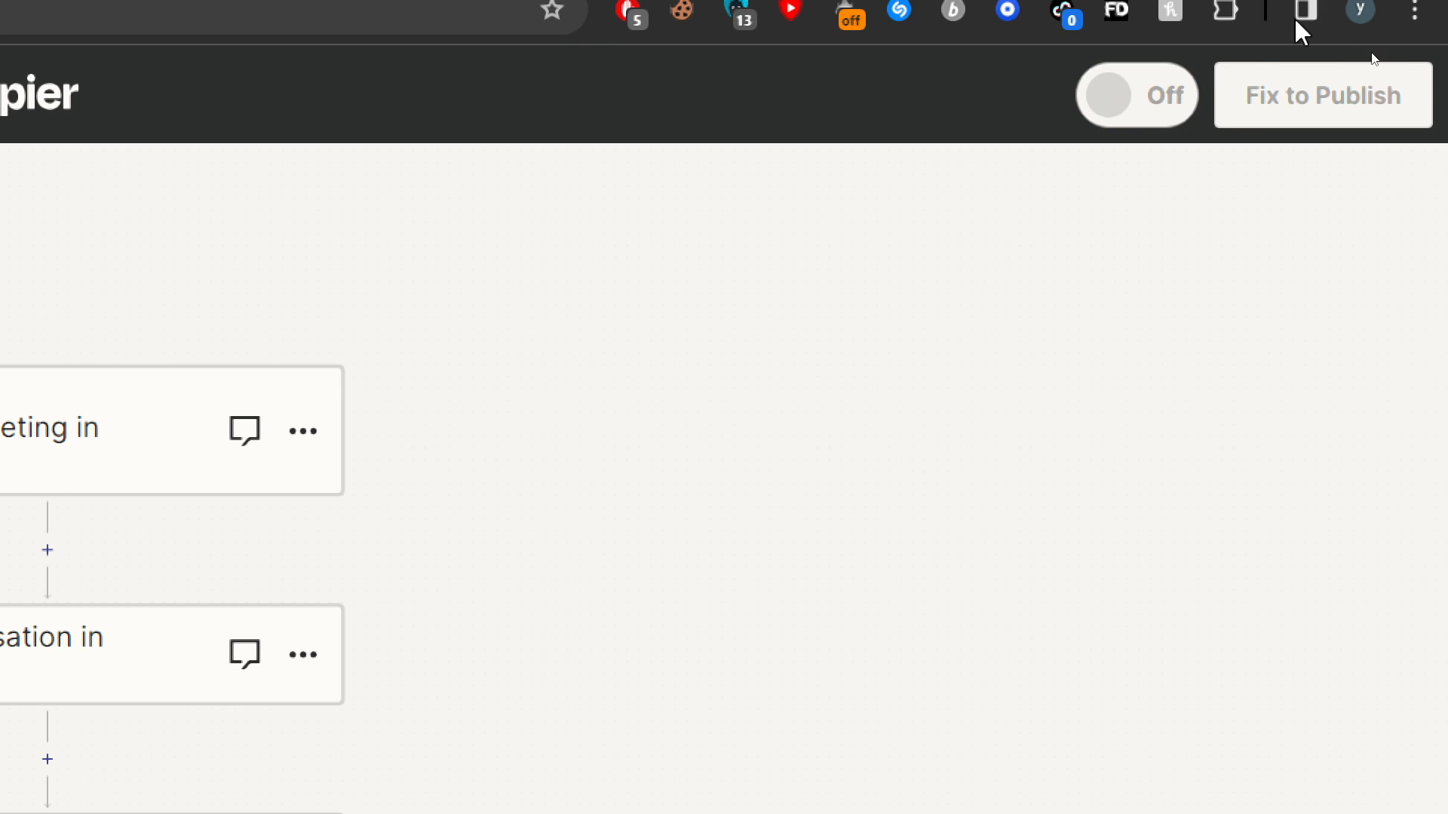
pyautogui.moveTo(1333, 149)
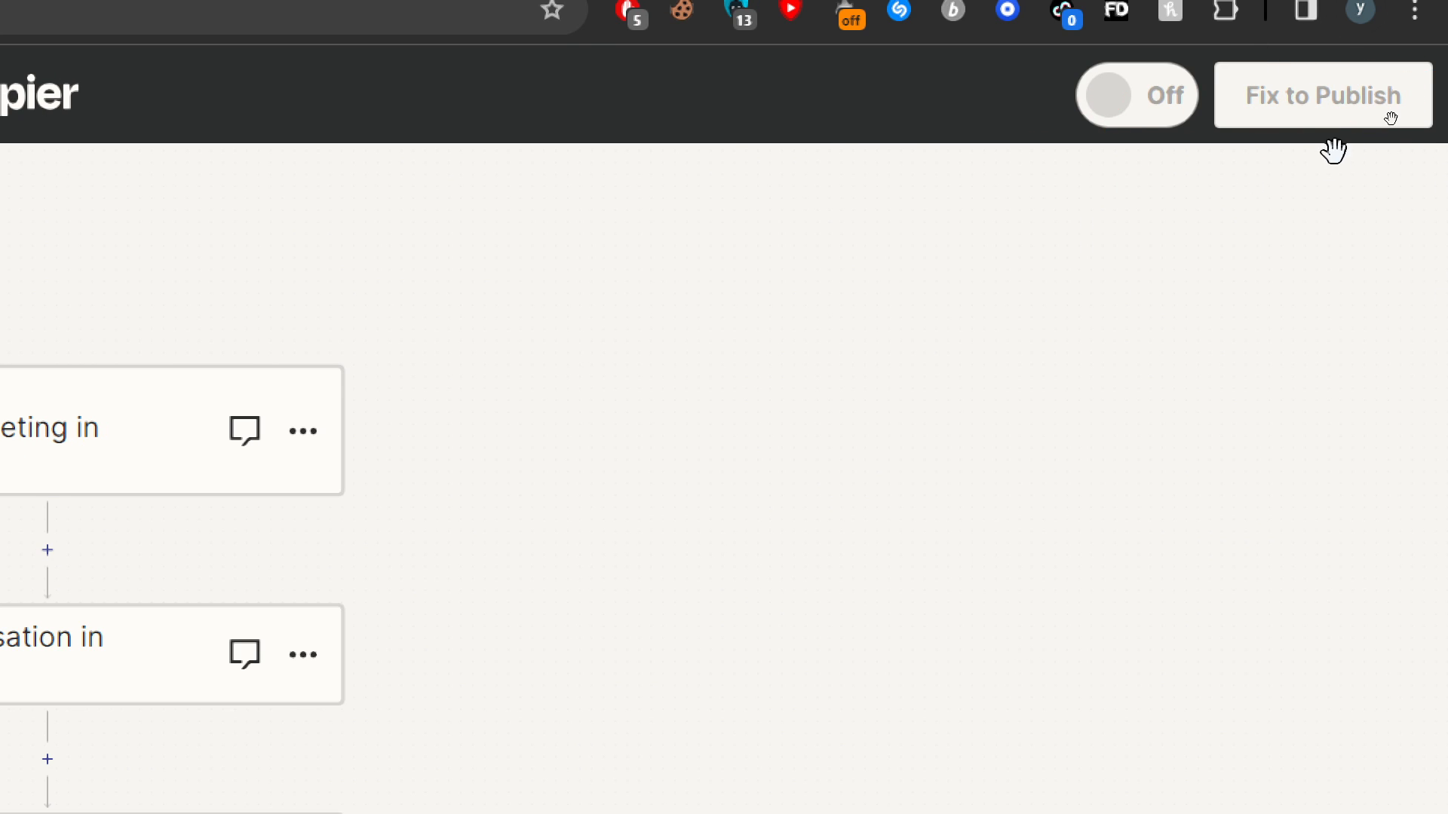
pyautogui.moveTo(1351, 181)
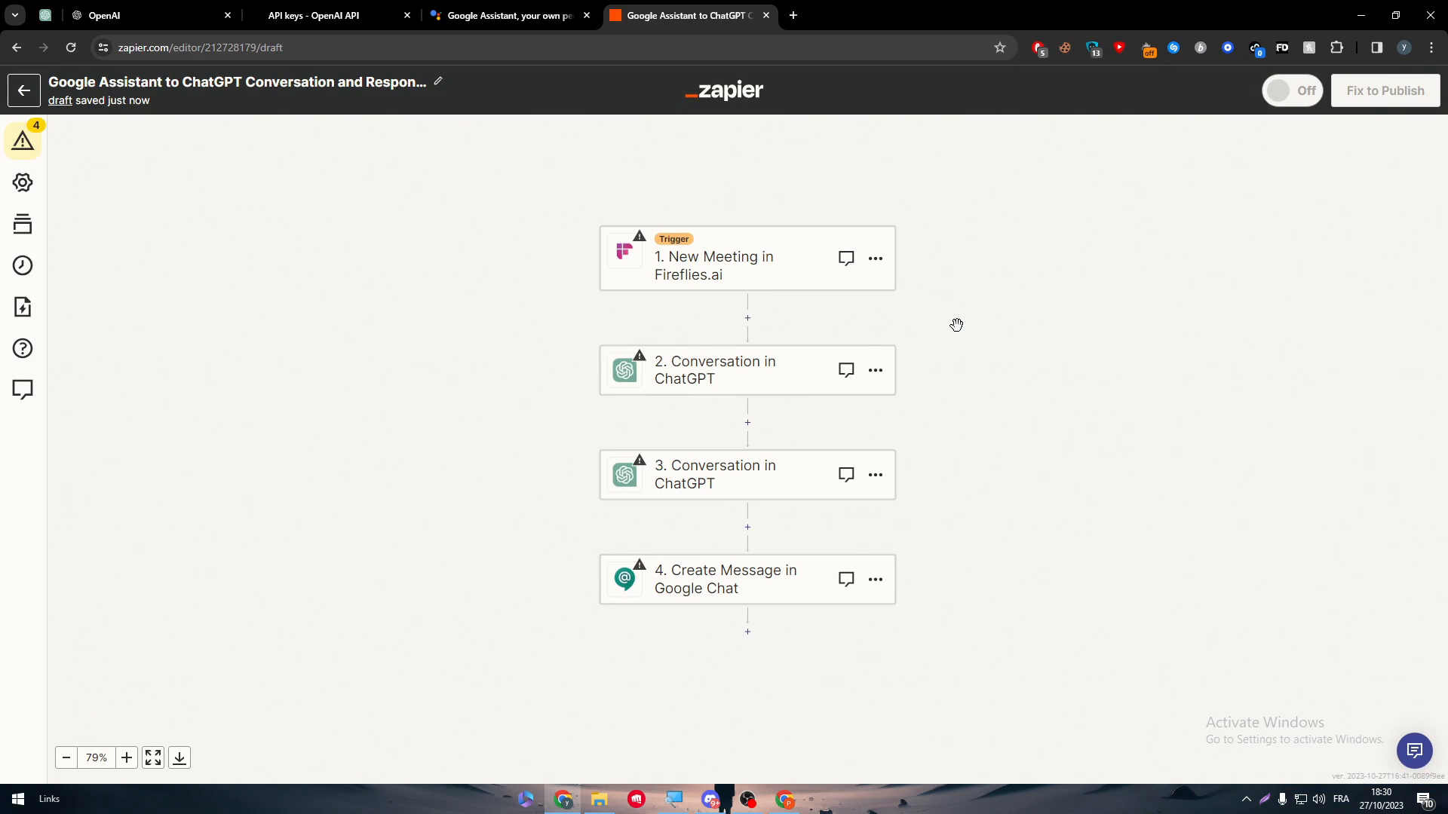
# Return to the My Zaps list and highlight the Free Plan's 0 / 100 tasks used figure
pyautogui.click(22, 90)
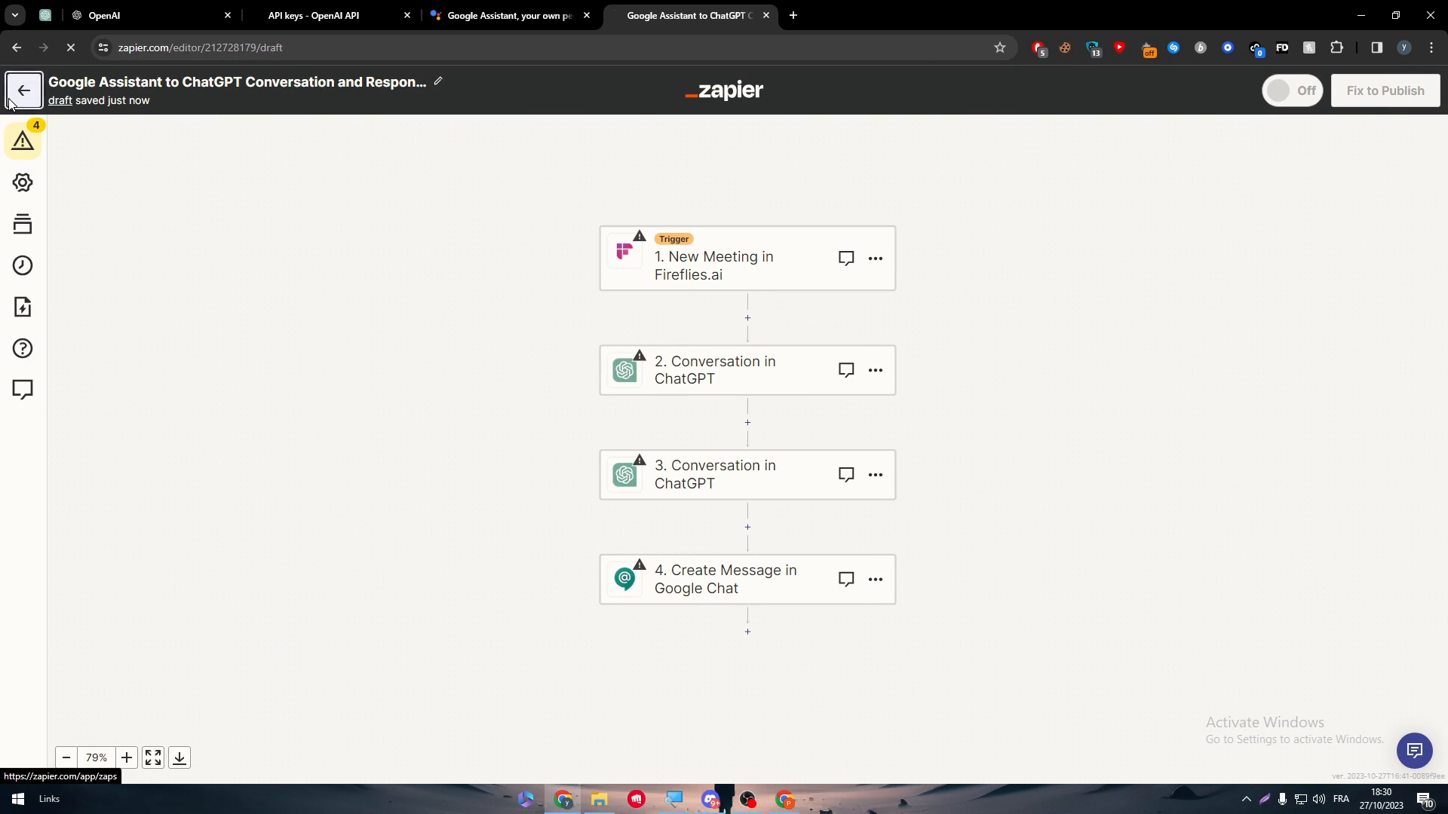
pyautogui.click(23, 90)
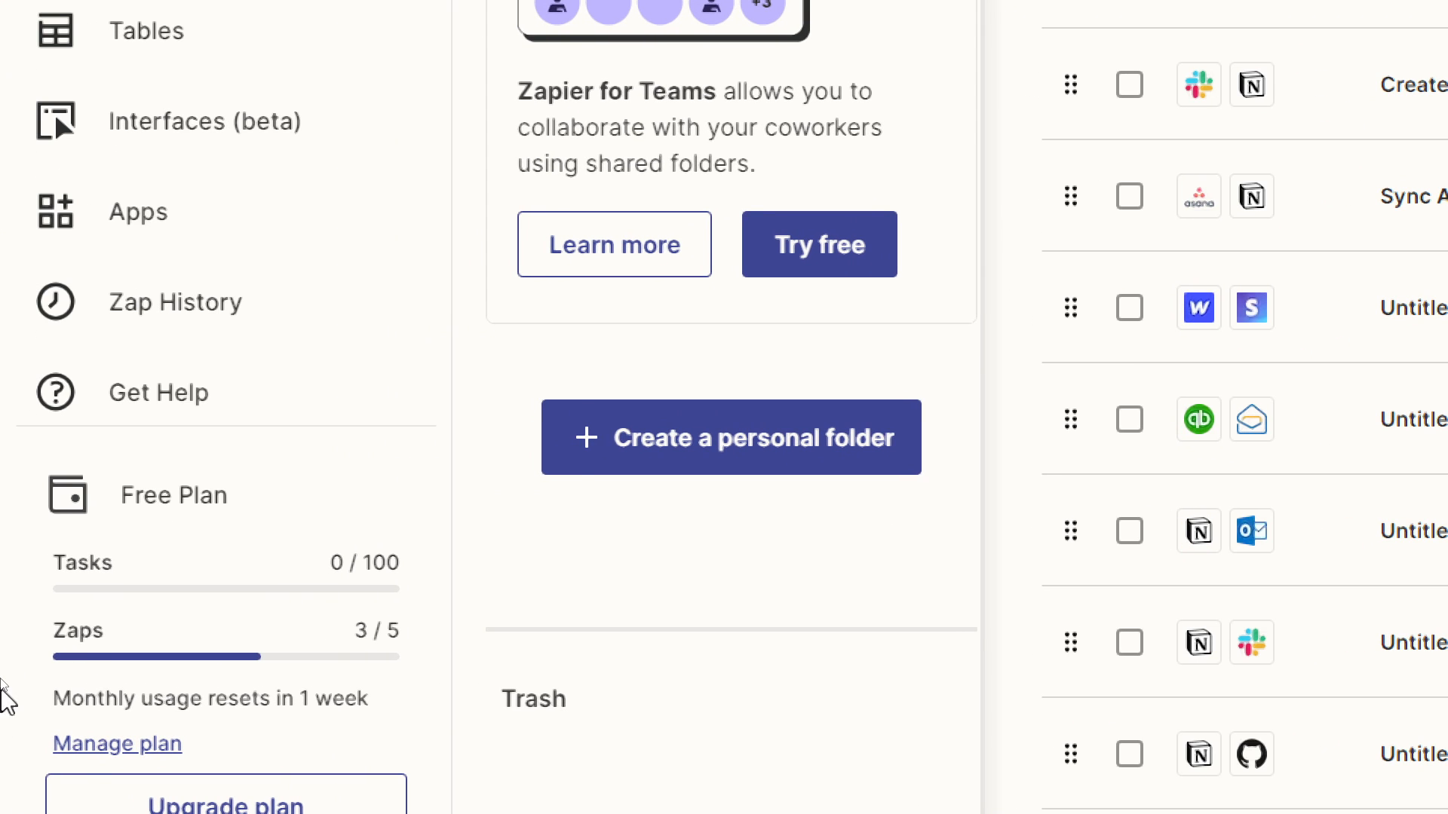
pyautogui.moveTo(129, 504)
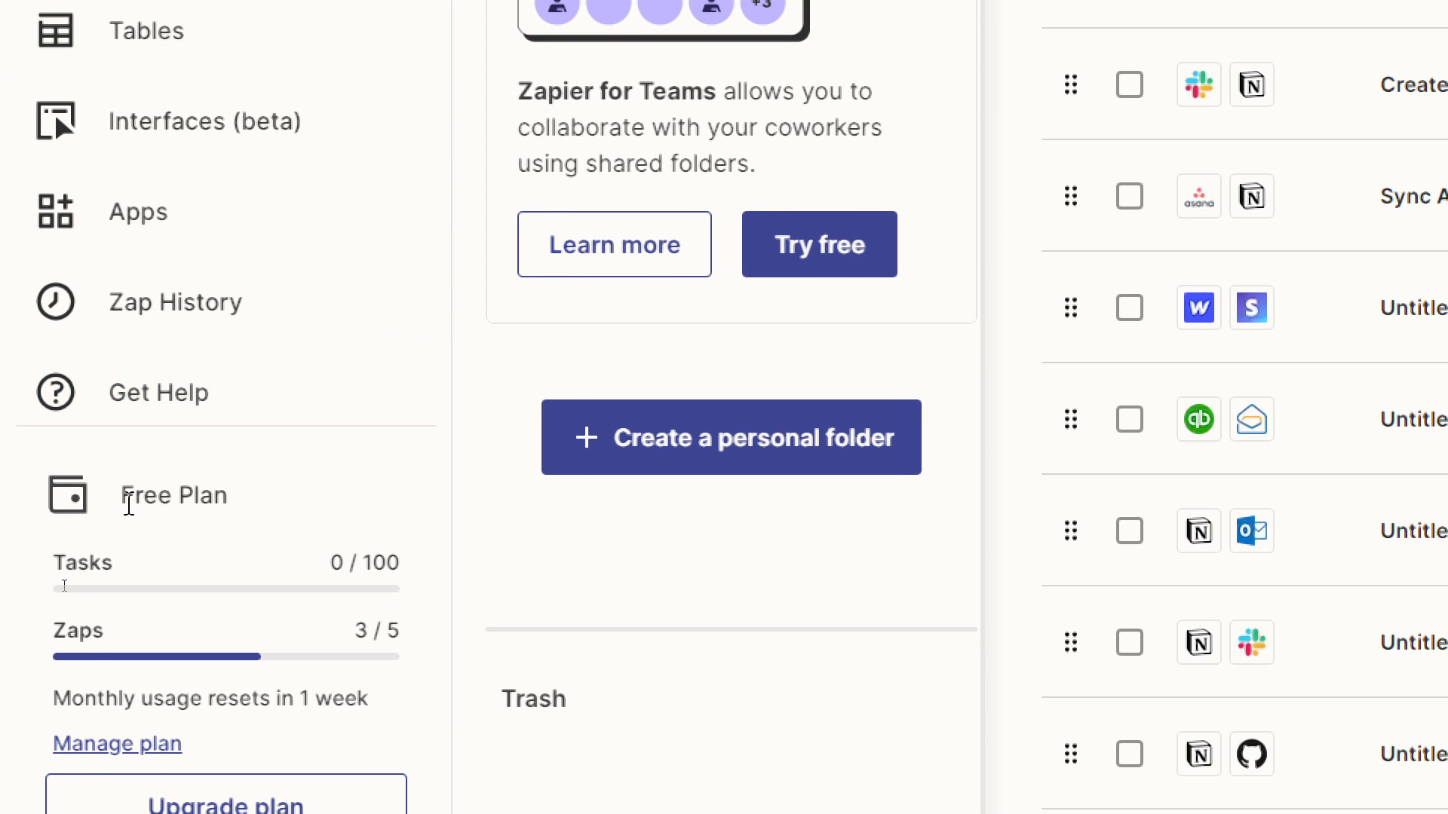
pyautogui.moveTo(113, 548)
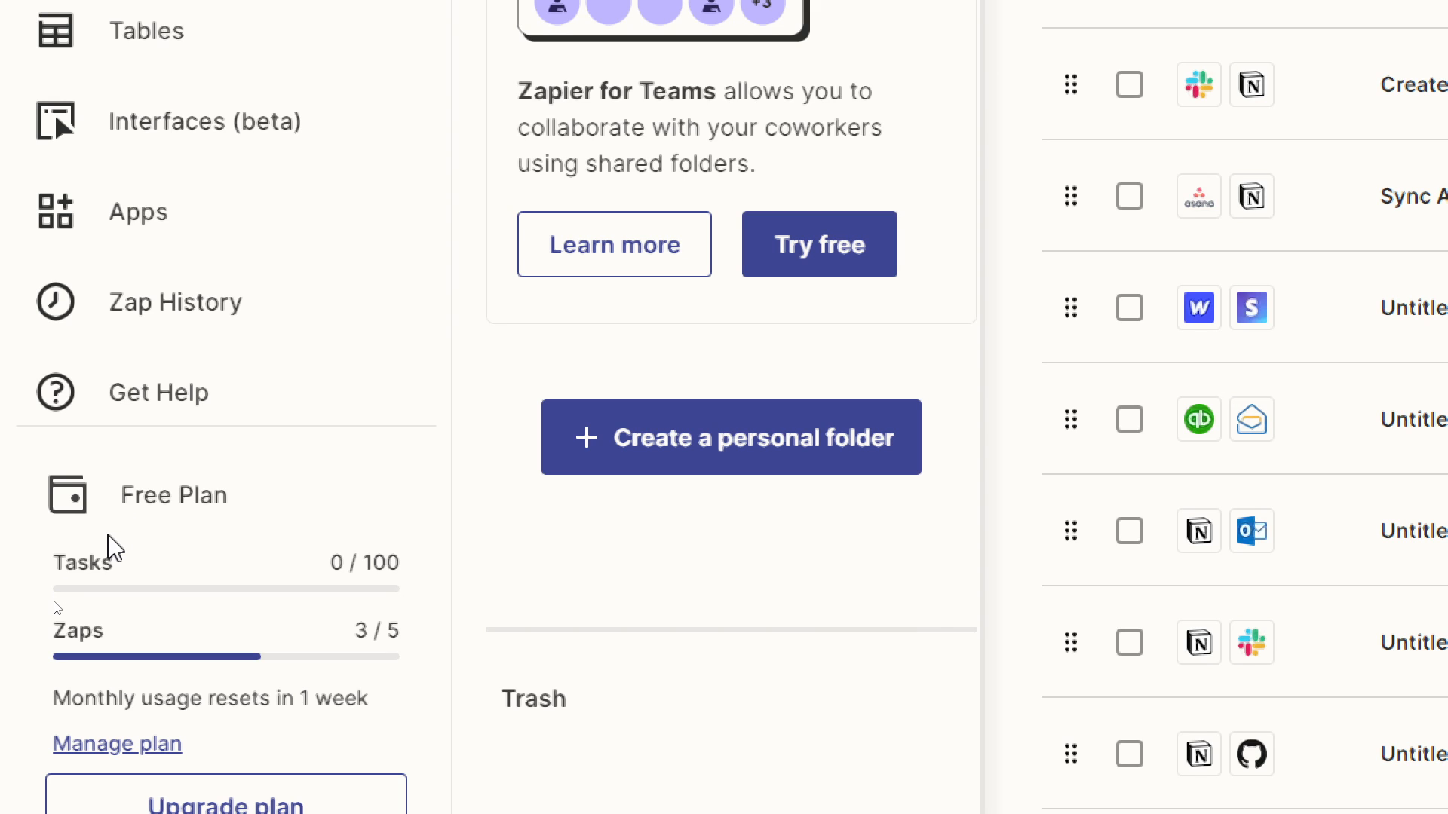
pyautogui.moveTo(118, 639)
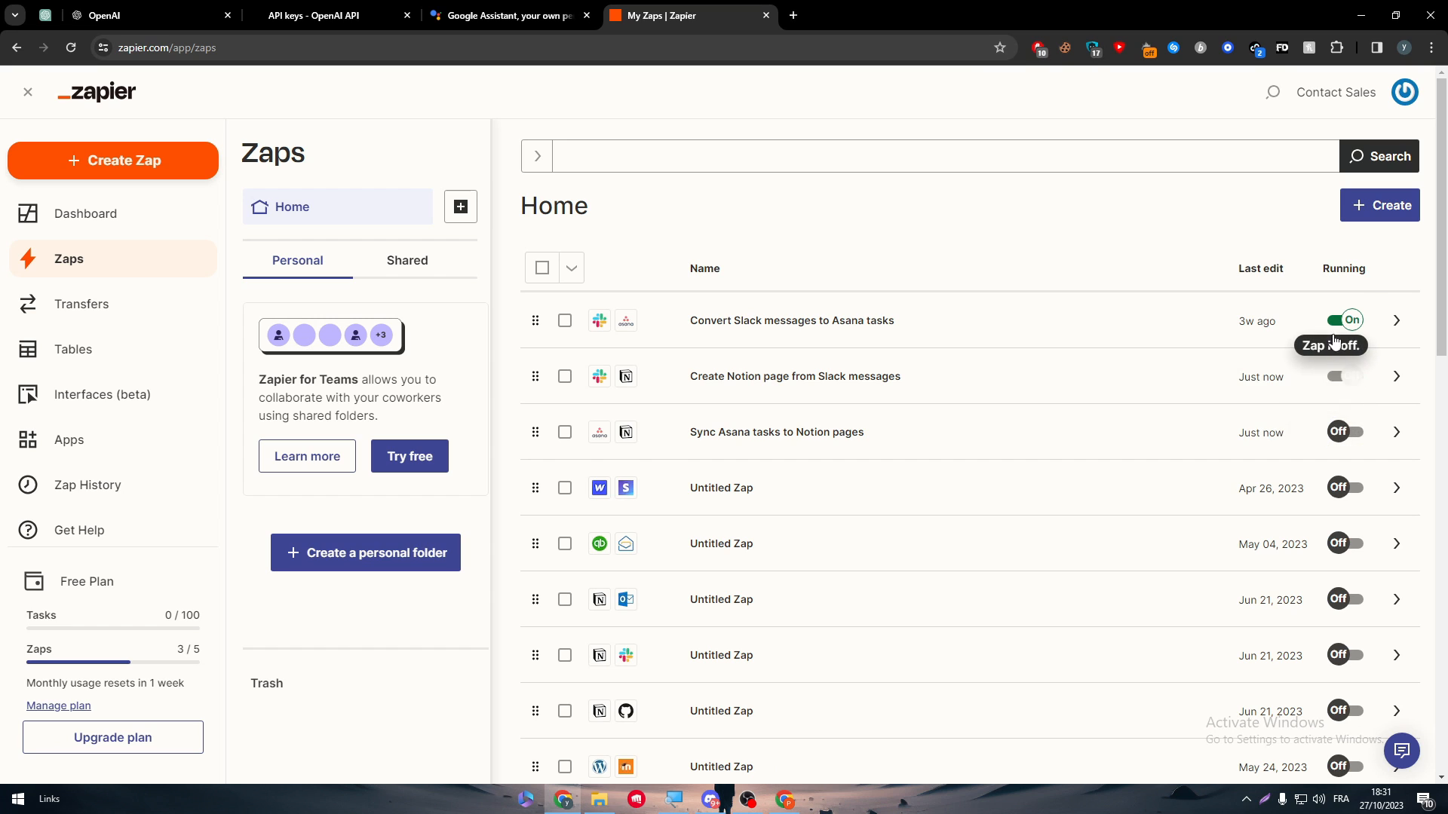
pyautogui.click(1343, 320)
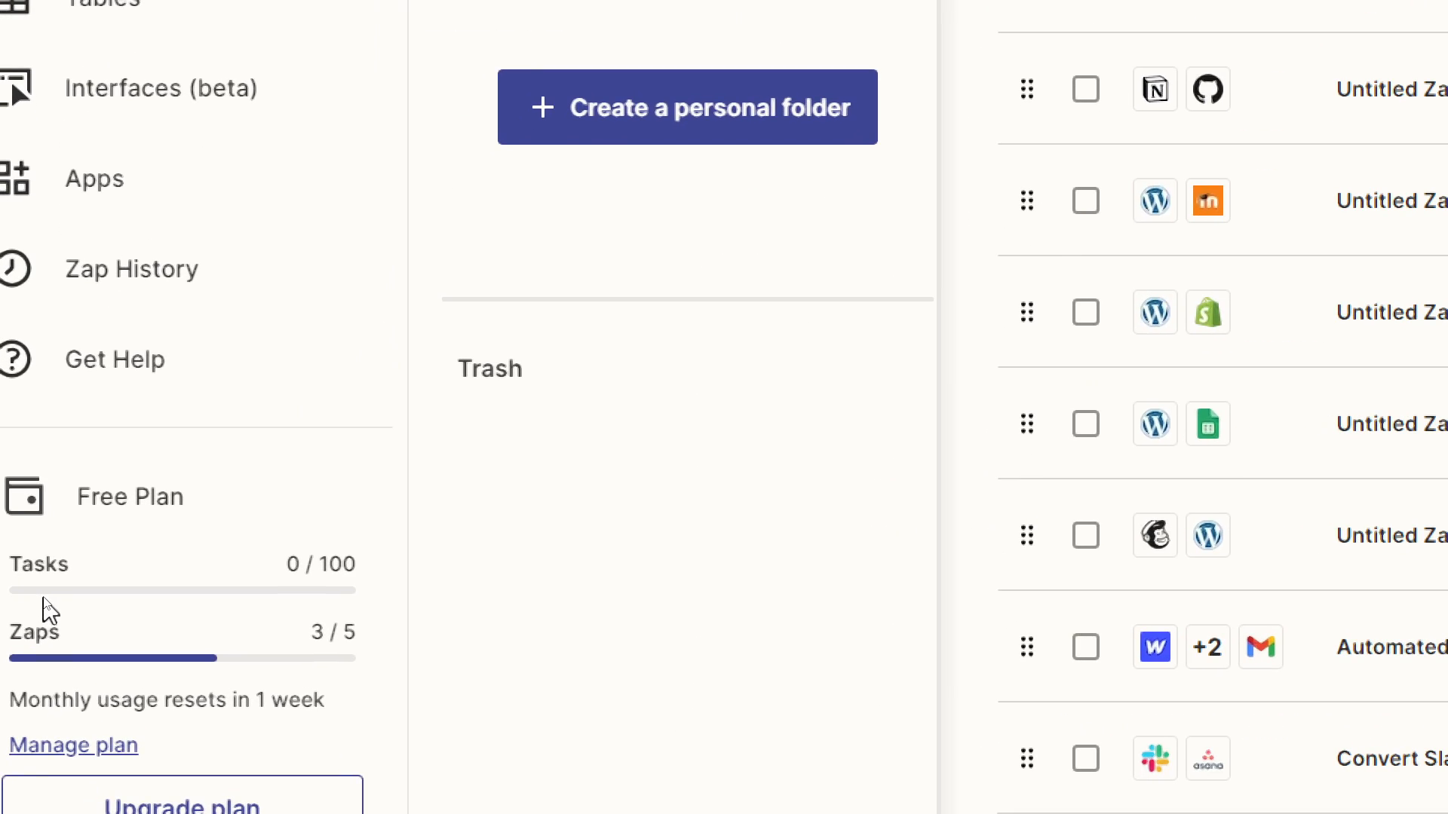
pyautogui.doubleClick(320, 564)
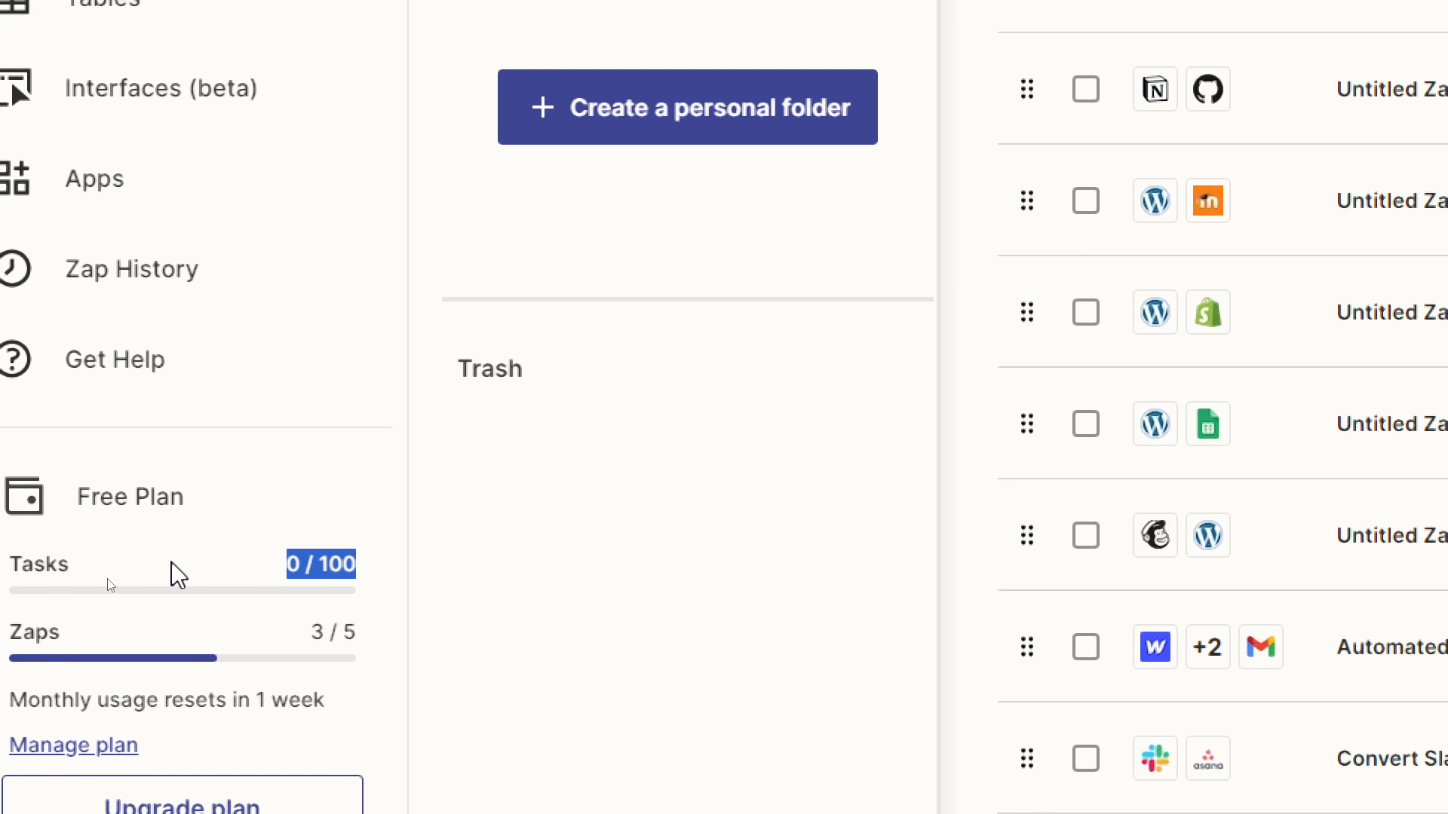